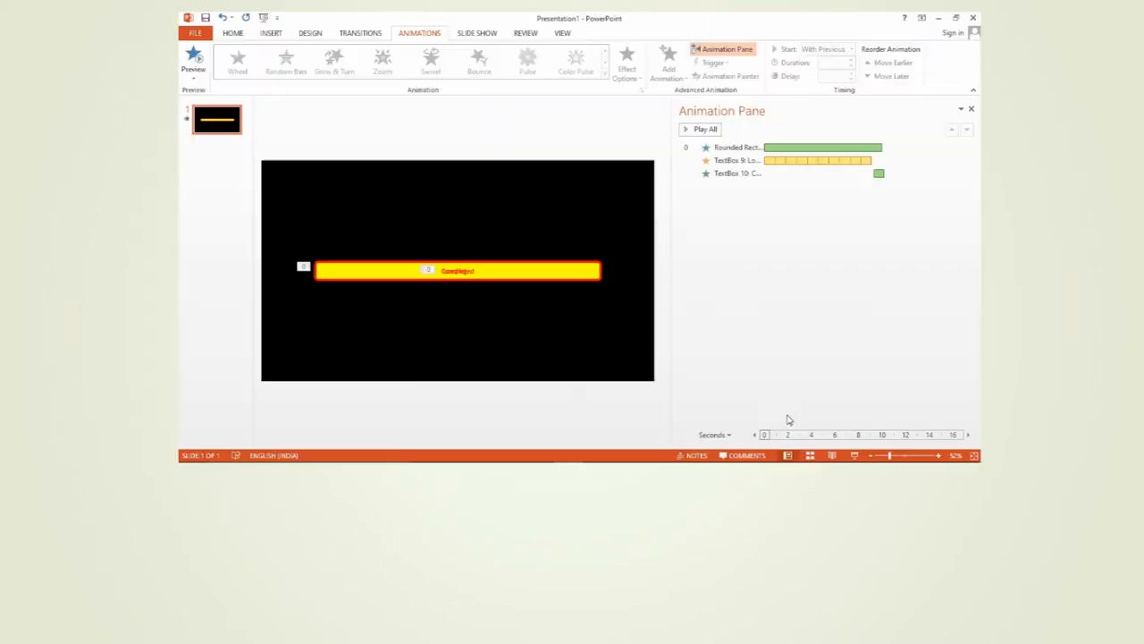
Create a new PowerPoint presentation file in the 'how to !' folder and open it.
{"action": "left_click", "coordinate": [705, 129]}
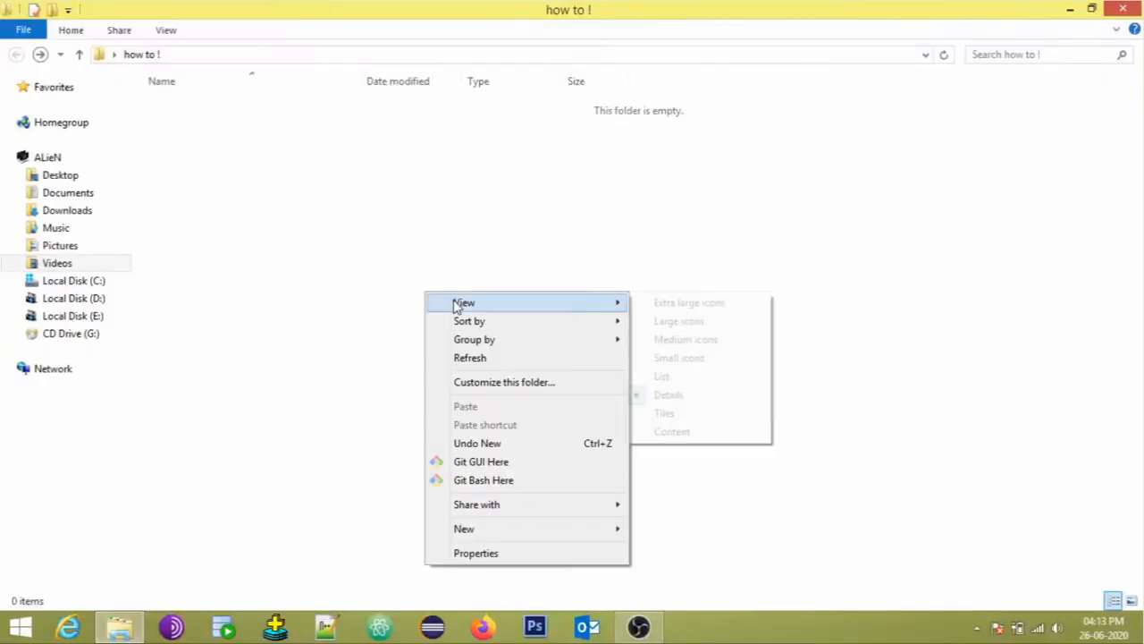
{"action": "mouse_move", "coordinate": [603, 524]}
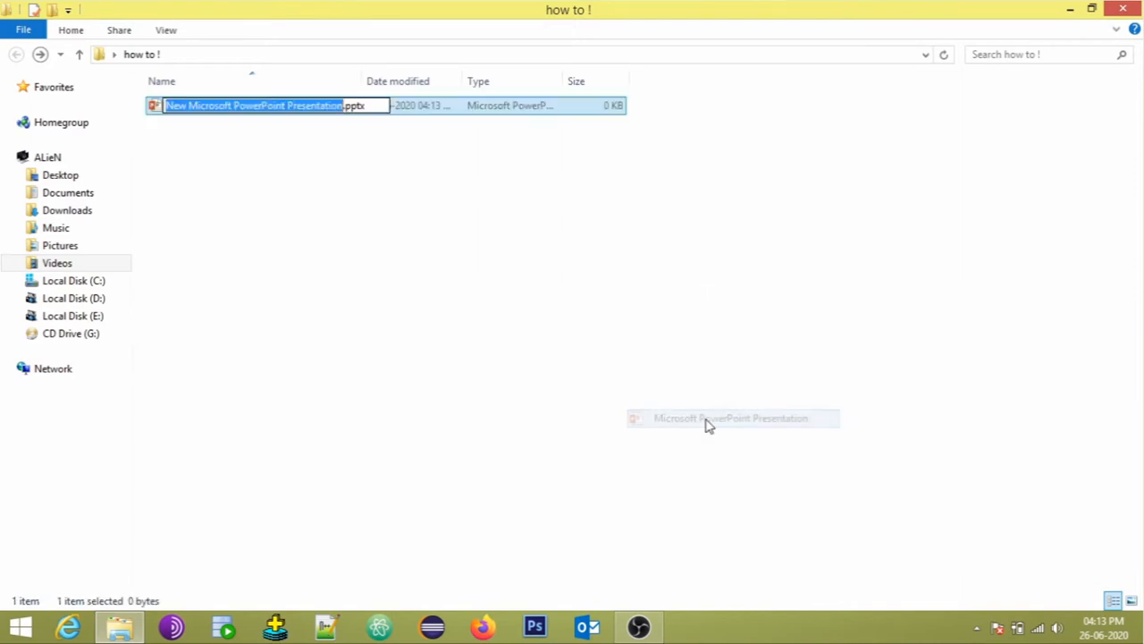
{"action": "double_click", "coordinate": [258, 105]}
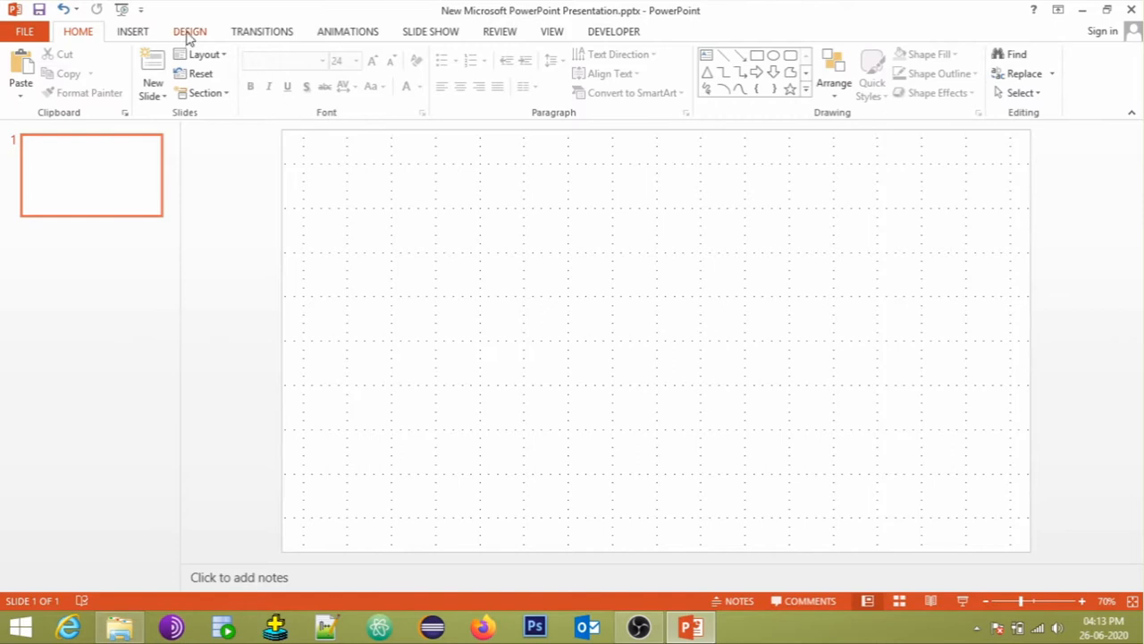
Fill the slide background with solid black through Format Background.
{"action": "left_click", "coordinate": [189, 31]}
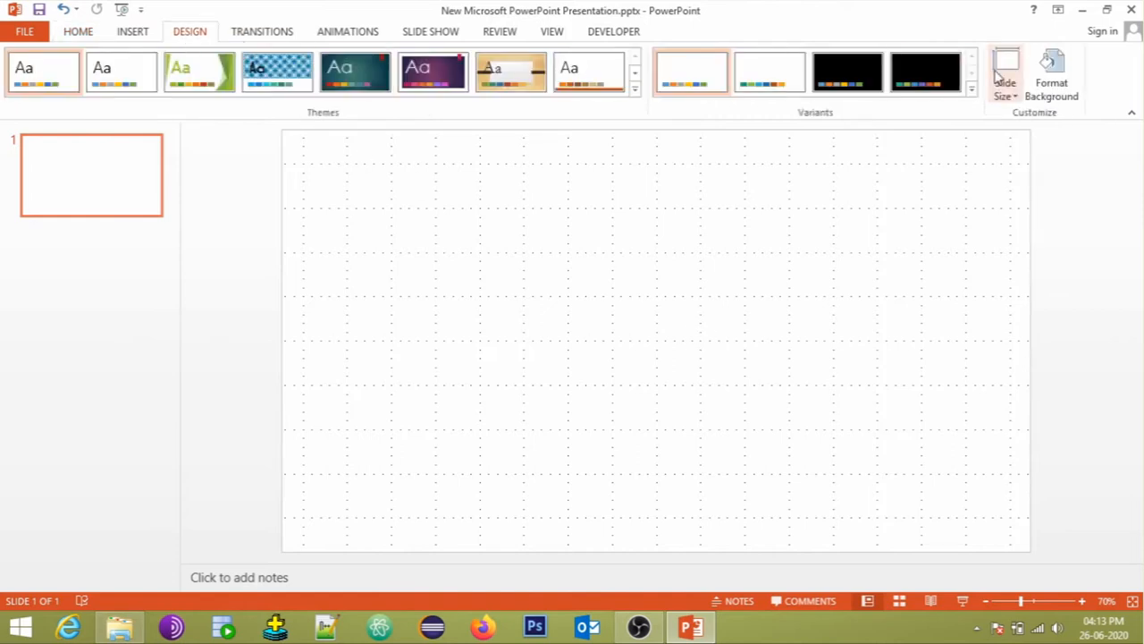
{"action": "left_click", "coordinate": [1051, 76]}
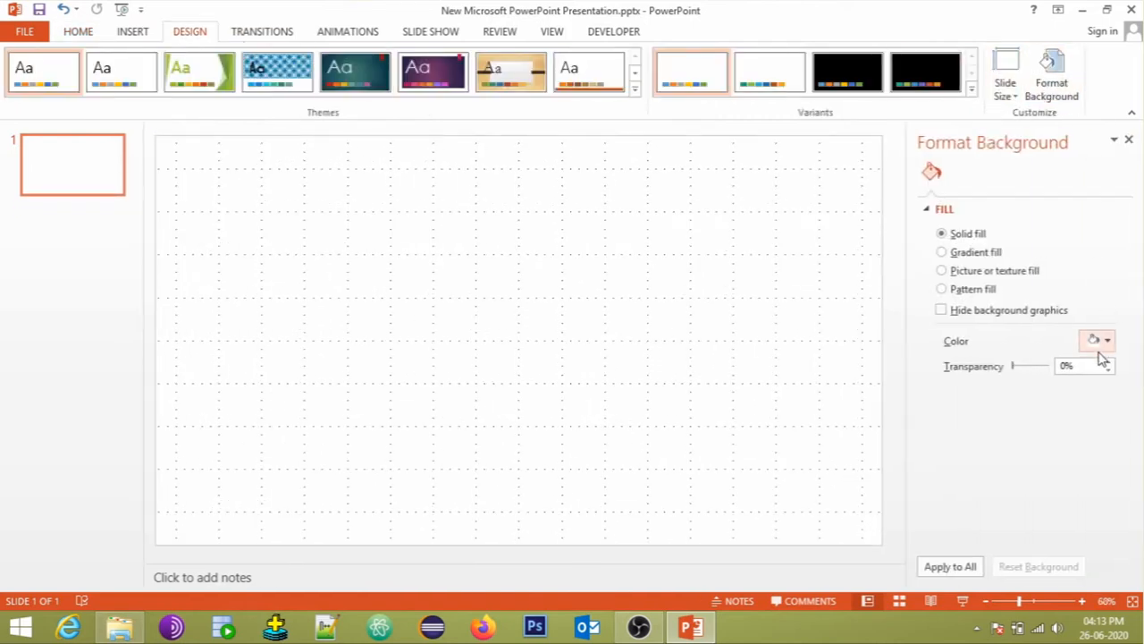
{"action": "left_click", "coordinate": [1096, 341]}
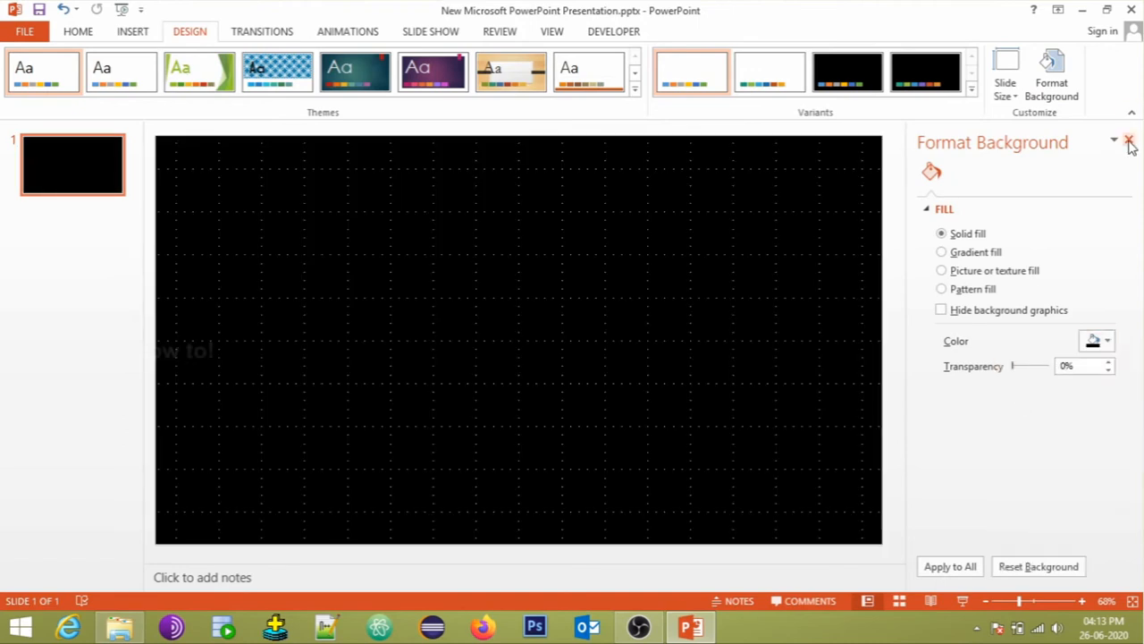
{"action": "left_click", "coordinate": [132, 31]}
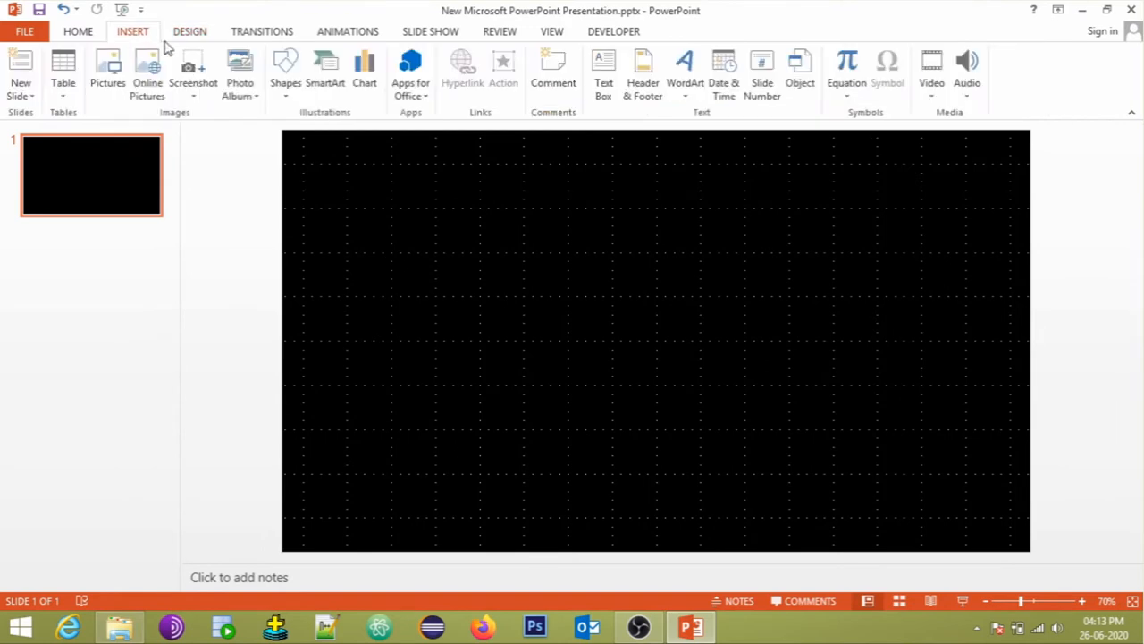
Draw a large oval circle right of slide centre with no outline.
{"action": "left_click", "coordinate": [285, 71]}
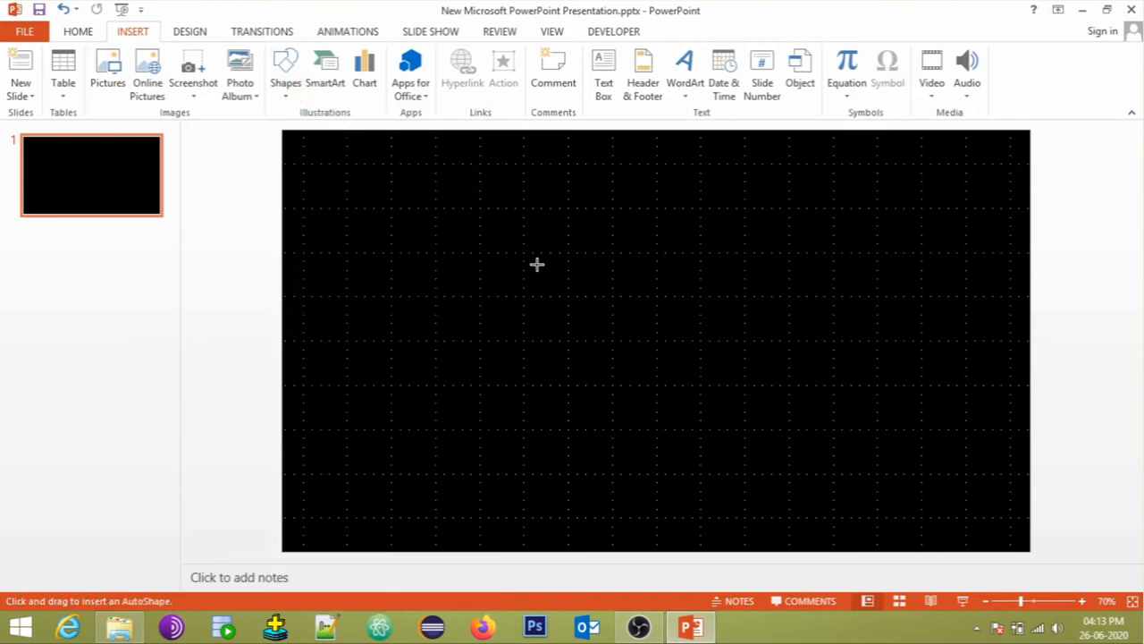
{"action": "left_click_drag", "start_coordinate": [563, 268], "coordinate": [800, 479]}
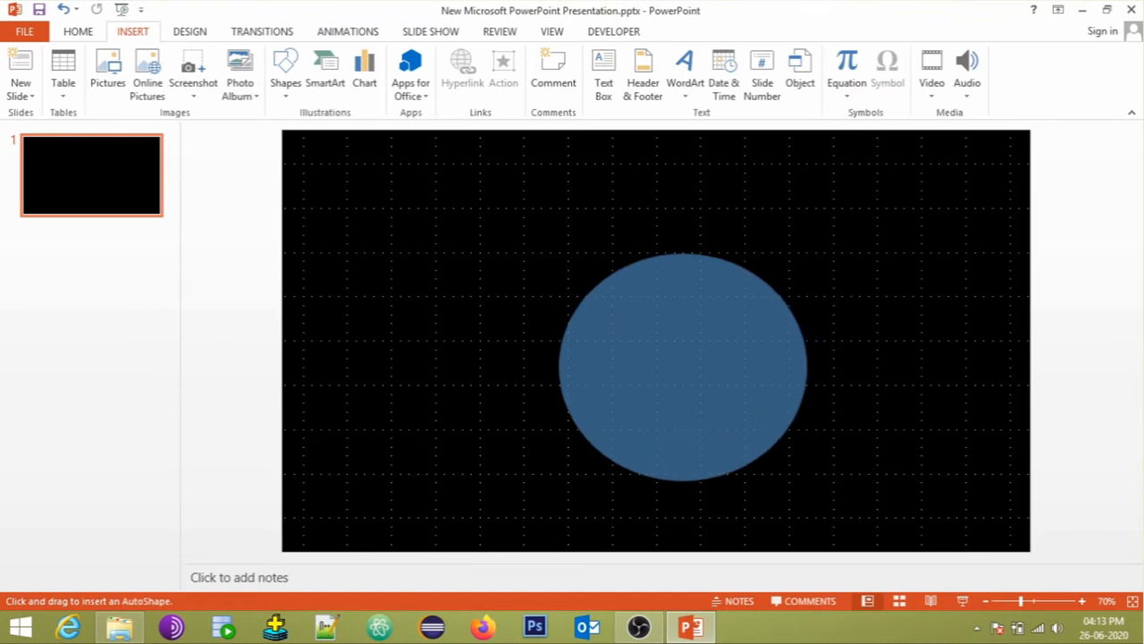
{"action": "right_click", "coordinate": [684, 367]}
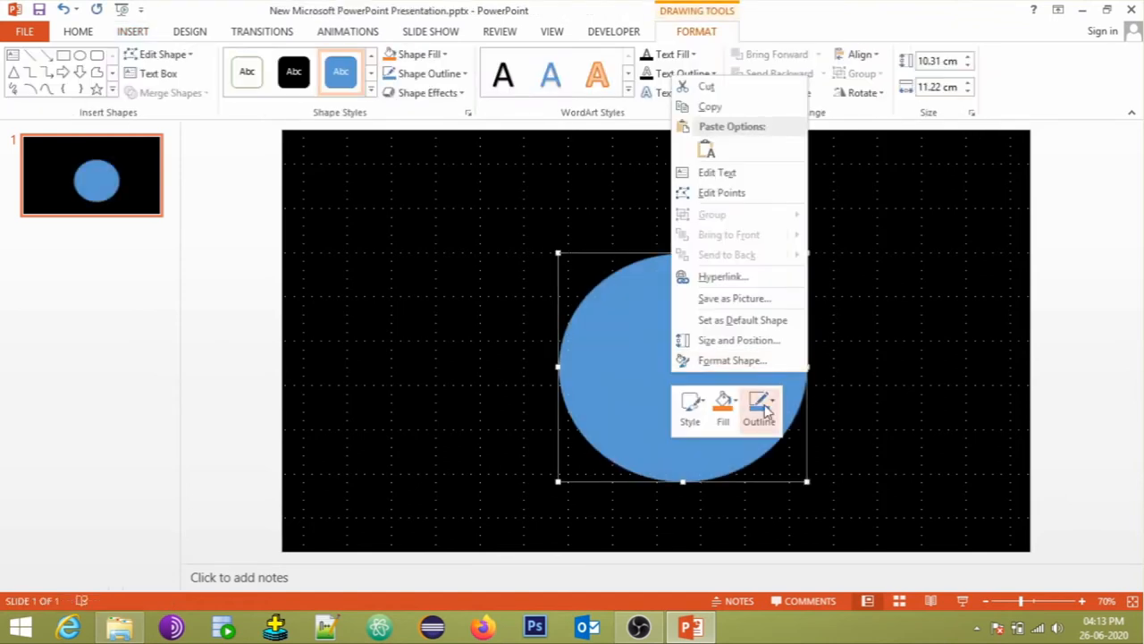
{"action": "left_click", "coordinate": [759, 410]}
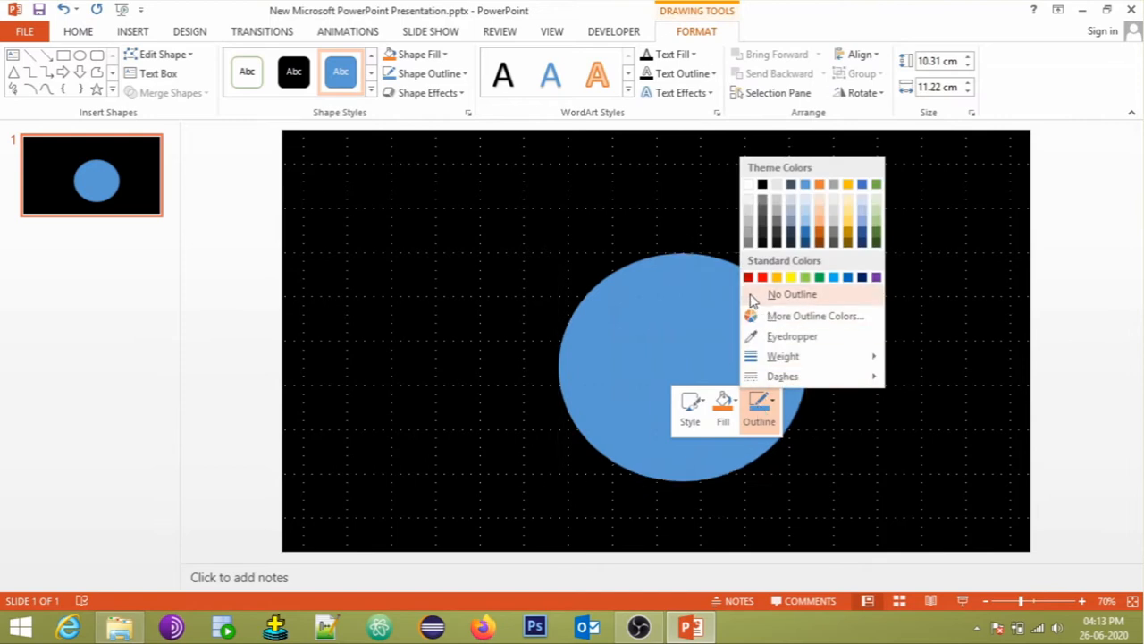
{"action": "left_click", "coordinate": [792, 294]}
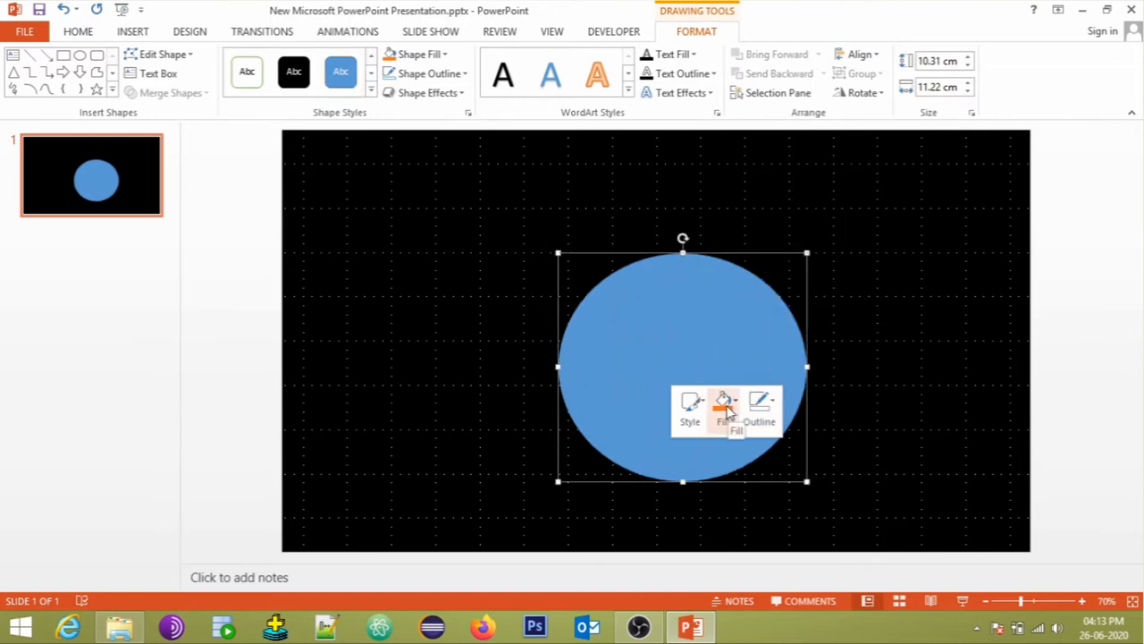
Fill the circle with green from the Standard colour palette.
{"action": "left_click", "coordinate": [724, 406]}
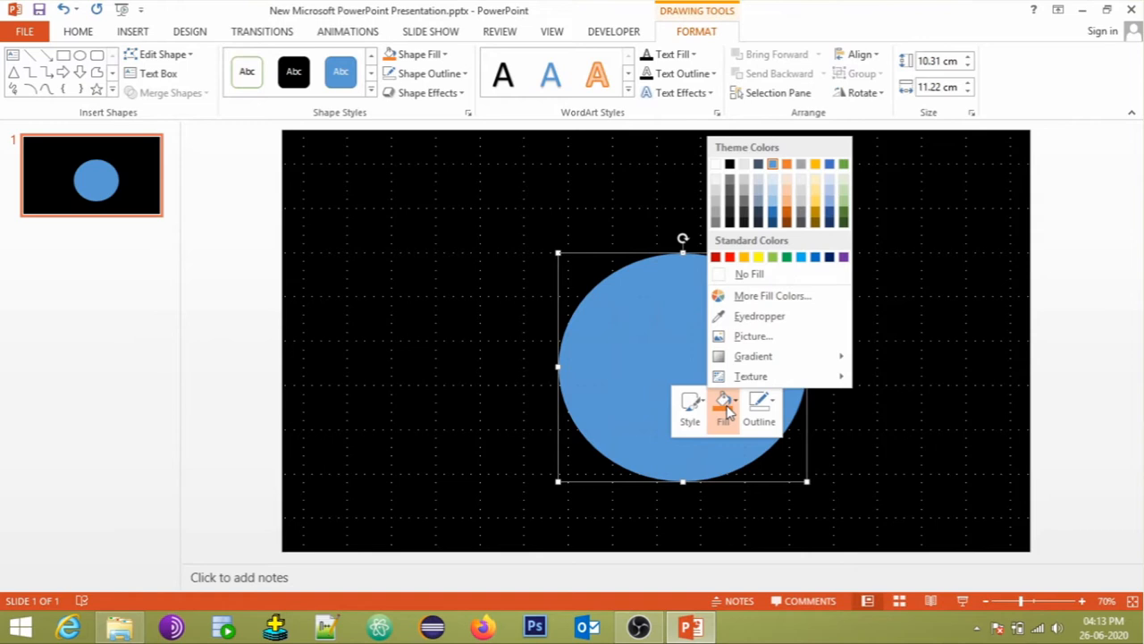
{"action": "left_click", "coordinate": [772, 295]}
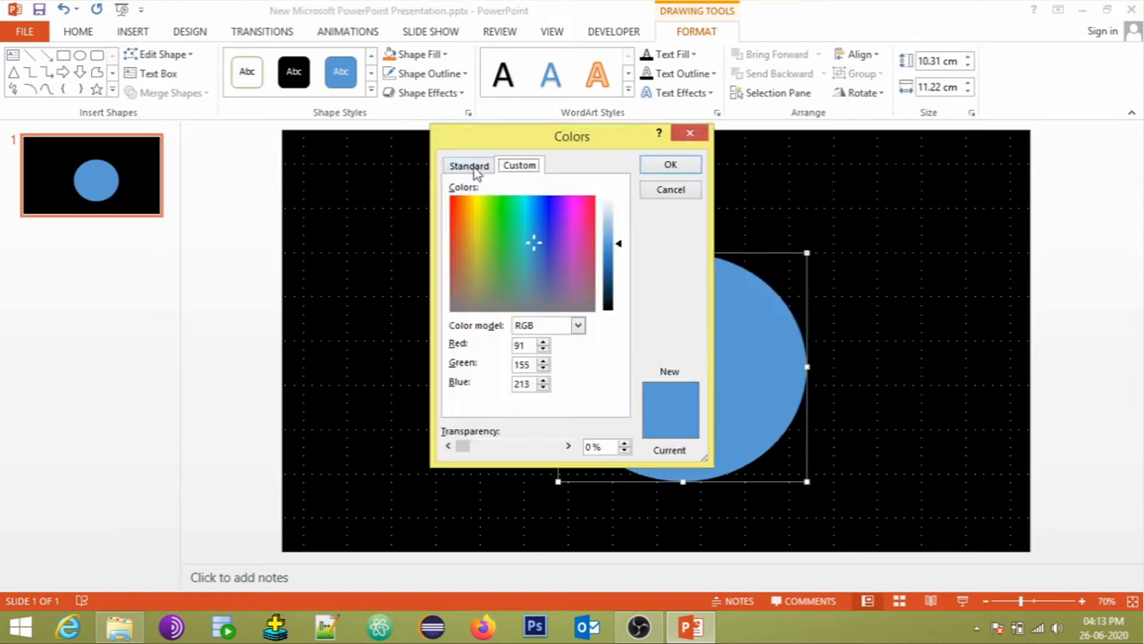
{"action": "left_click", "coordinate": [468, 164]}
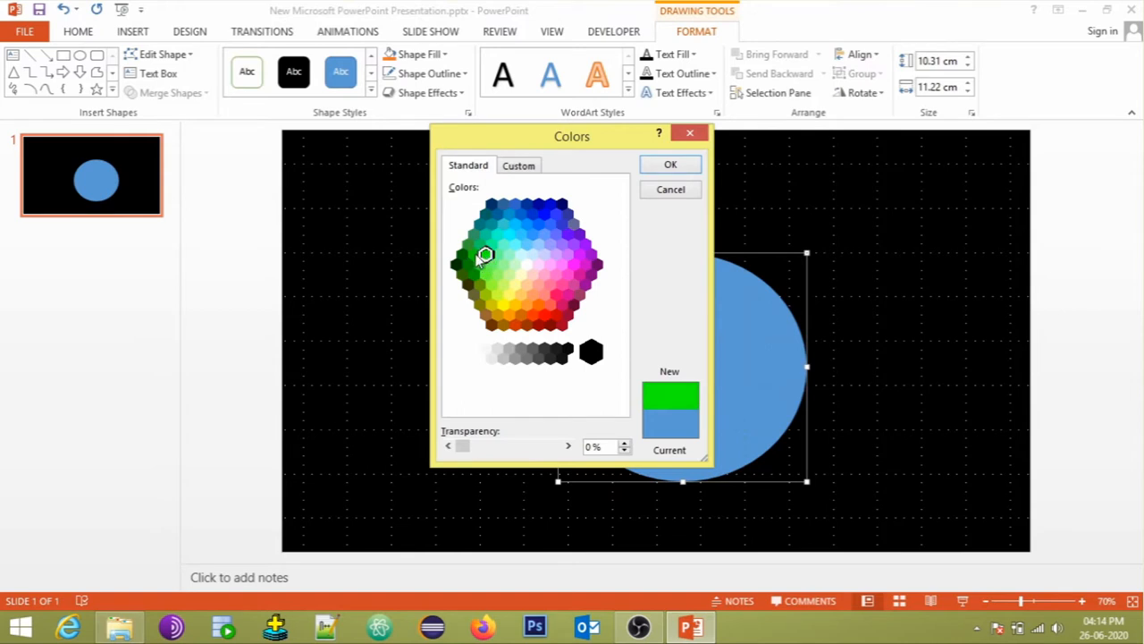
{"action": "left_click", "coordinate": [670, 164]}
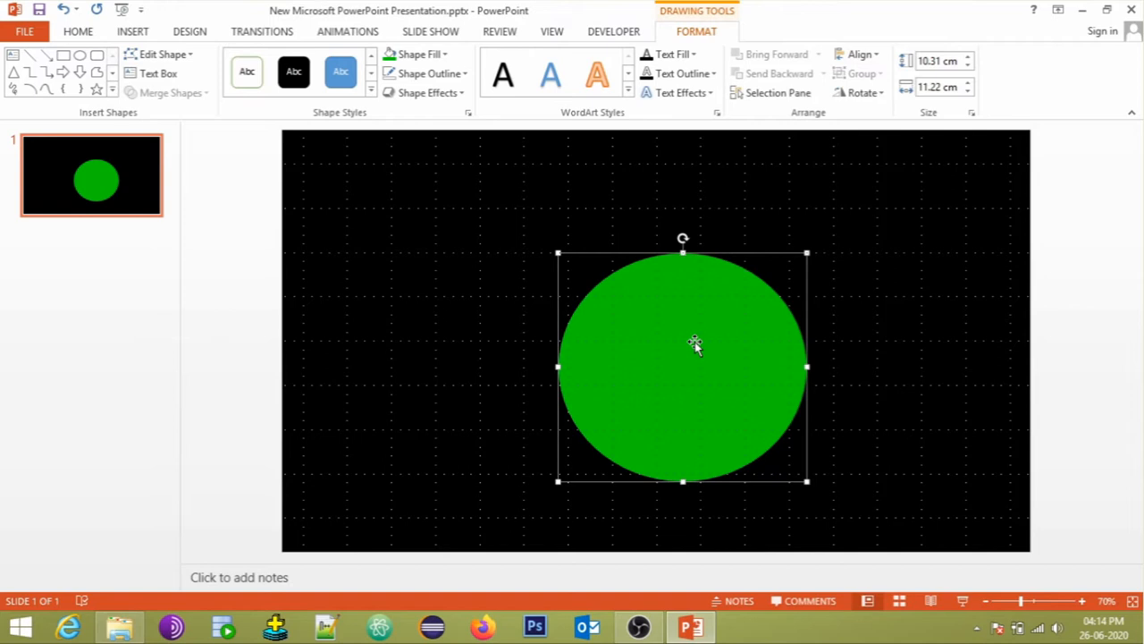
Duplicate and offset the circle, reposition the combined shape, and align middles to form the ring.
{"action": "key", "text": "ctrl+d"}
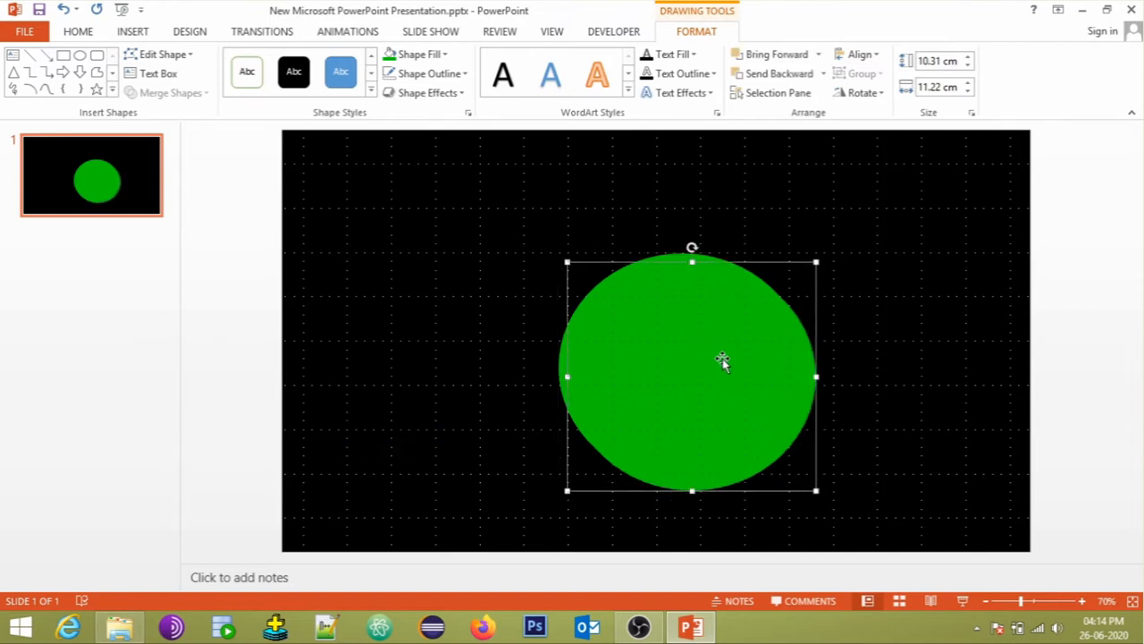
{"action": "left_click_drag", "start_coordinate": [722, 362], "coordinate": [804, 344]}
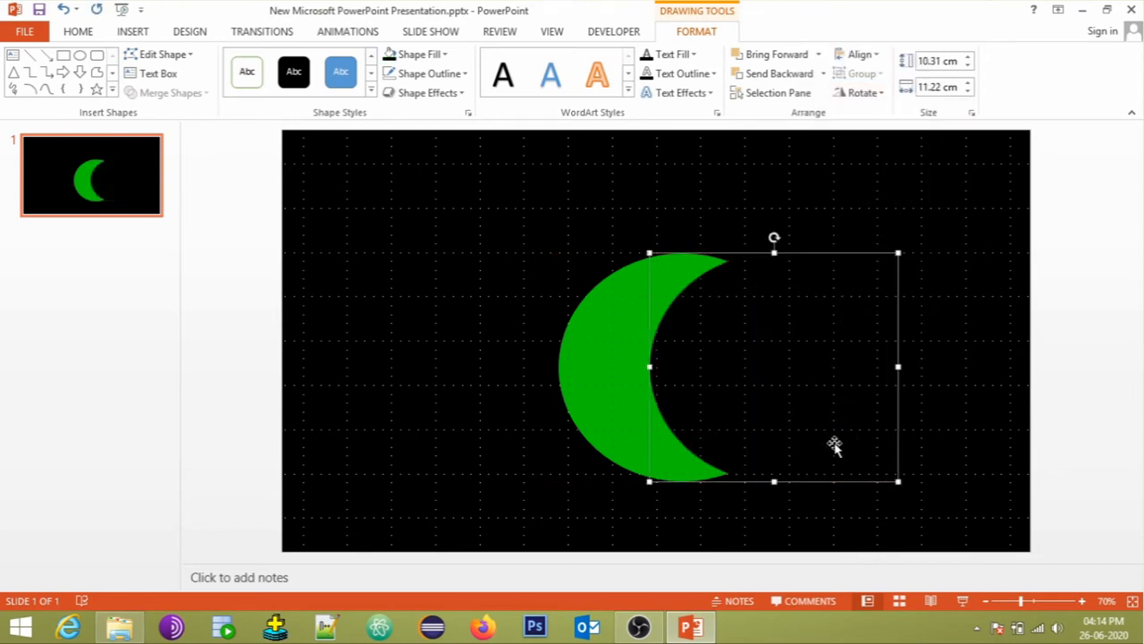
{"action": "mouse_move", "coordinate": [891, 496]}
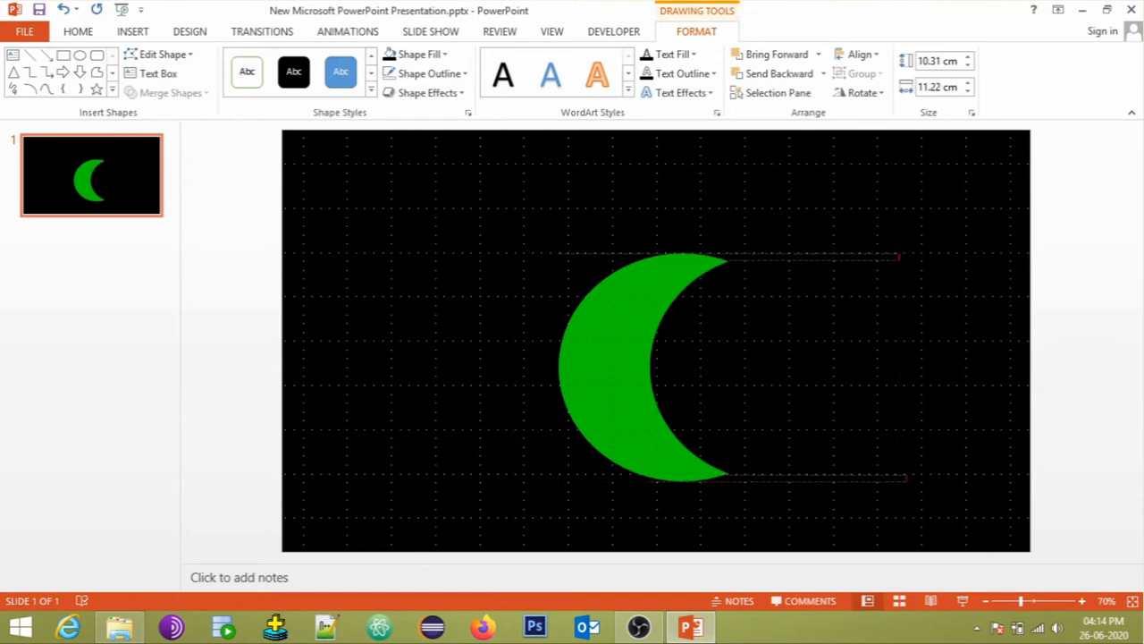
{"action": "left_click", "coordinate": [666, 367]}
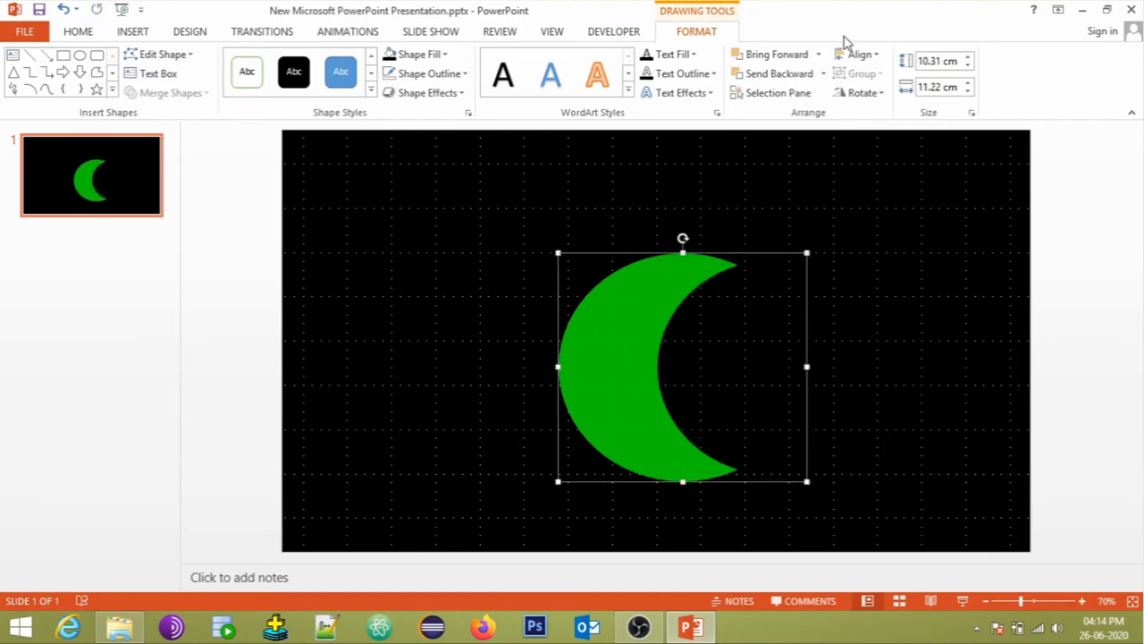
{"action": "left_click_drag", "start_coordinate": [682, 367], "coordinate": [657, 340]}
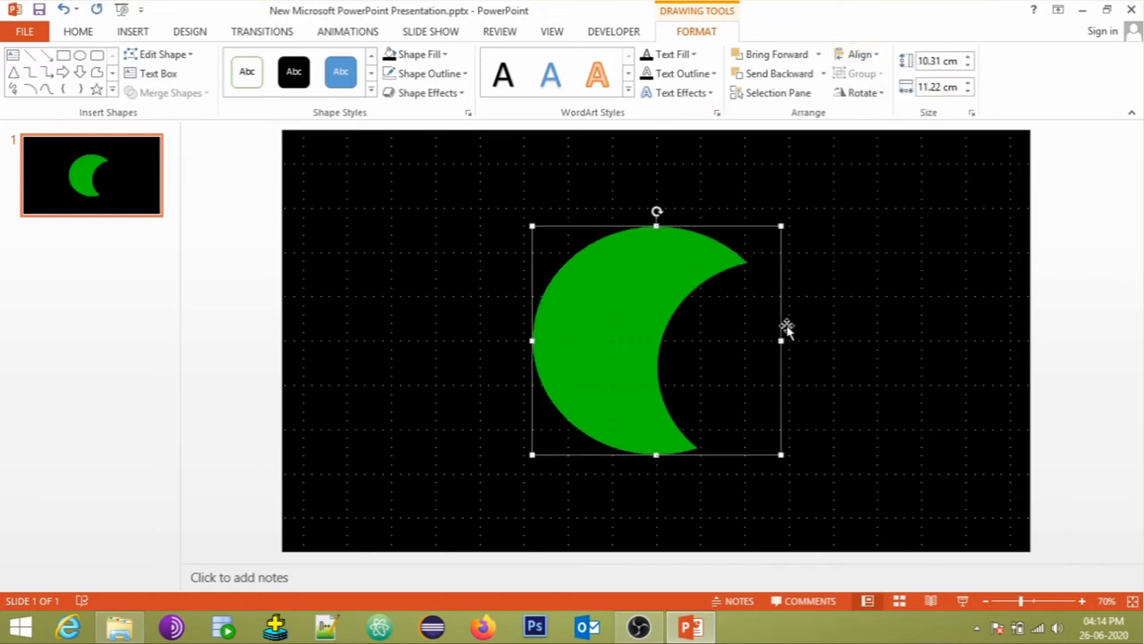
{"action": "left_click", "coordinate": [860, 54]}
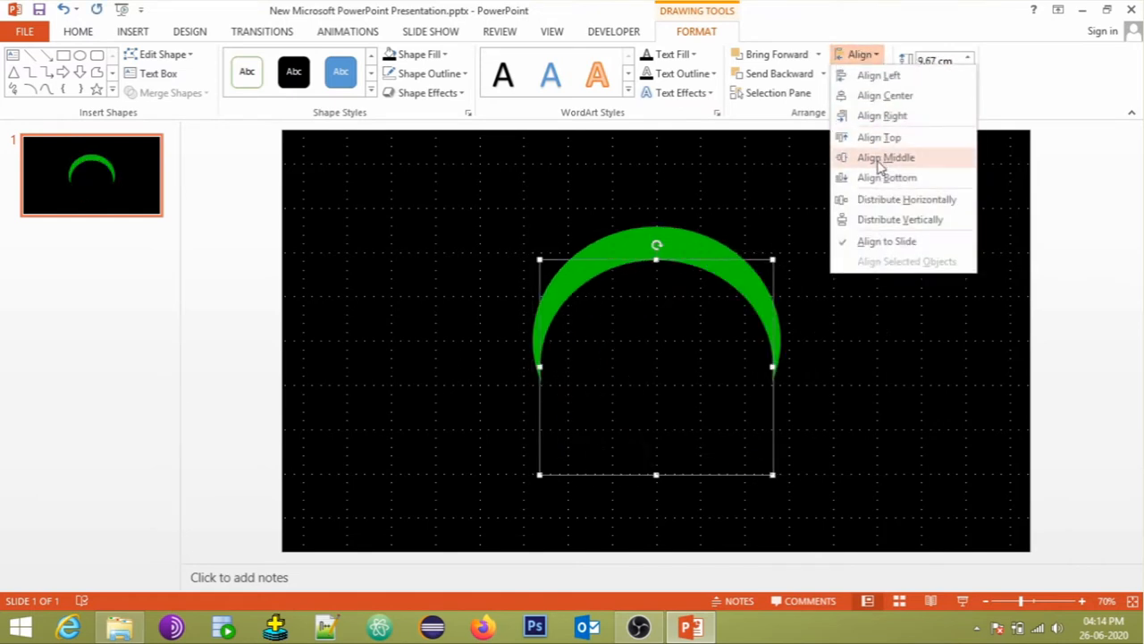
{"action": "left_click", "coordinate": [885, 157]}
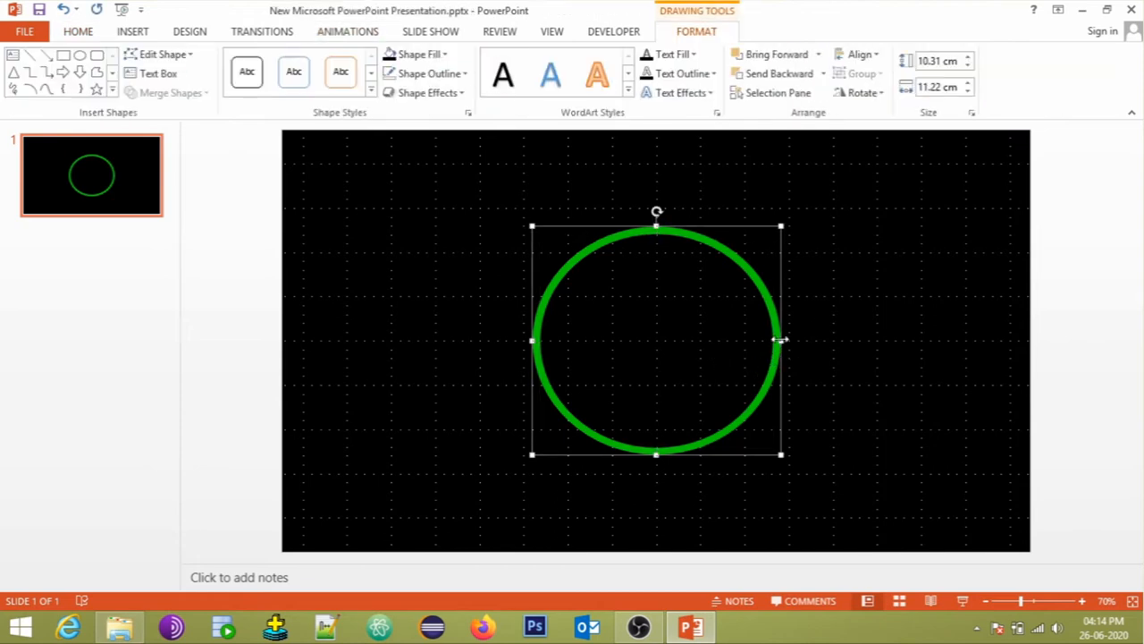
{"action": "mouse_move", "coordinate": [770, 352]}
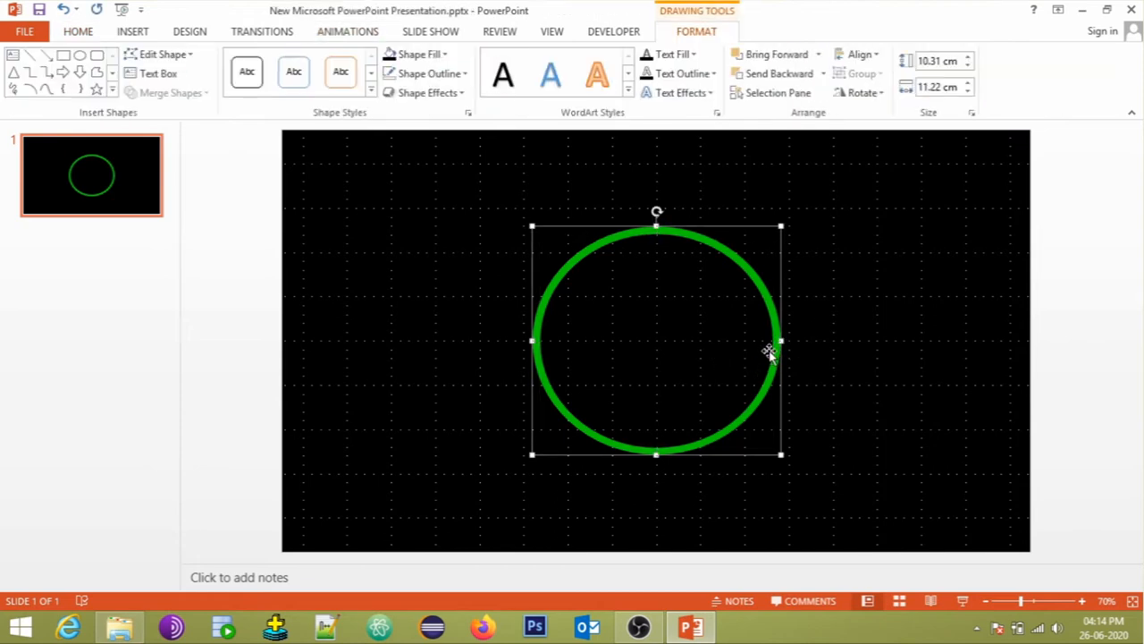
{"action": "mouse_move", "coordinate": [749, 369]}
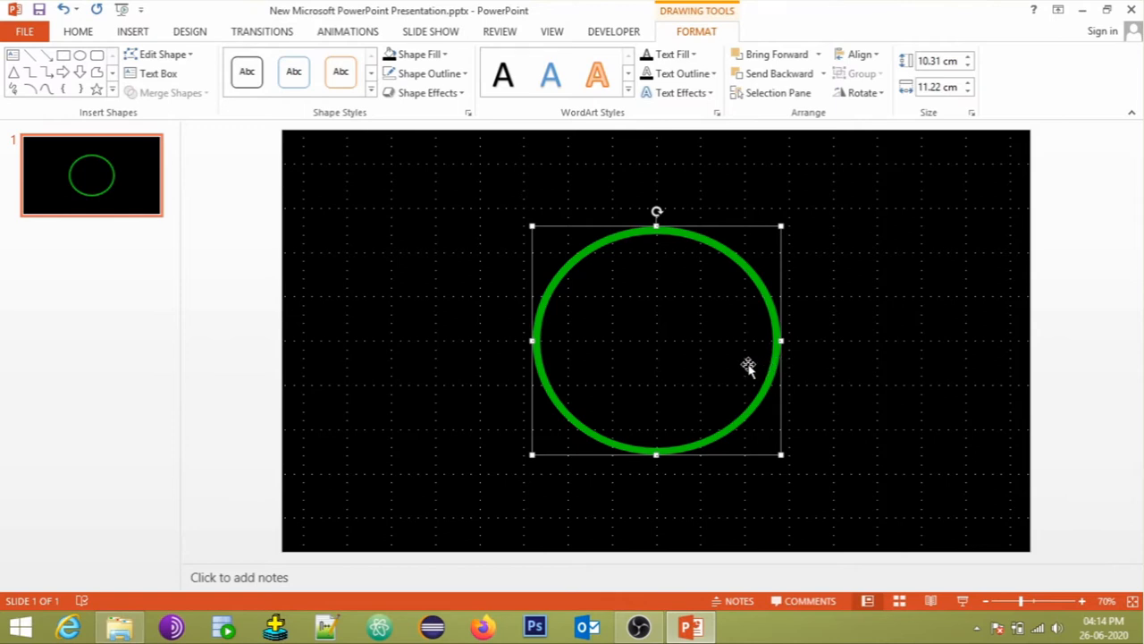
{"action": "mouse_move", "coordinate": [712, 347]}
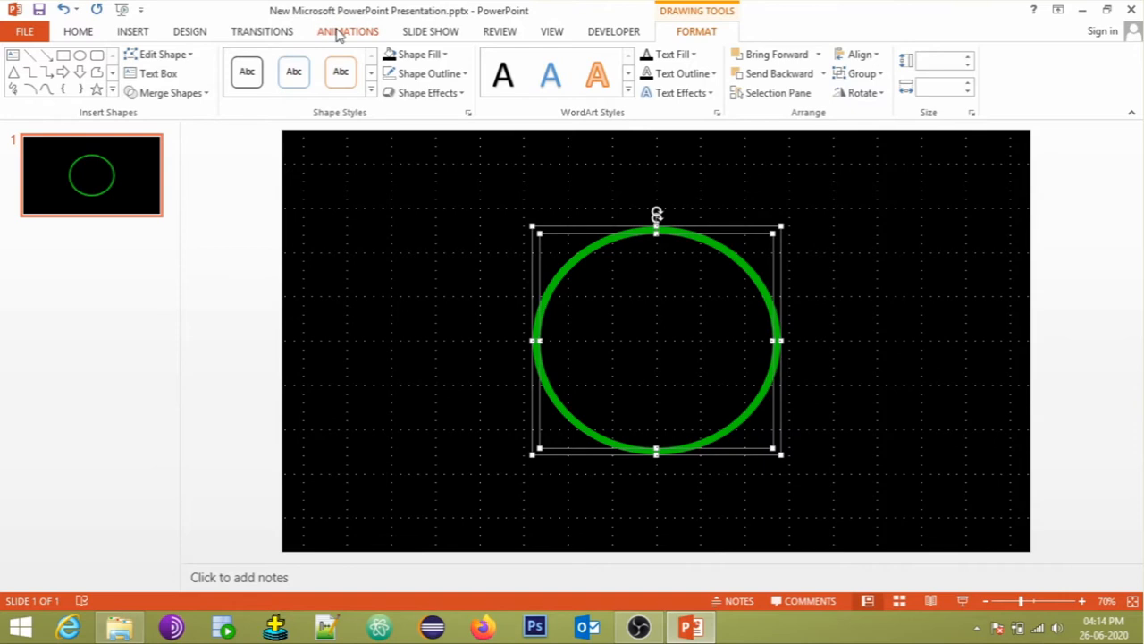
In the Animation Pane, set Oval 3's wheel to start With Previous and open its effect options.
{"action": "left_click", "coordinate": [346, 32]}
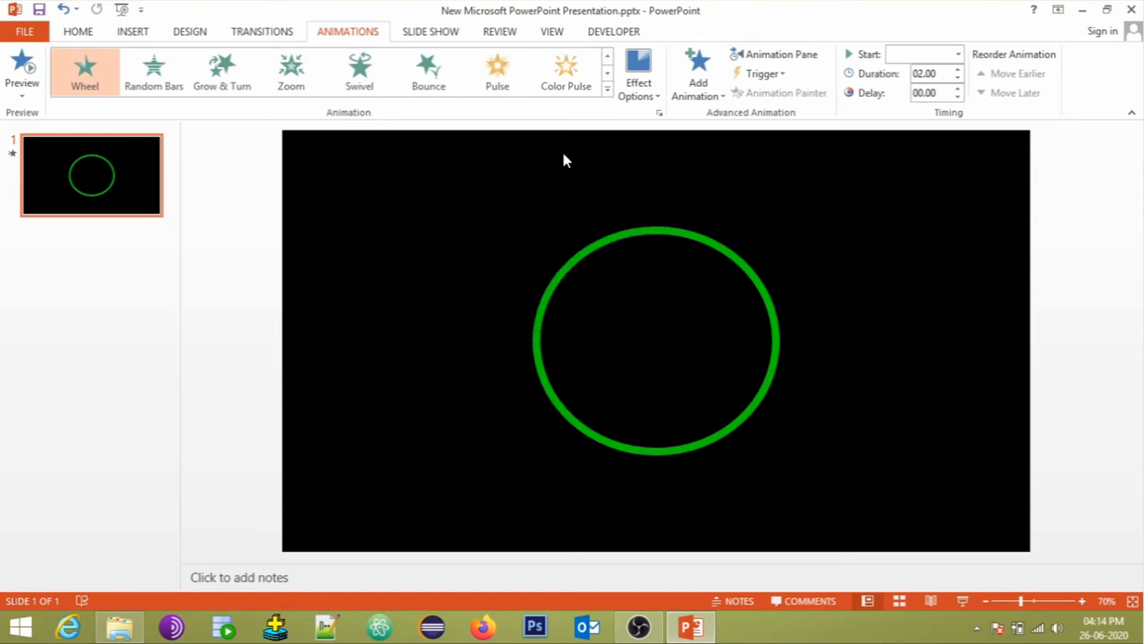
{"action": "mouse_move", "coordinate": [781, 54]}
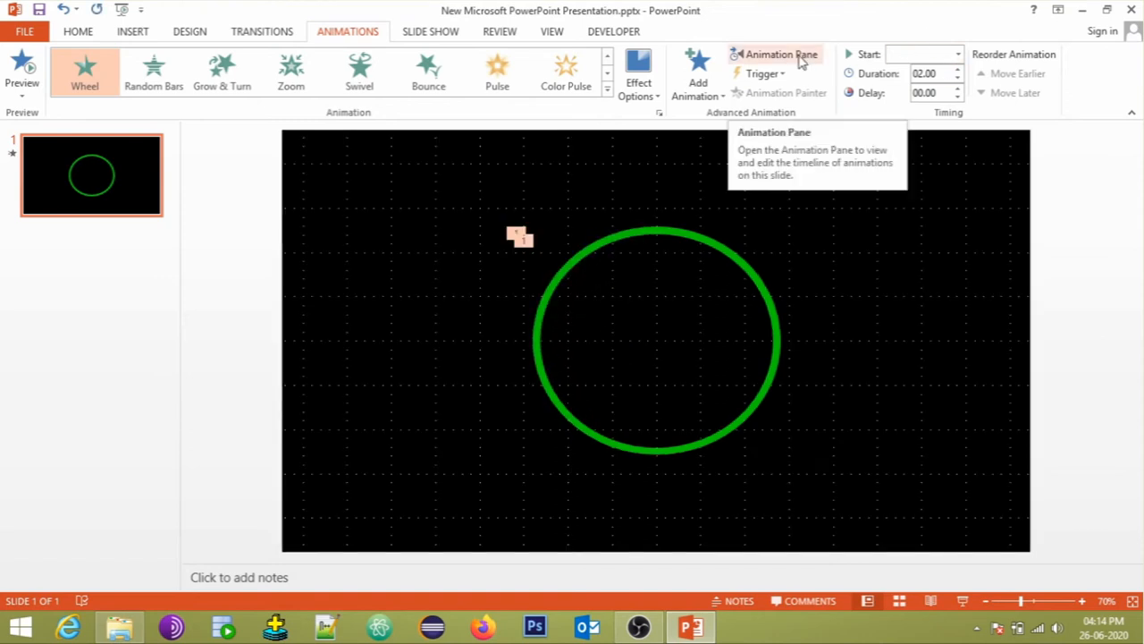
{"action": "left_click", "coordinate": [773, 53]}
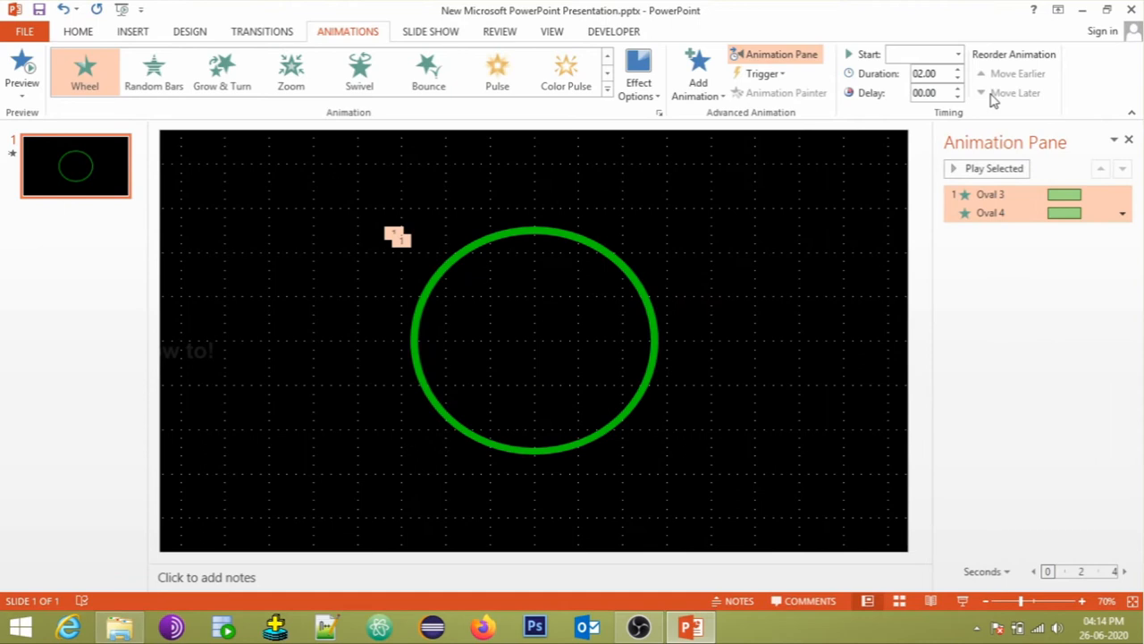
{"action": "left_click", "coordinate": [990, 194]}
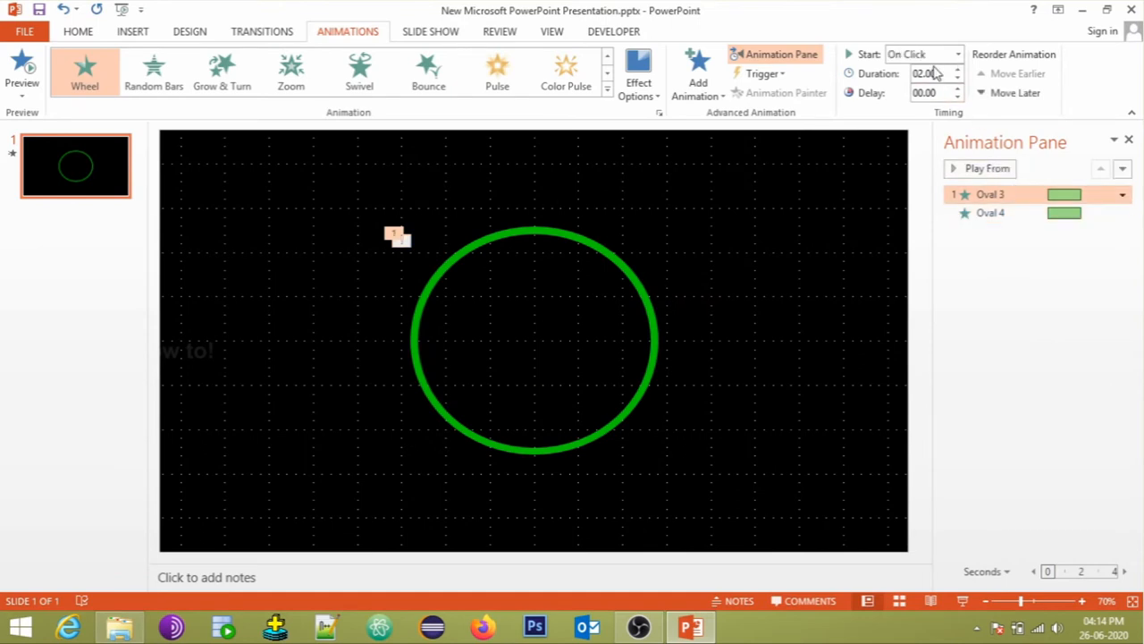
{"action": "left_click", "coordinate": [921, 54]}
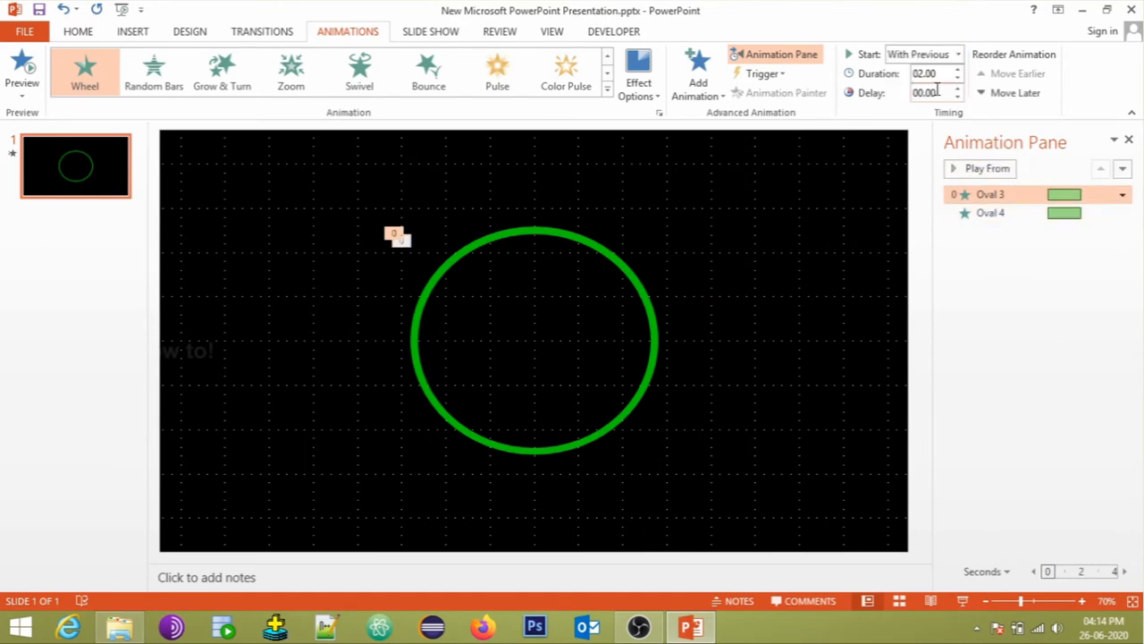
{"action": "left_click", "coordinate": [990, 213]}
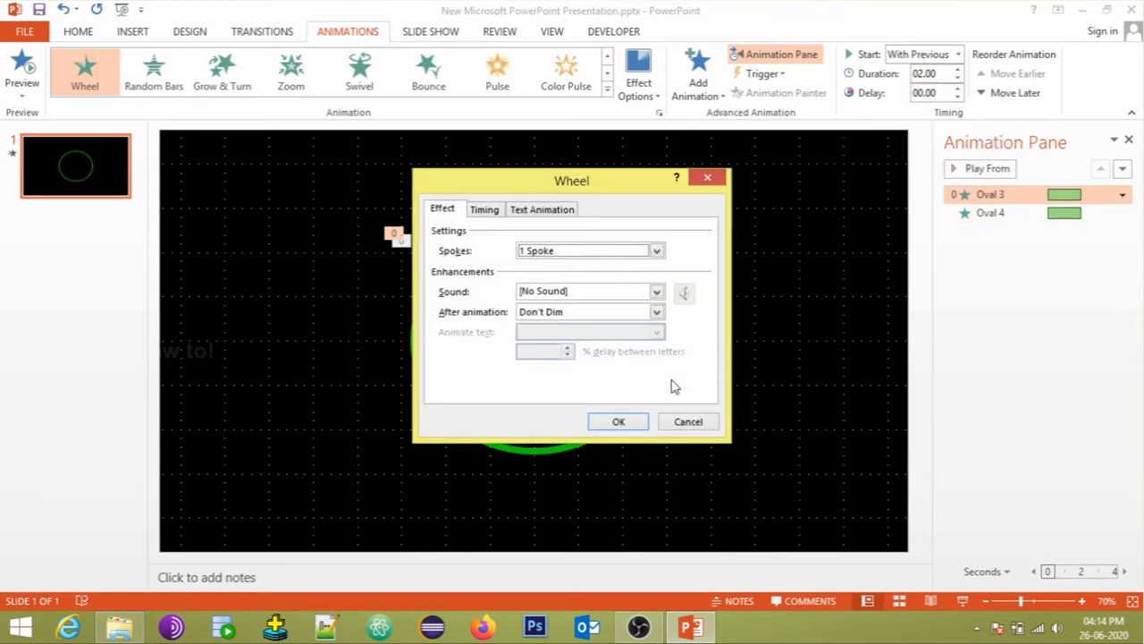
Set the Oval 3 and Oval 4 wheel animations to 1-second duration, repeating 5 times.
{"action": "left_click", "coordinate": [484, 209]}
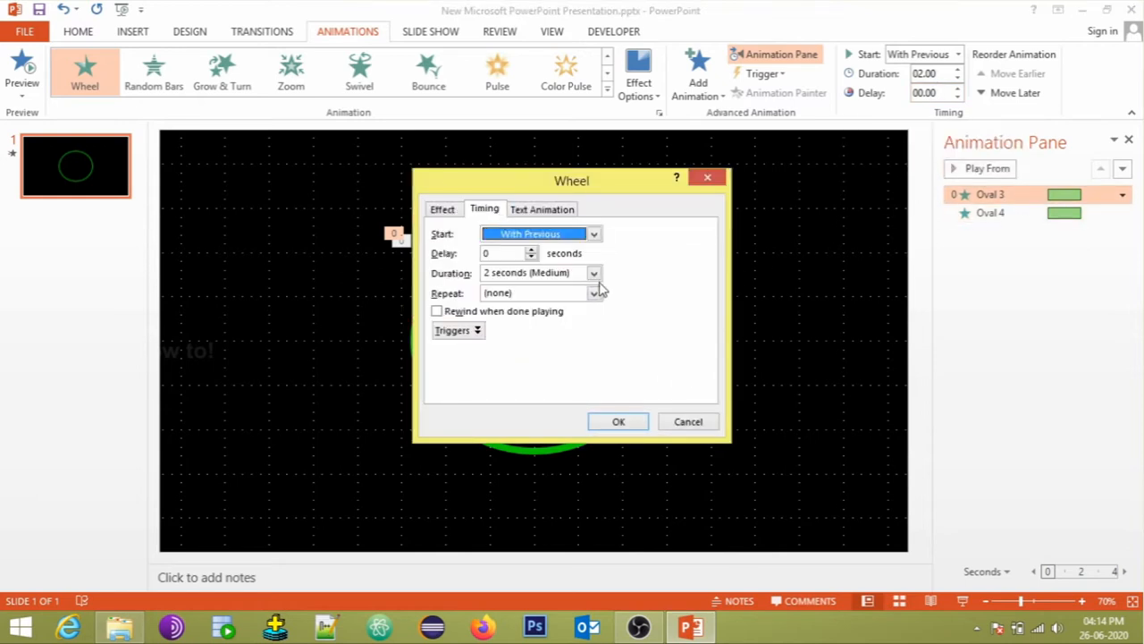
{"action": "left_click", "coordinate": [594, 273]}
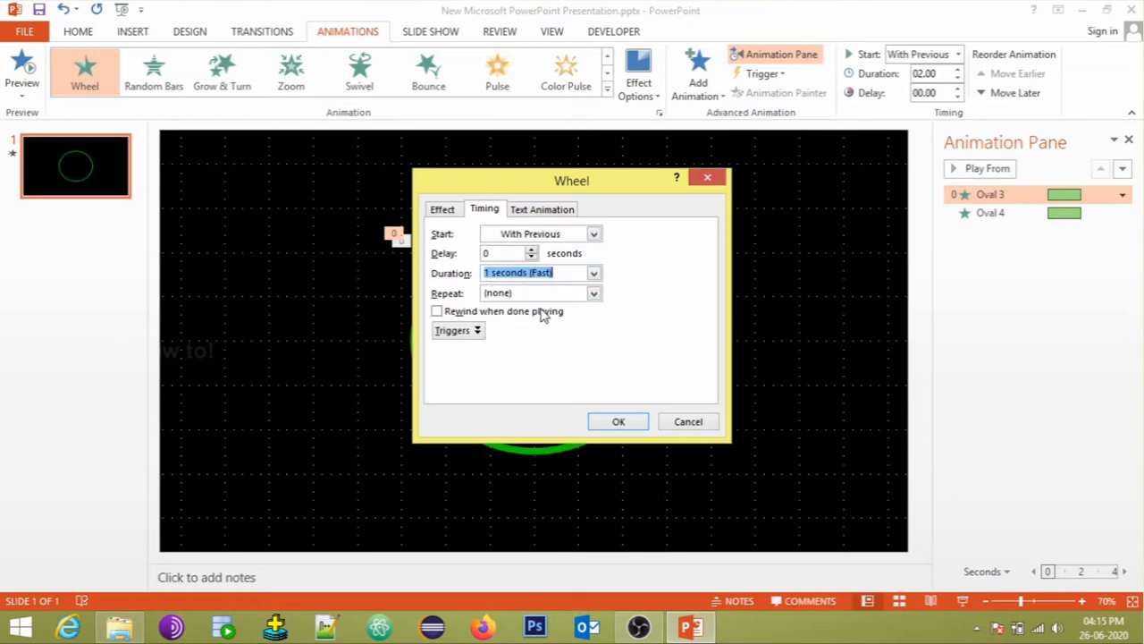
{"action": "left_click", "coordinate": [593, 293]}
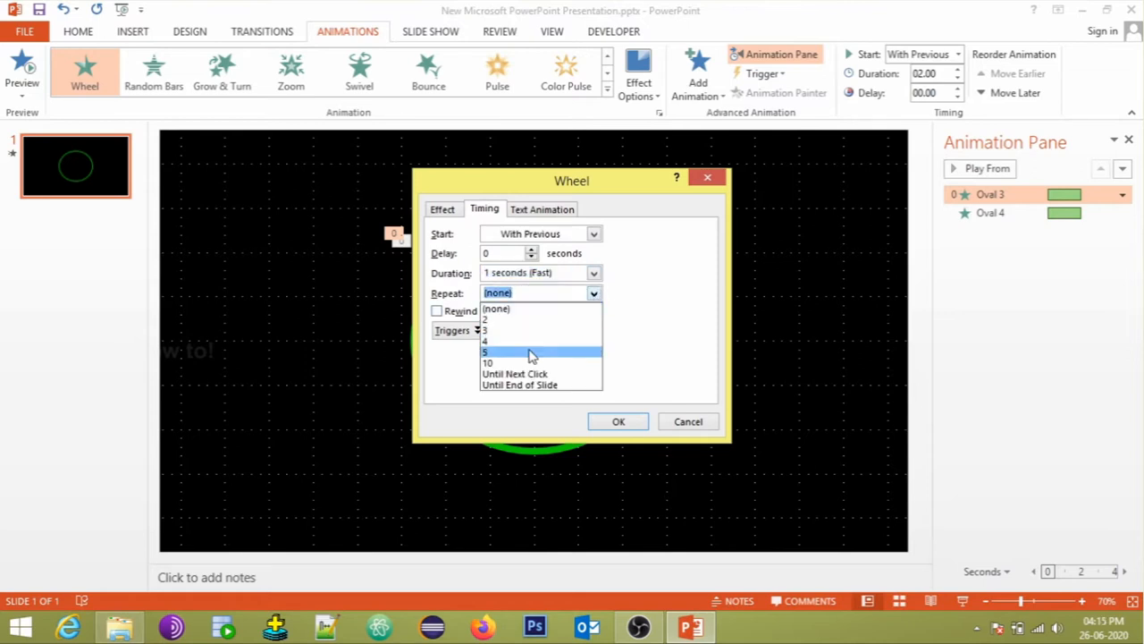
{"action": "left_click", "coordinate": [618, 421]}
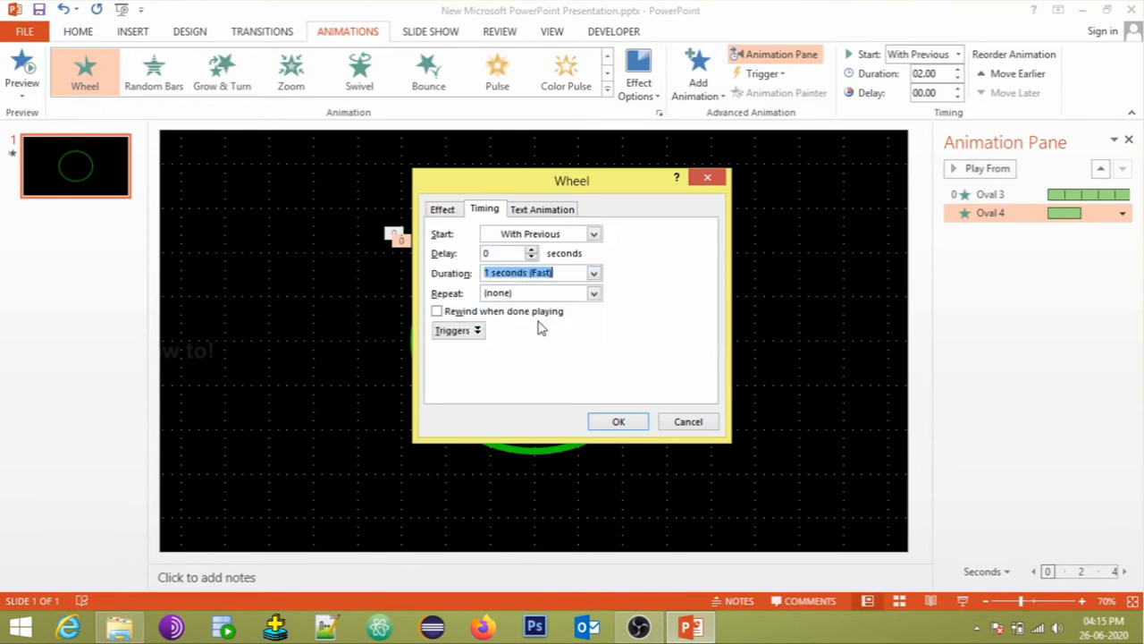
{"action": "left_click", "coordinate": [593, 293]}
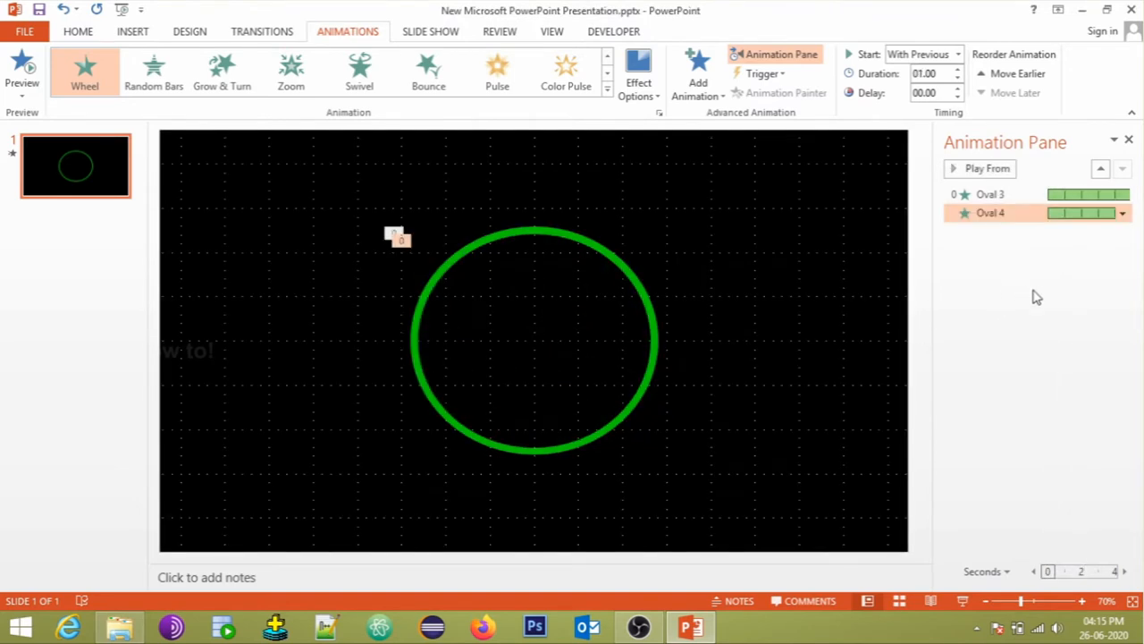
{"action": "left_click", "coordinate": [987, 168]}
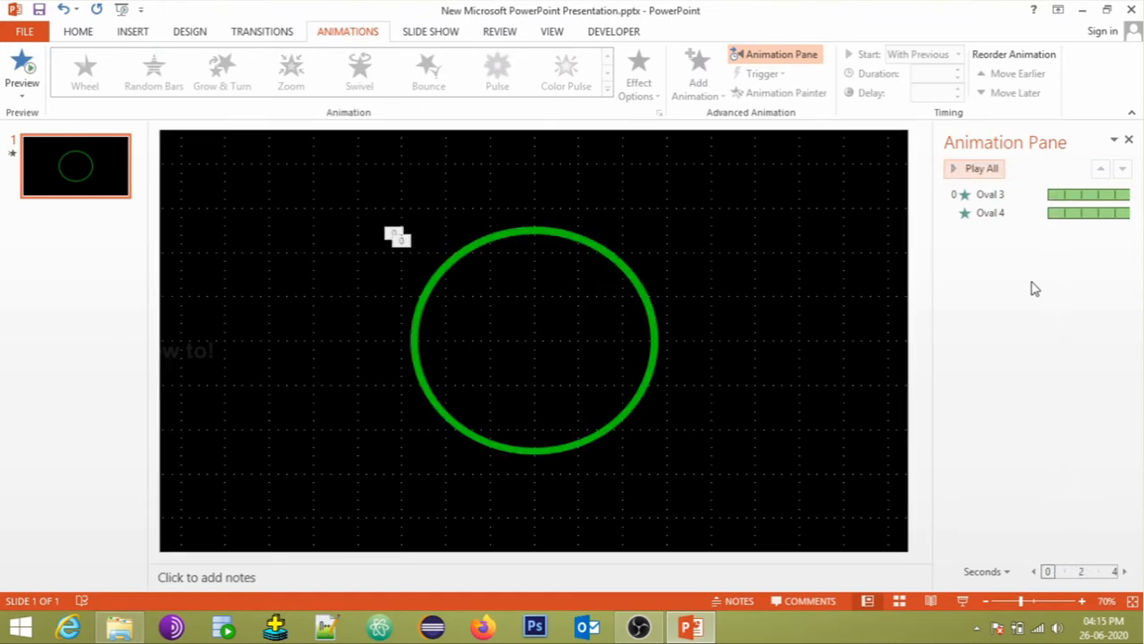
{"action": "mouse_move", "coordinate": [245, 59]}
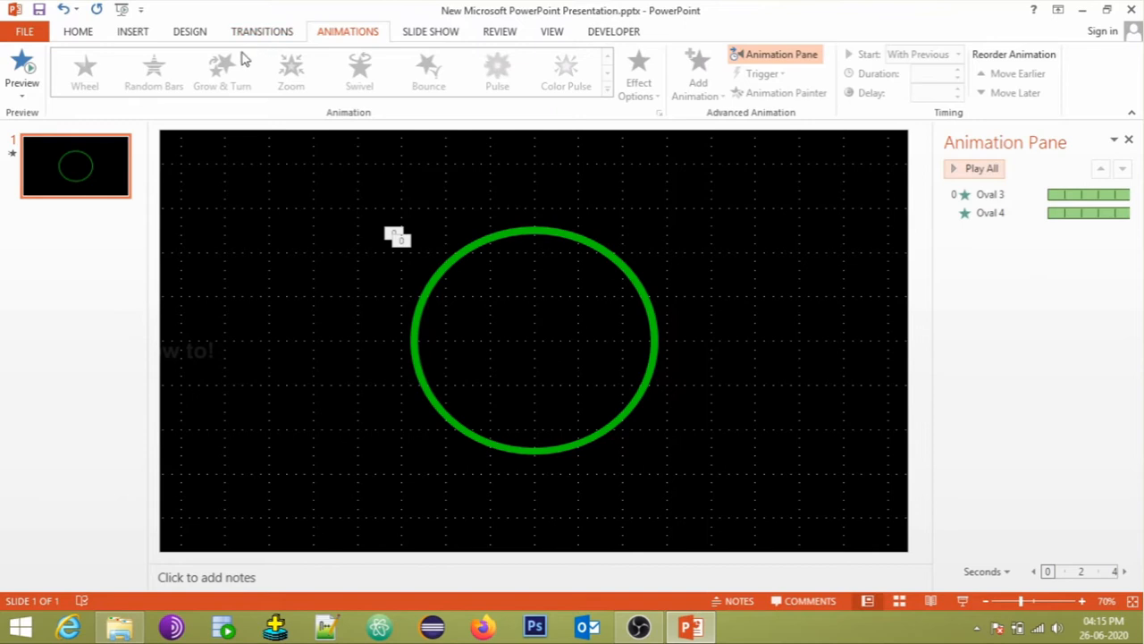
Add a text box reading '5' in green at size 199, centred in the ring.
{"action": "left_click", "coordinate": [132, 31]}
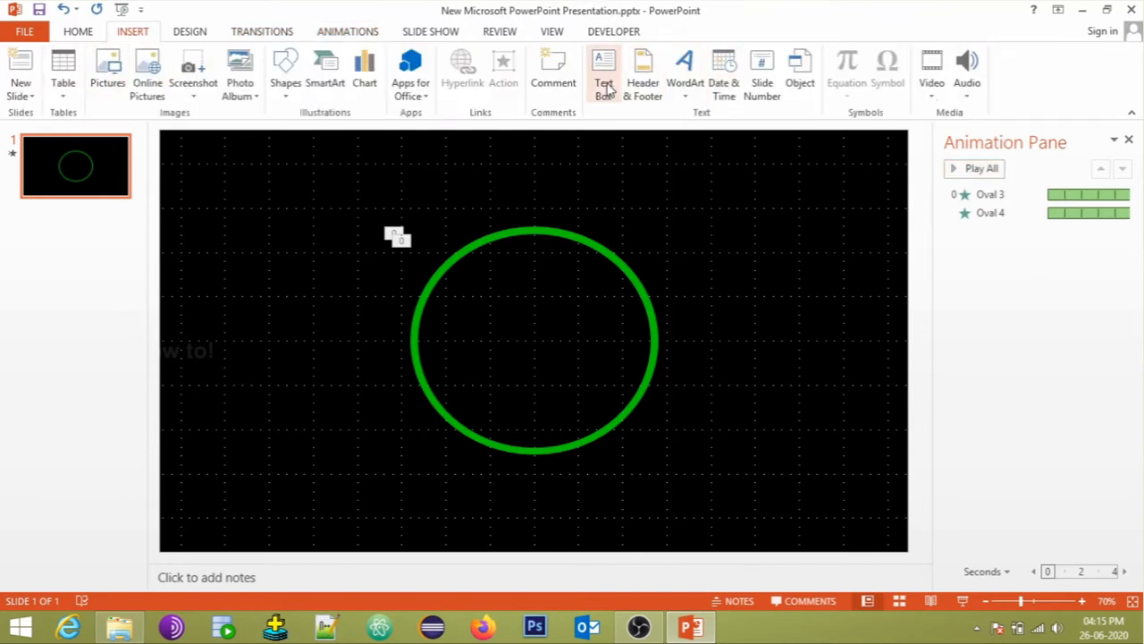
{"action": "left_click", "coordinate": [604, 72]}
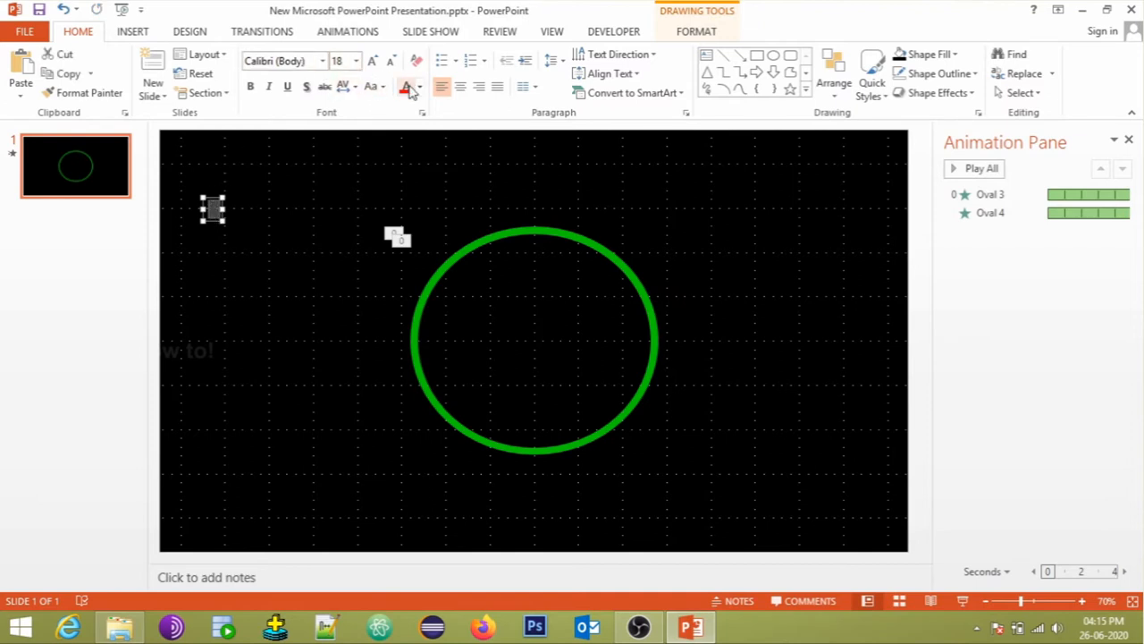
{"action": "left_click", "coordinate": [418, 87]}
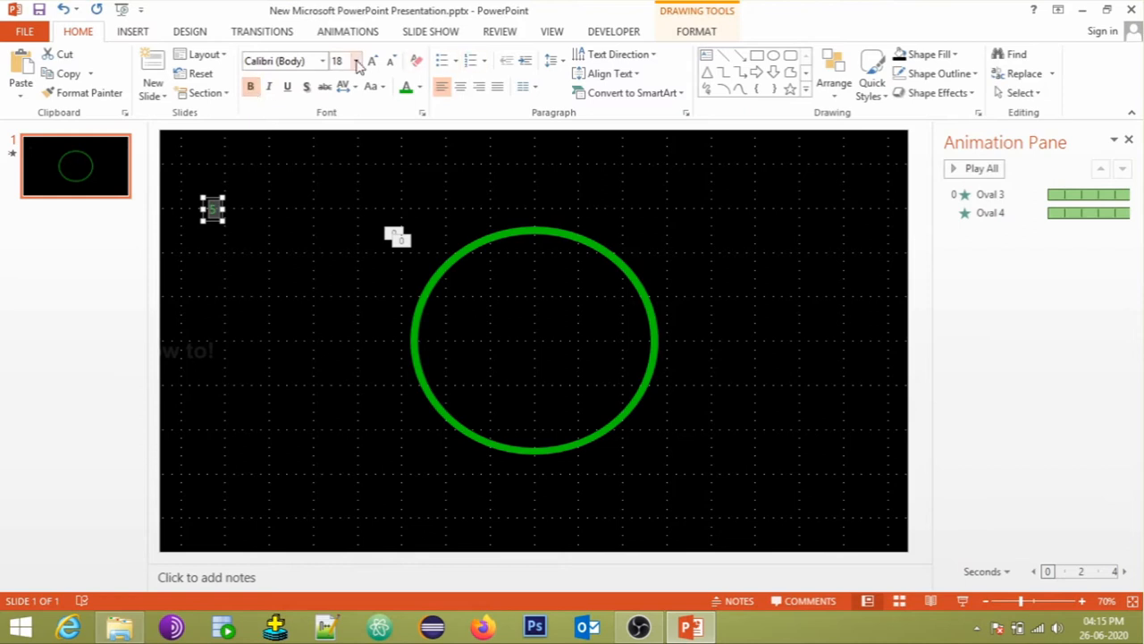
{"action": "left_click", "coordinate": [373, 61]}
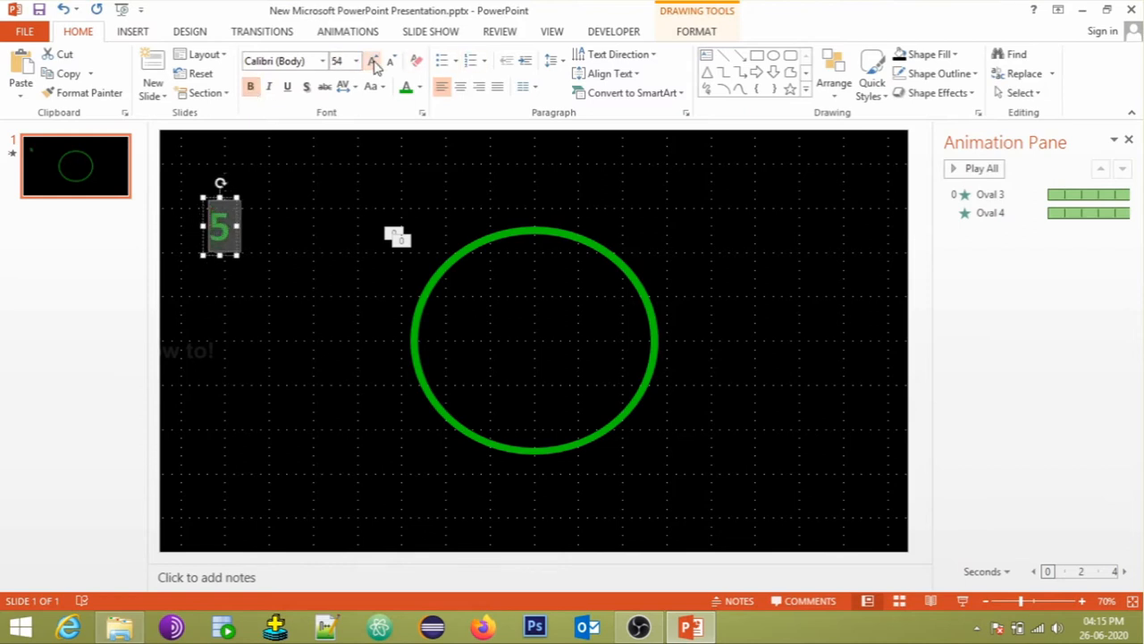
{"action": "left_click", "coordinate": [373, 60]}
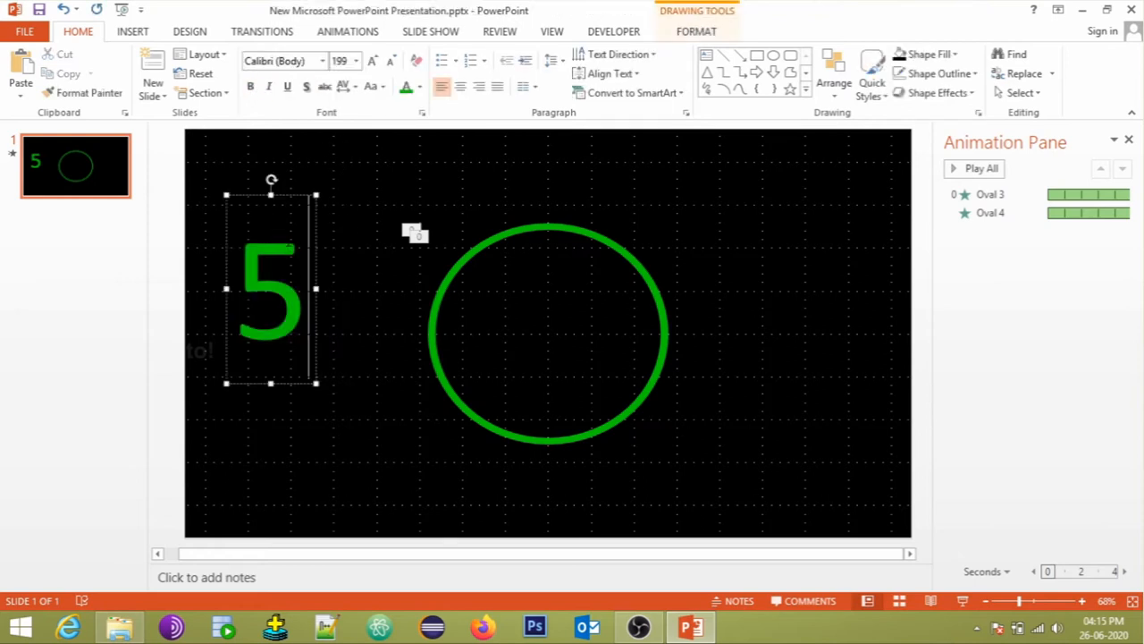
{"action": "left_click_drag", "start_coordinate": [271, 287], "coordinate": [547, 335]}
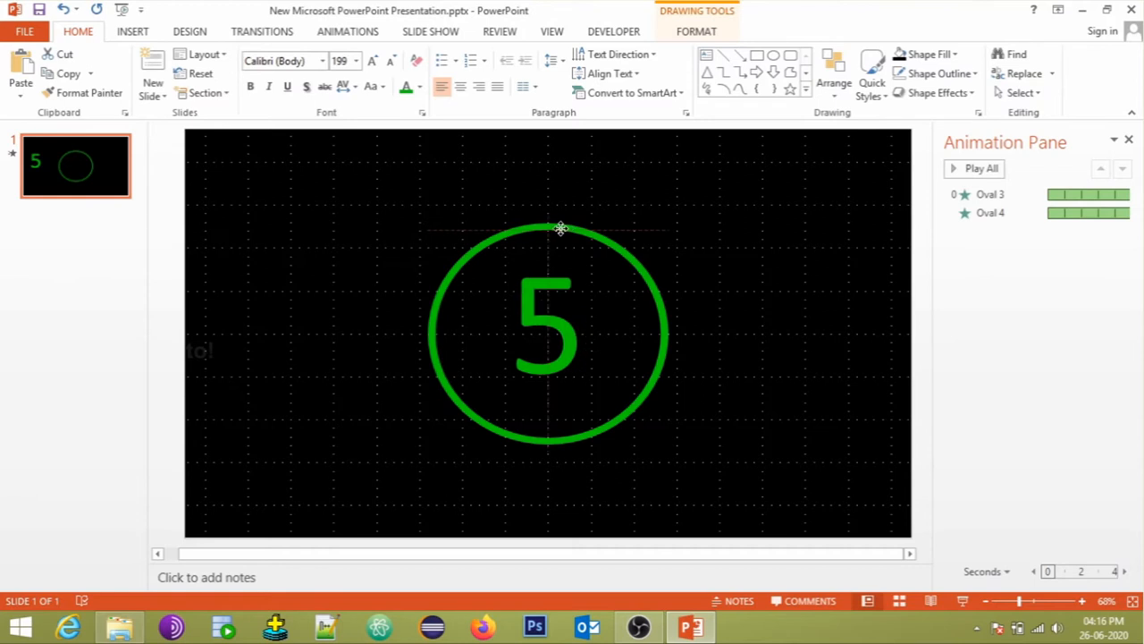
Duplicate the green 5 beside the ring and edit the copies to 1, 2, 3 and 4.
{"action": "left_click", "coordinate": [531, 331]}
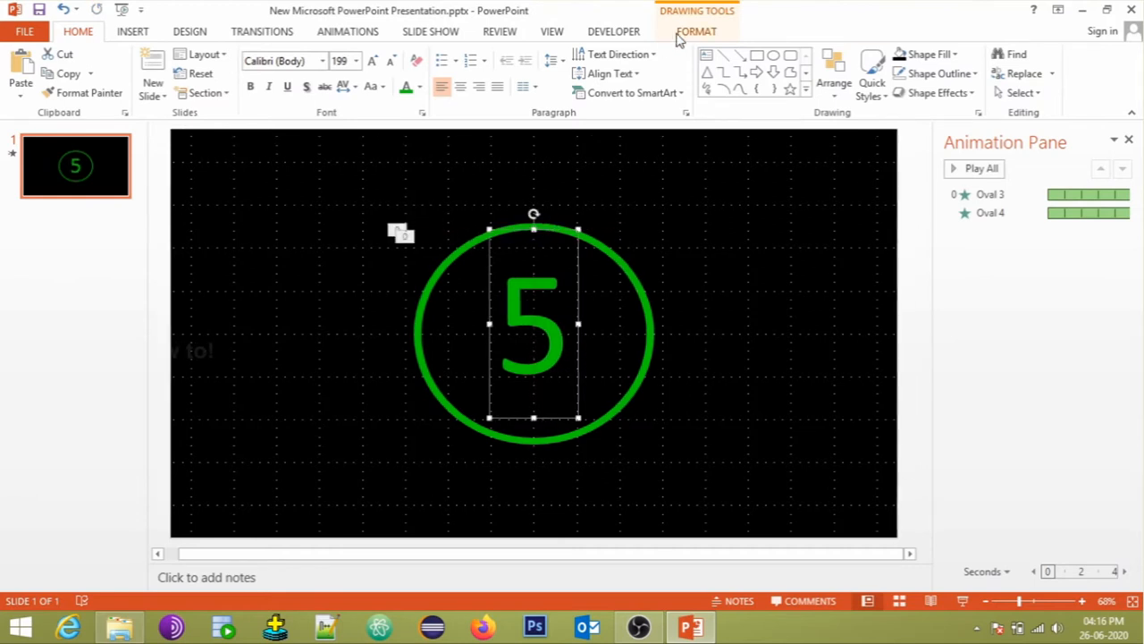
{"action": "left_click", "coordinate": [858, 54]}
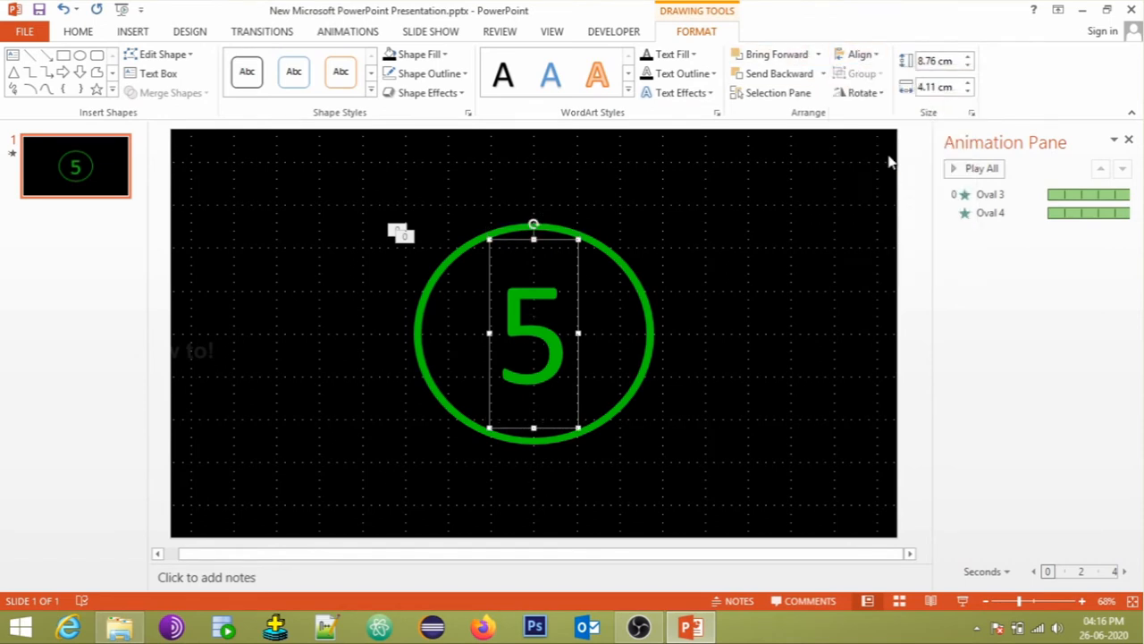
{"action": "mouse_move", "coordinate": [759, 221]}
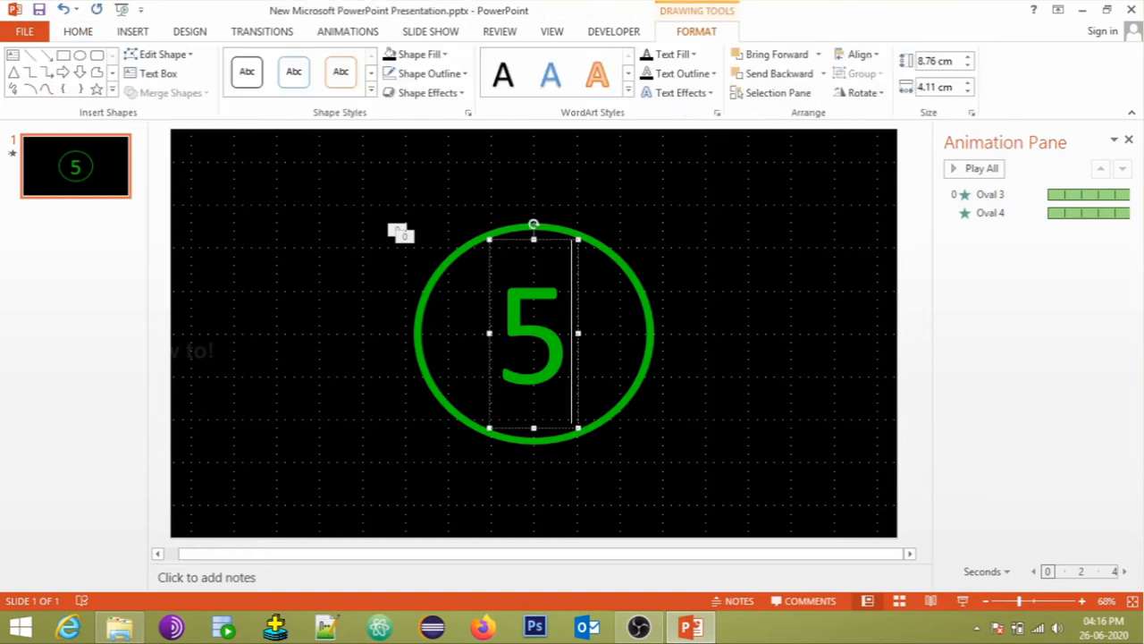
{"action": "mouse_move", "coordinate": [549, 249]}
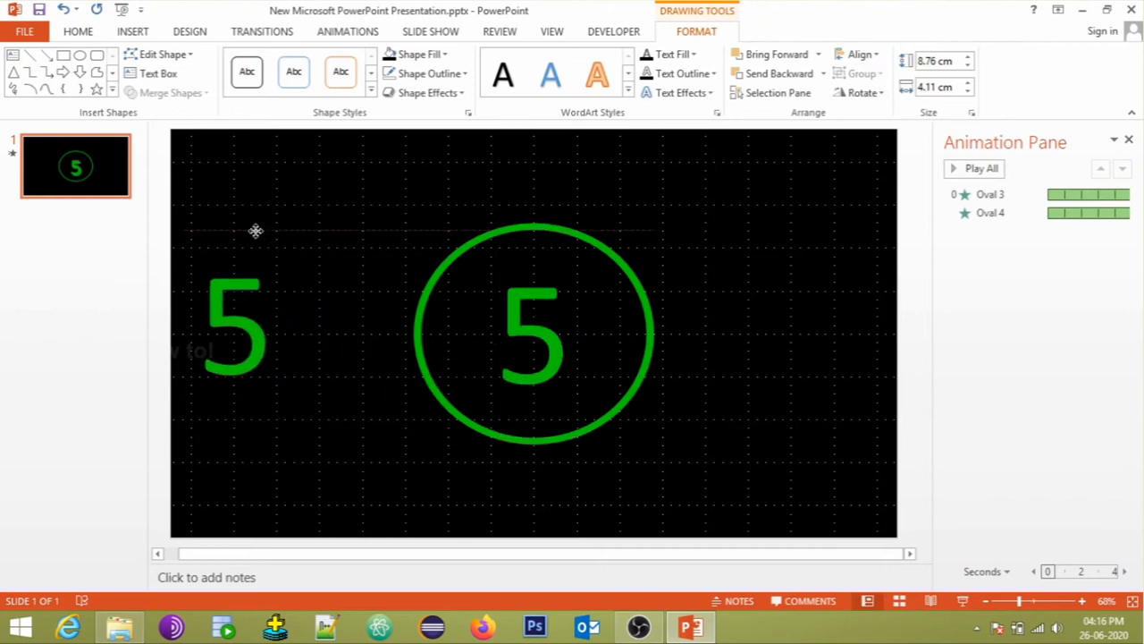
{"action": "left_click", "coordinate": [234, 321]}
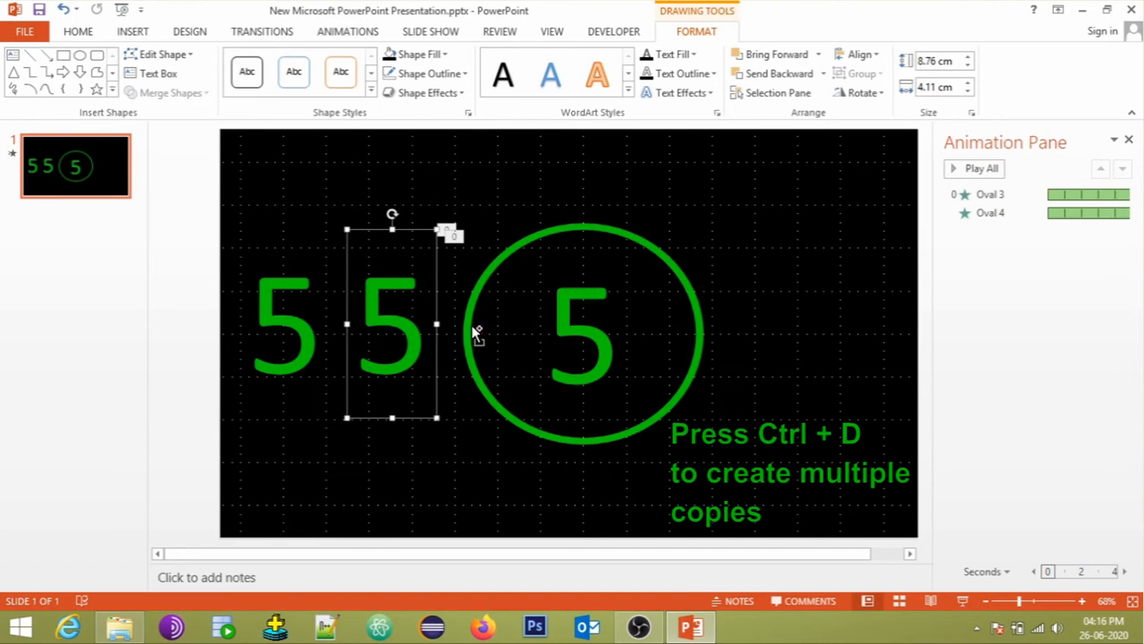
{"action": "key", "text": "ctrl+d"}
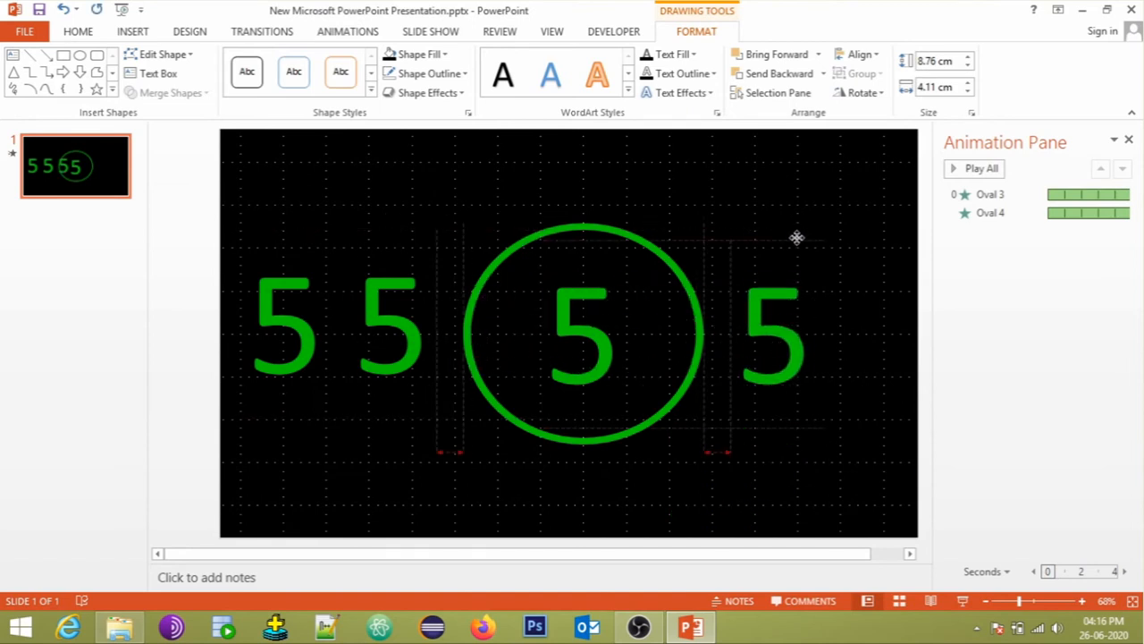
{"action": "left_click_drag", "start_coordinate": [773, 335], "coordinate": [782, 343]}
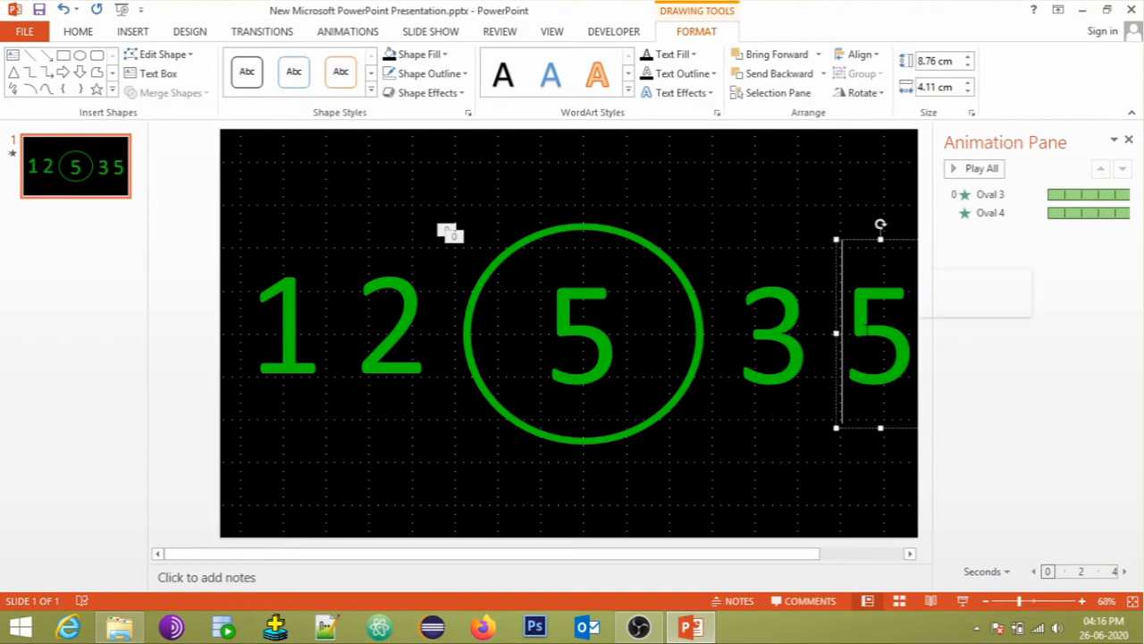
{"action": "left_click", "coordinate": [764, 217]}
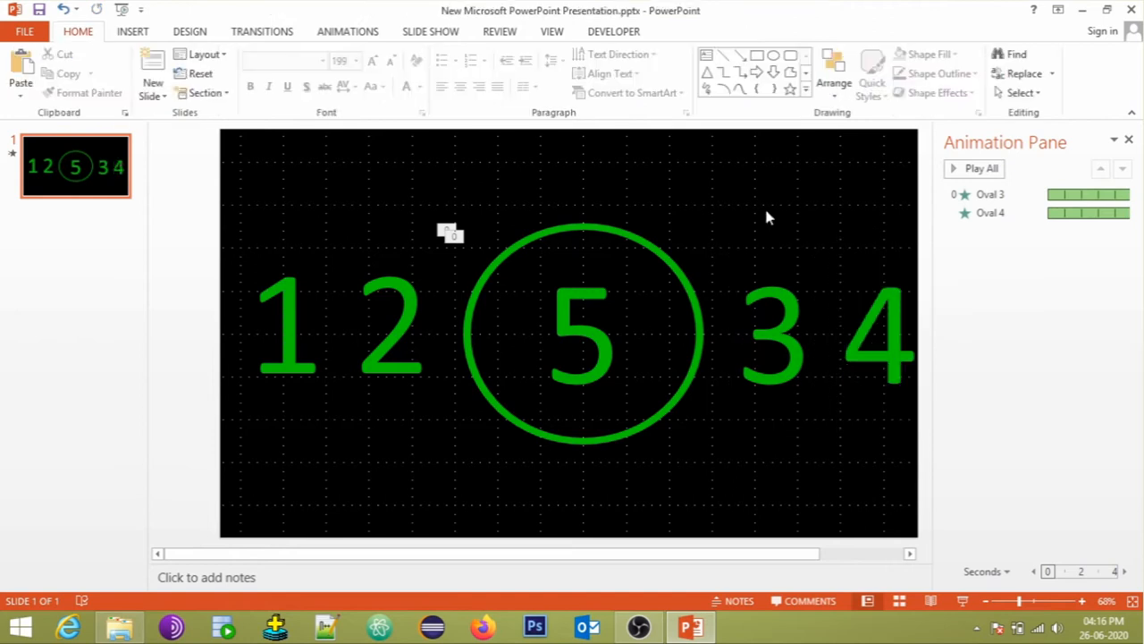
{"action": "mouse_move", "coordinate": [760, 228]}
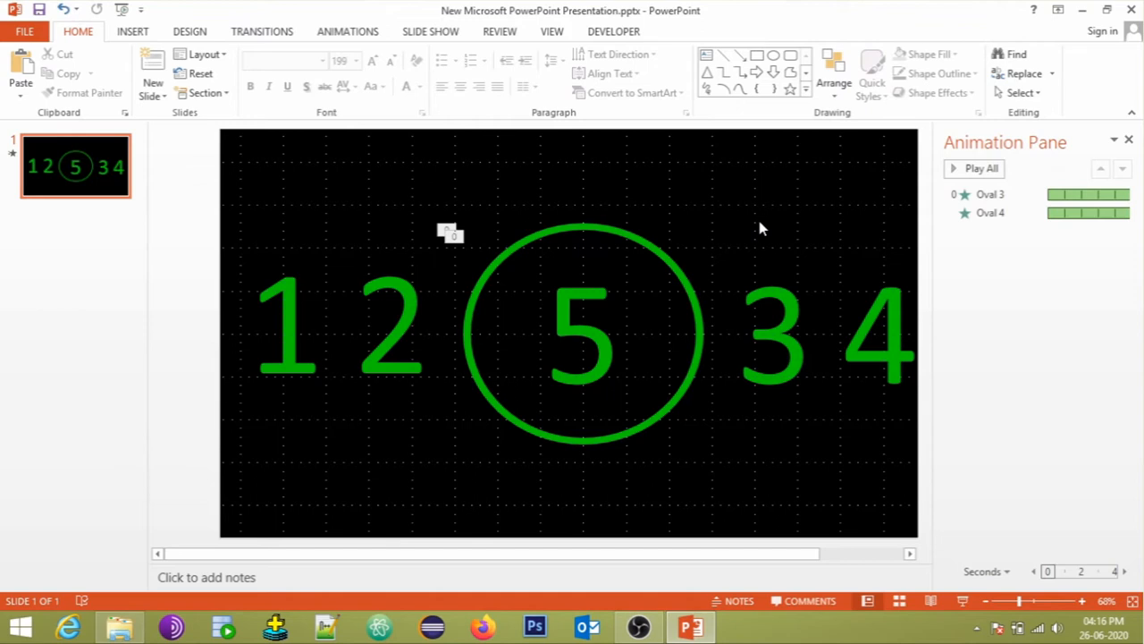
{"action": "mouse_move", "coordinate": [680, 282]}
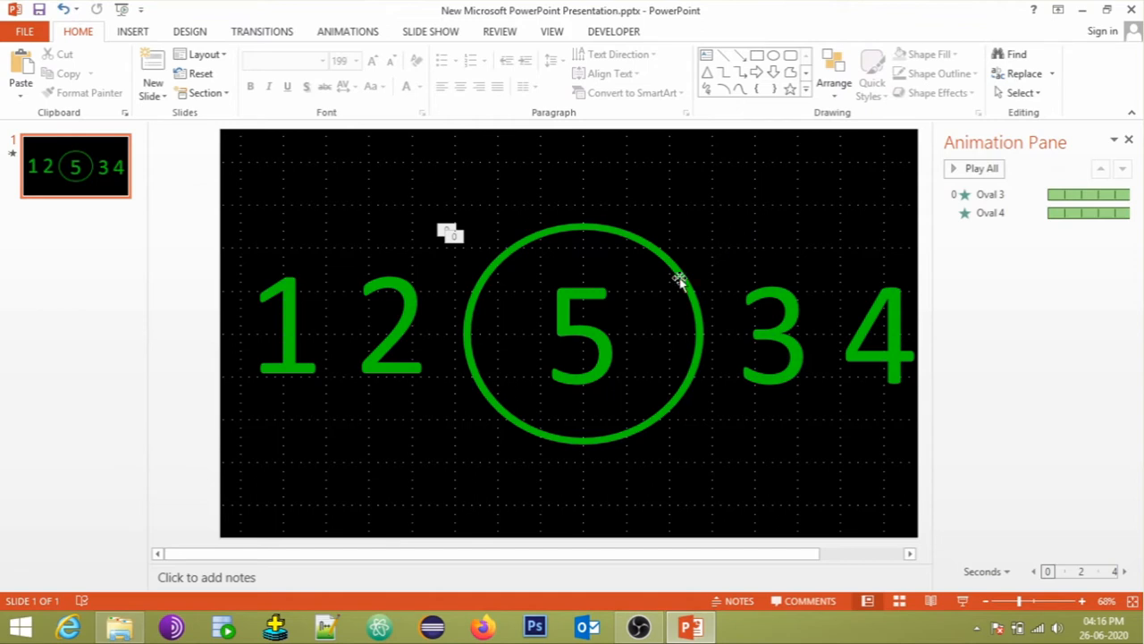
Give the 5 an Appear entrance and Disappear exit, both With Previous, exit delayed 1 second.
{"action": "left_click", "coordinate": [582, 333]}
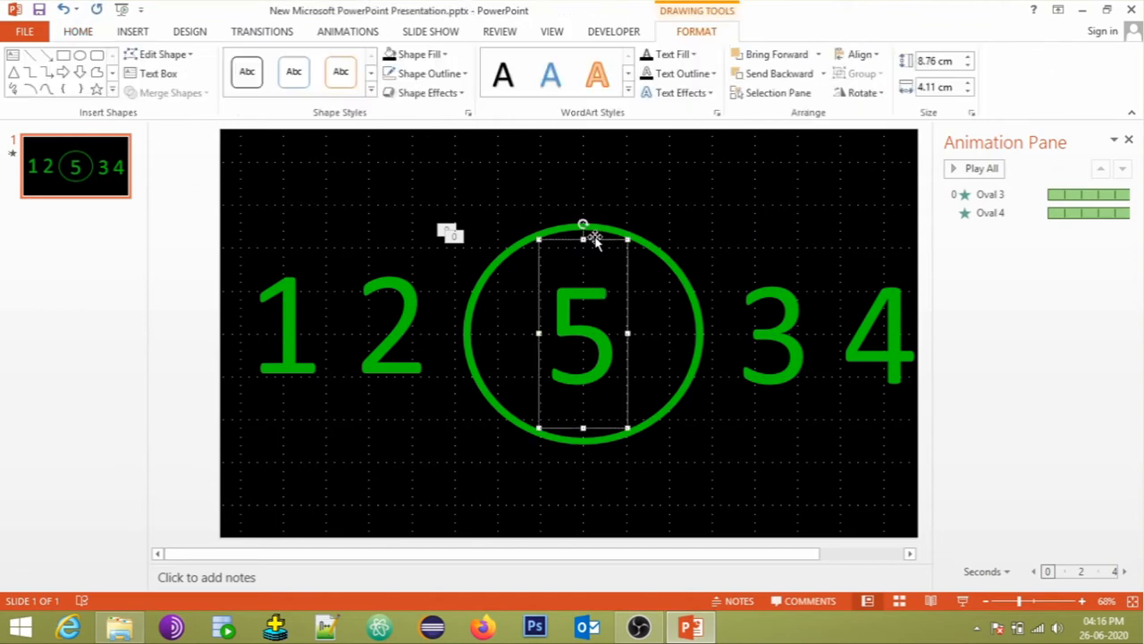
{"action": "left_click", "coordinate": [346, 32]}
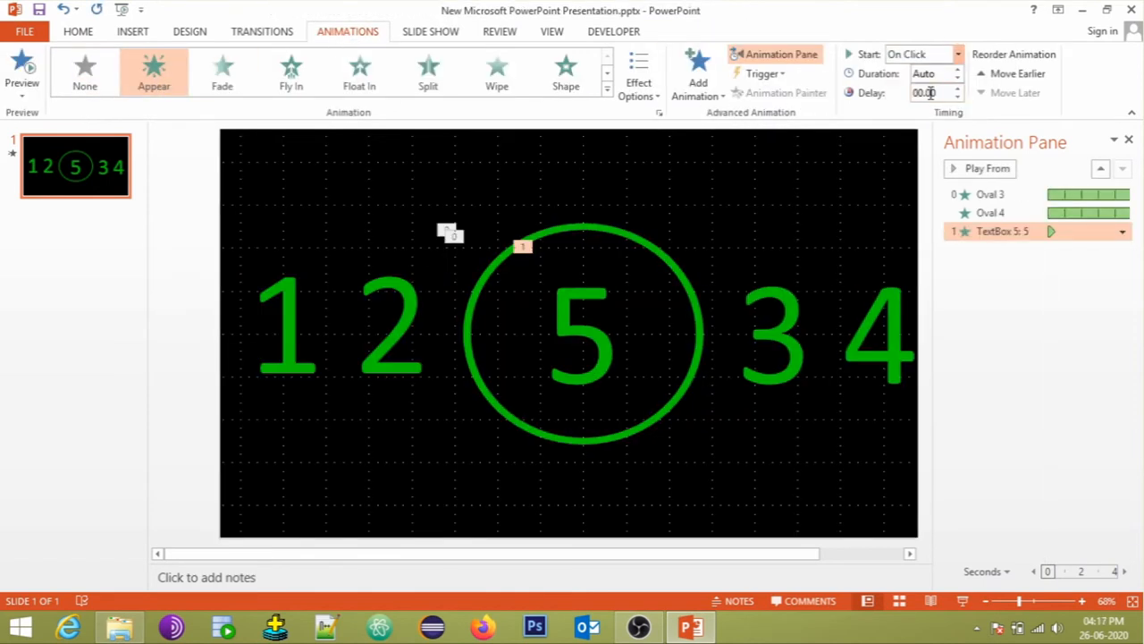
{"action": "left_click", "coordinate": [921, 54]}
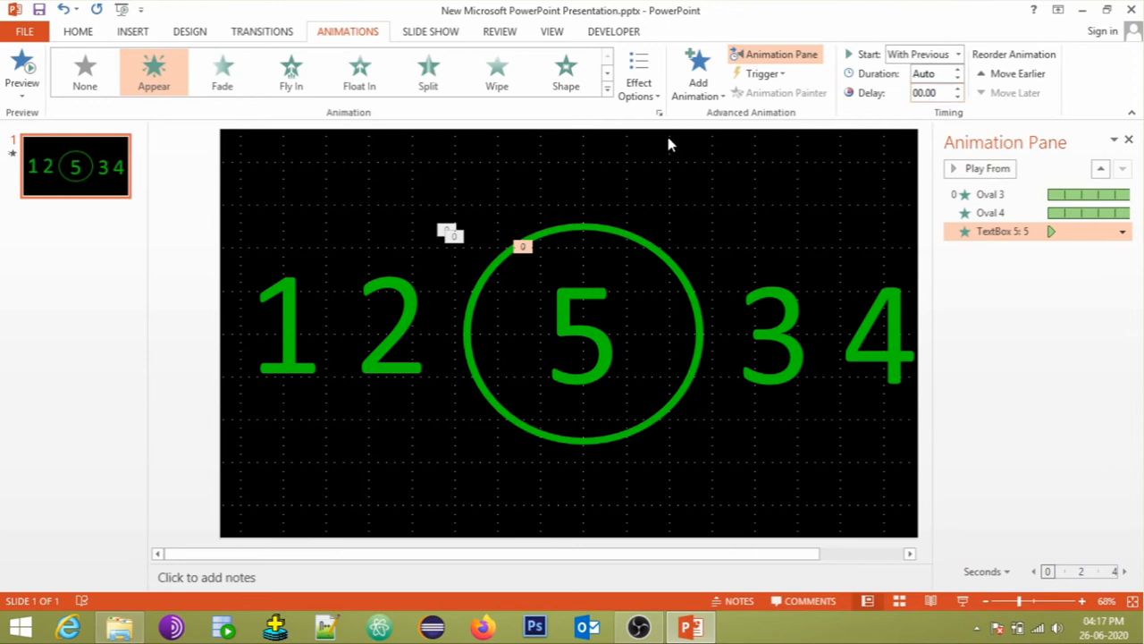
{"action": "left_click", "coordinate": [698, 73]}
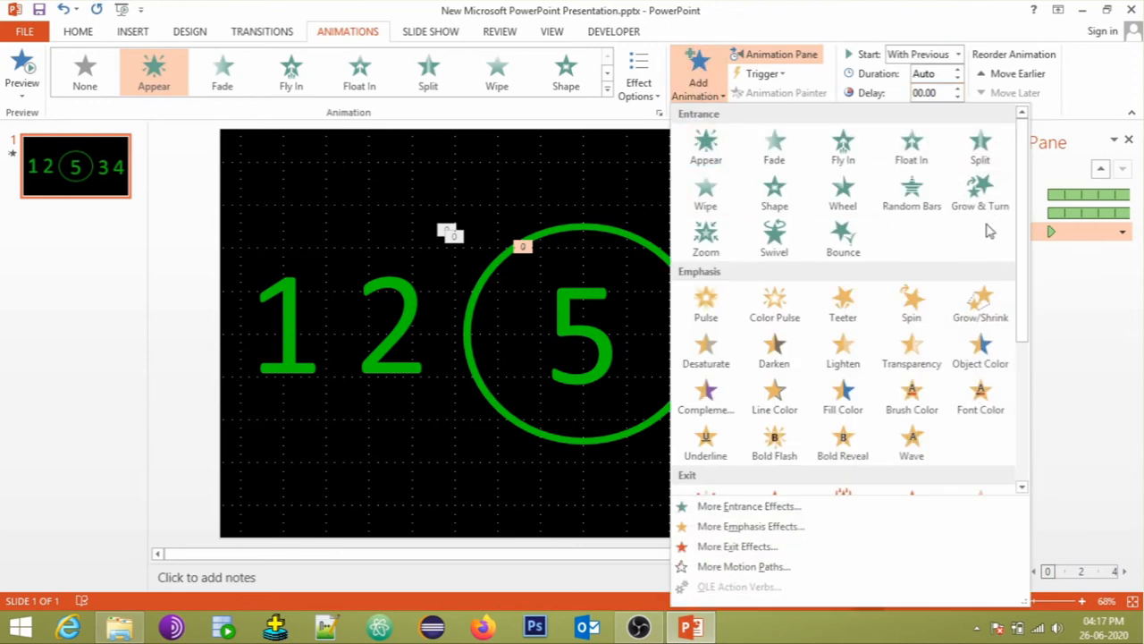
{"action": "scroll", "scroll_direction": "down", "scroll_amount": 3}
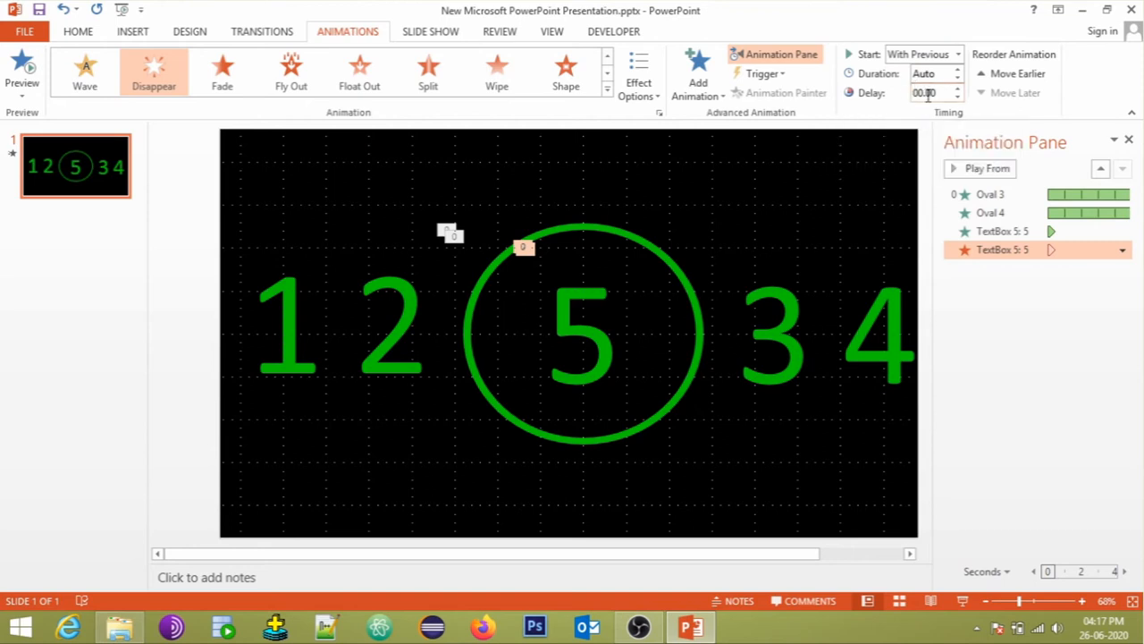
{"action": "left_click", "coordinate": [957, 90]}
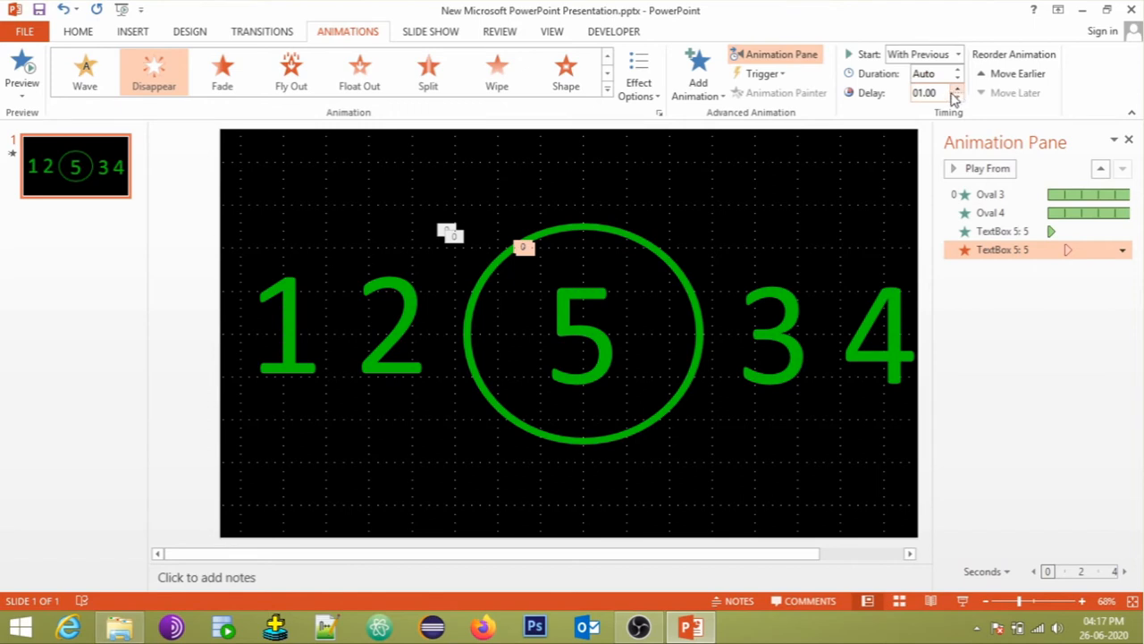
{"action": "left_click", "coordinate": [876, 336]}
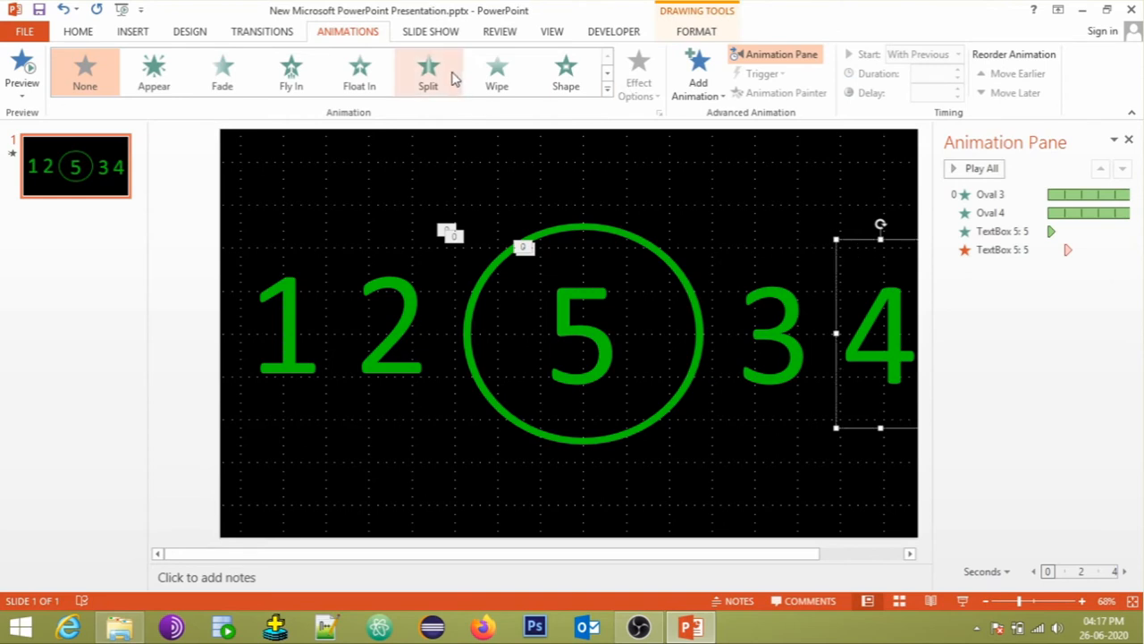
Give the 4 Appear and Disappear animations With Previous, with 1-second and 1.5-second delays.
{"action": "left_click", "coordinate": [154, 72]}
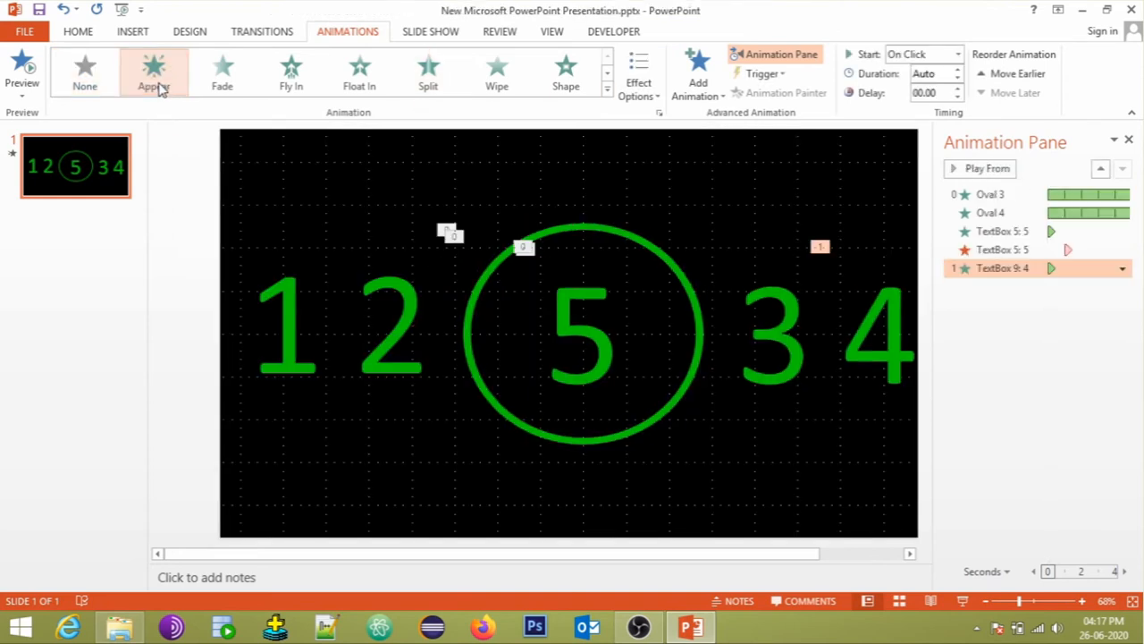
{"action": "left_click", "coordinate": [956, 54]}
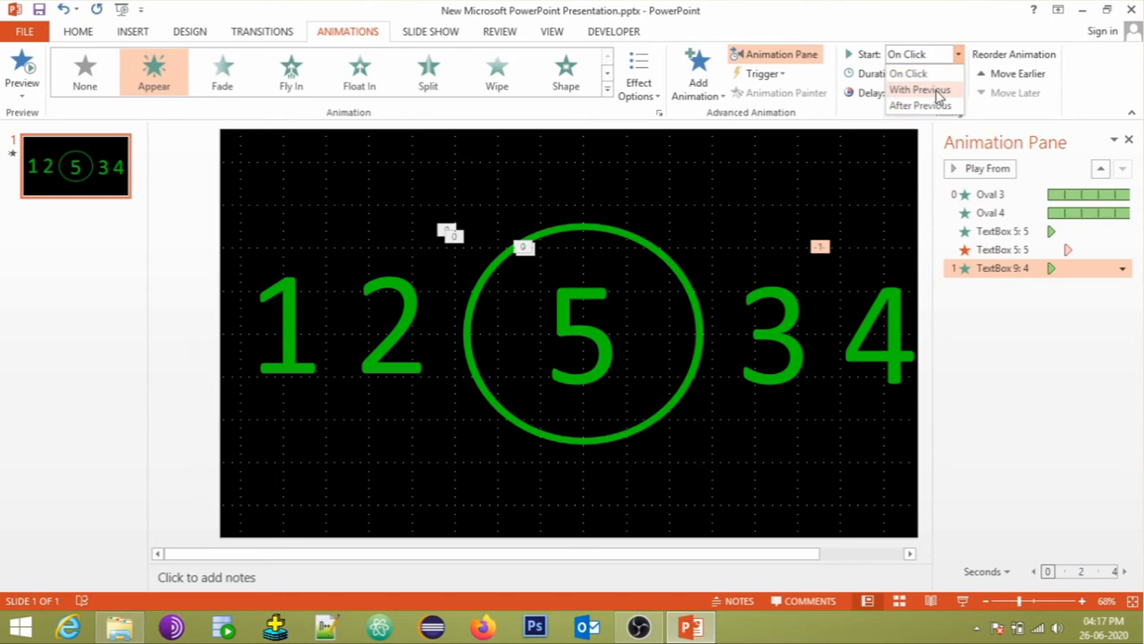
{"action": "left_click", "coordinate": [697, 80]}
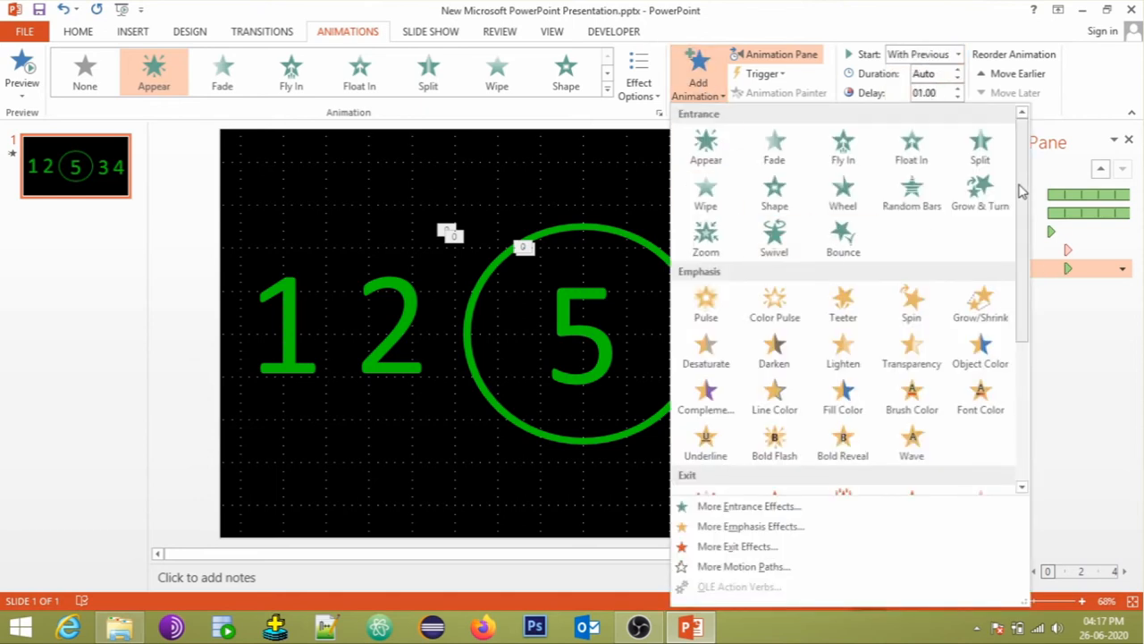
{"action": "scroll", "scroll_direction": "down", "scroll_amount": 3}
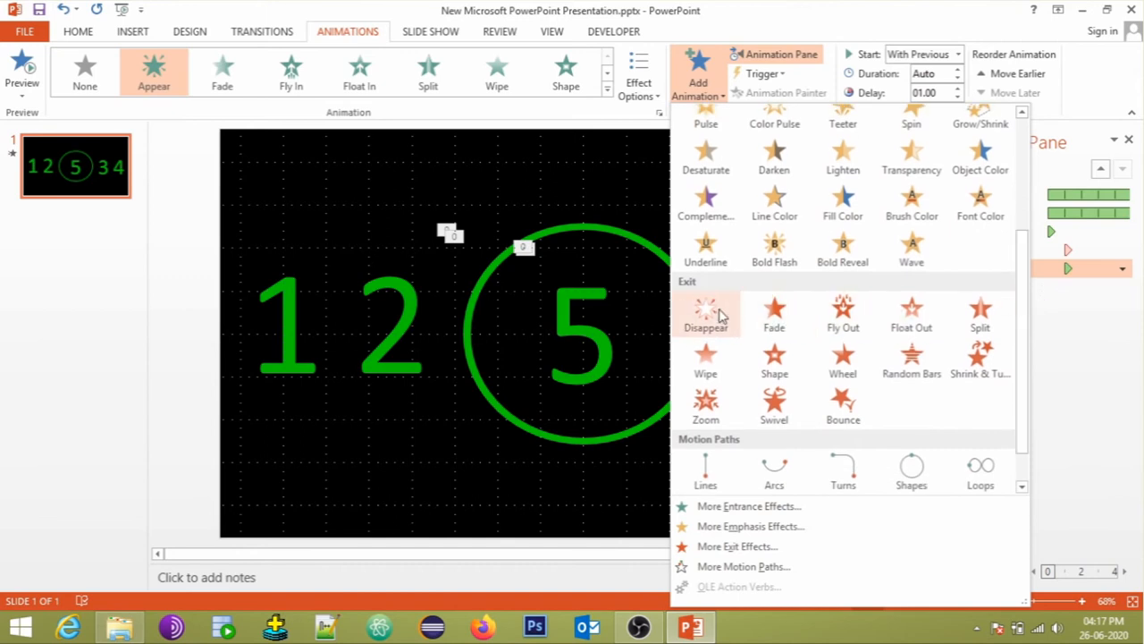
{"action": "left_click", "coordinate": [705, 313]}
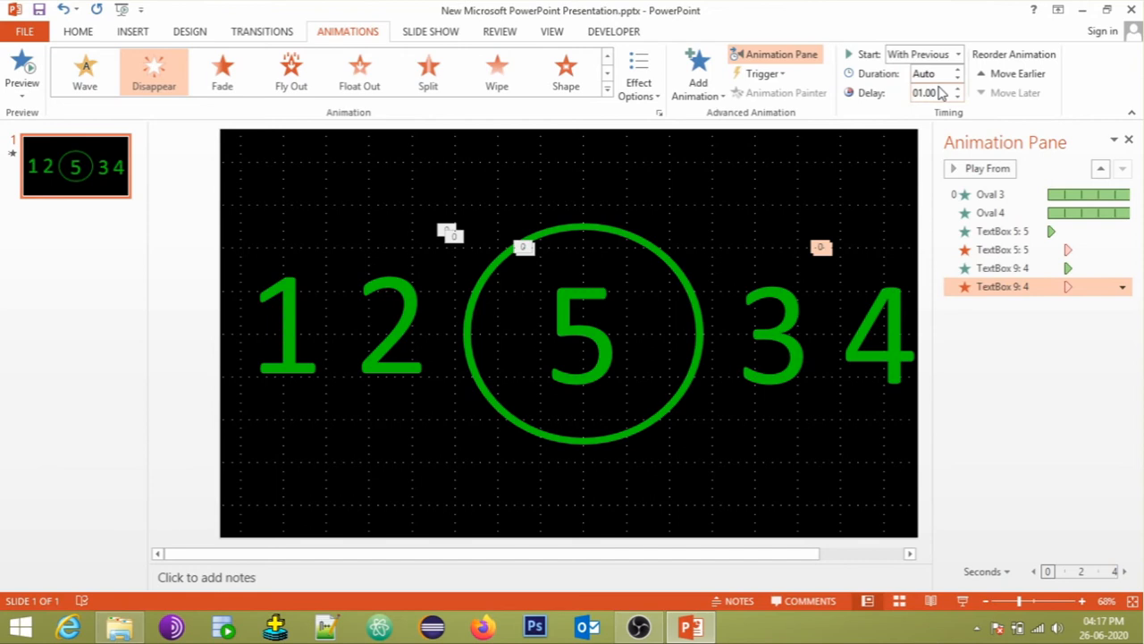
{"action": "left_click", "coordinate": [956, 88]}
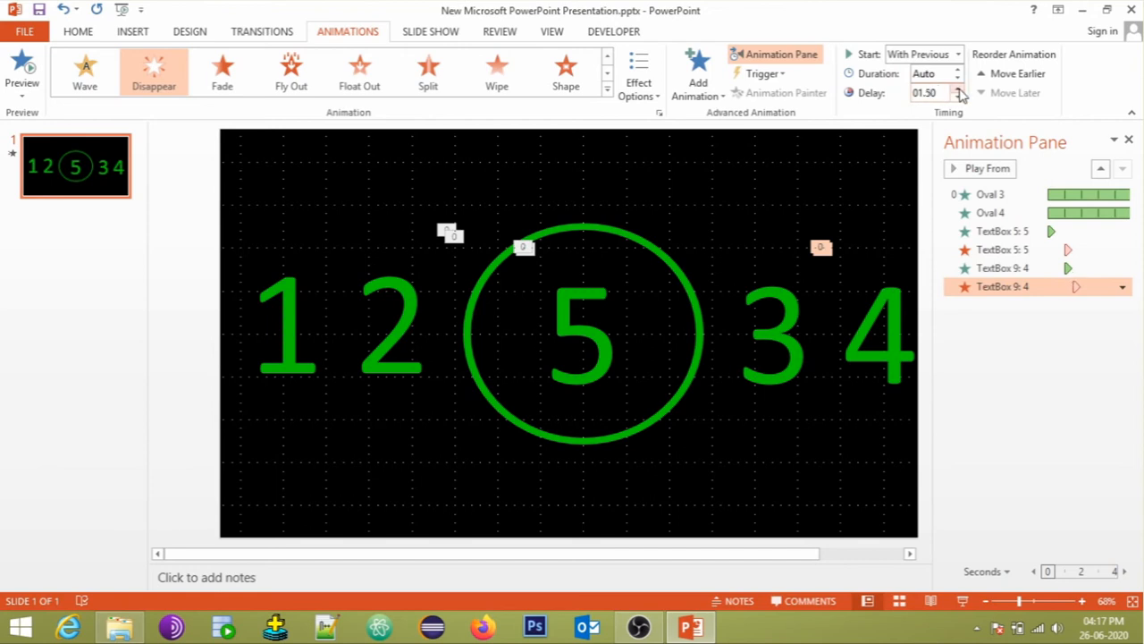
{"action": "left_click", "coordinate": [957, 89]}
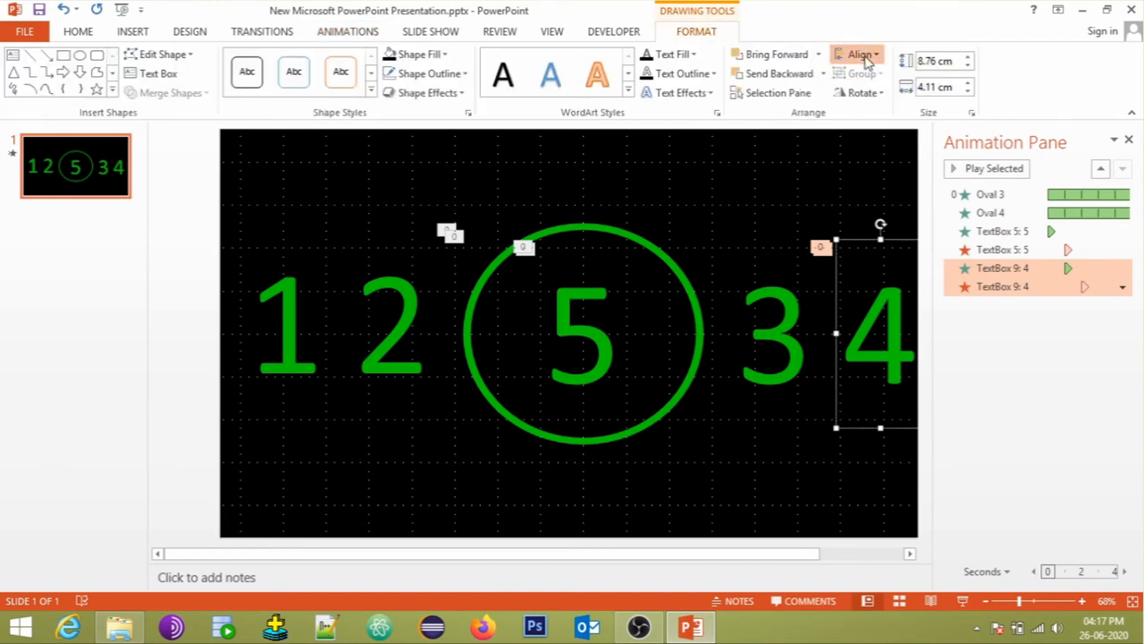
Centre the 4 in the ring and give the 3 a With Previous Appear entrance.
{"action": "left_click", "coordinate": [859, 55]}
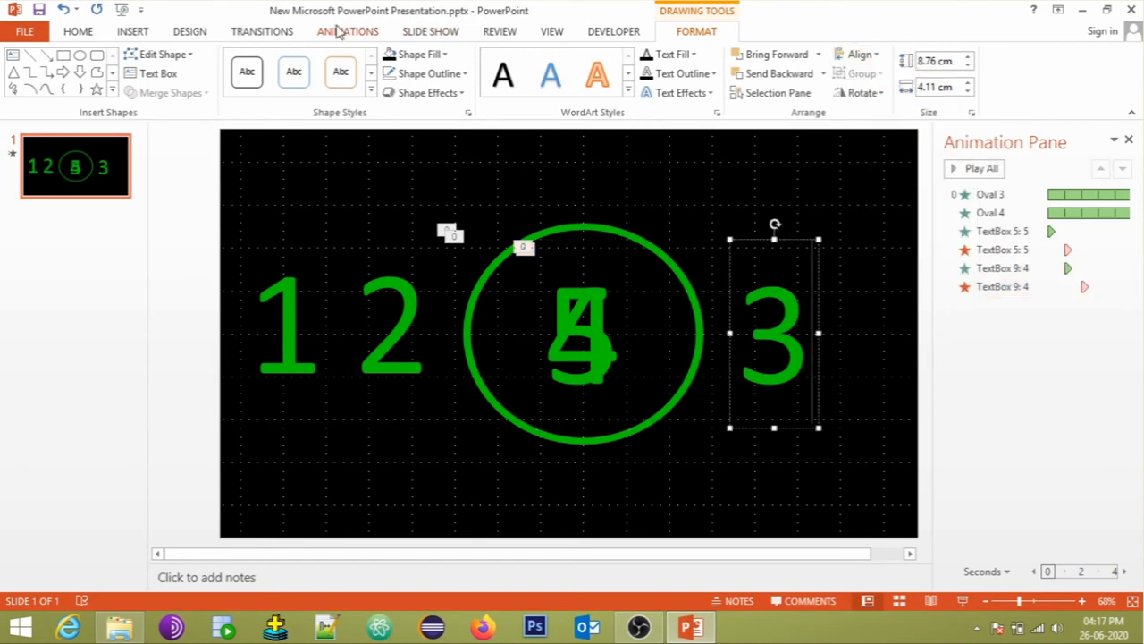
{"action": "left_click", "coordinate": [347, 31]}
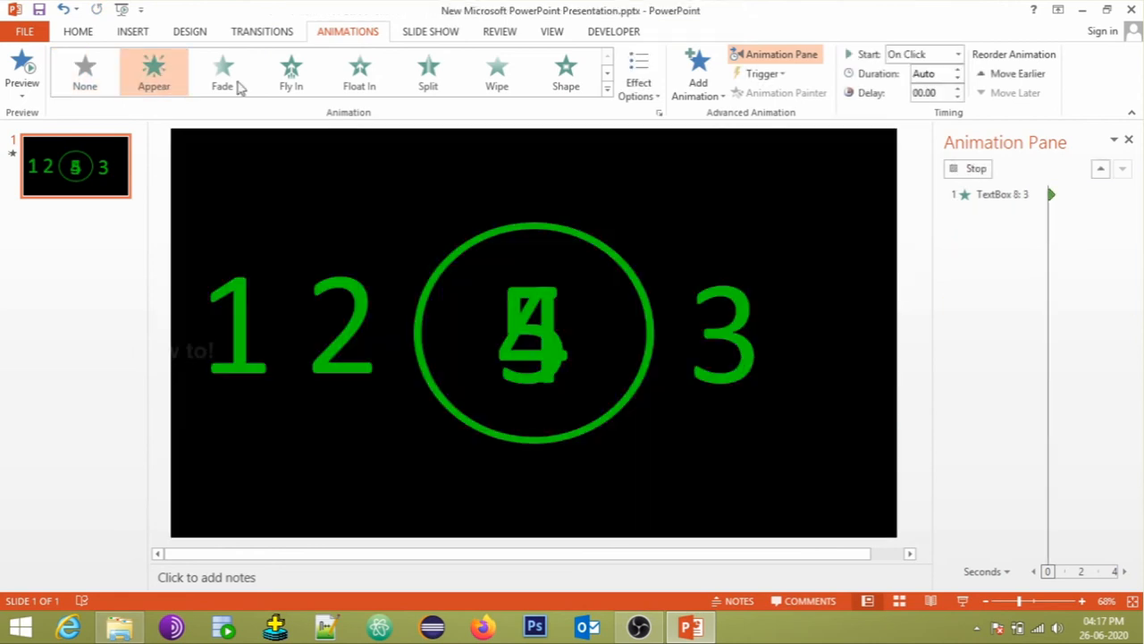
{"action": "left_click", "coordinate": [957, 53]}
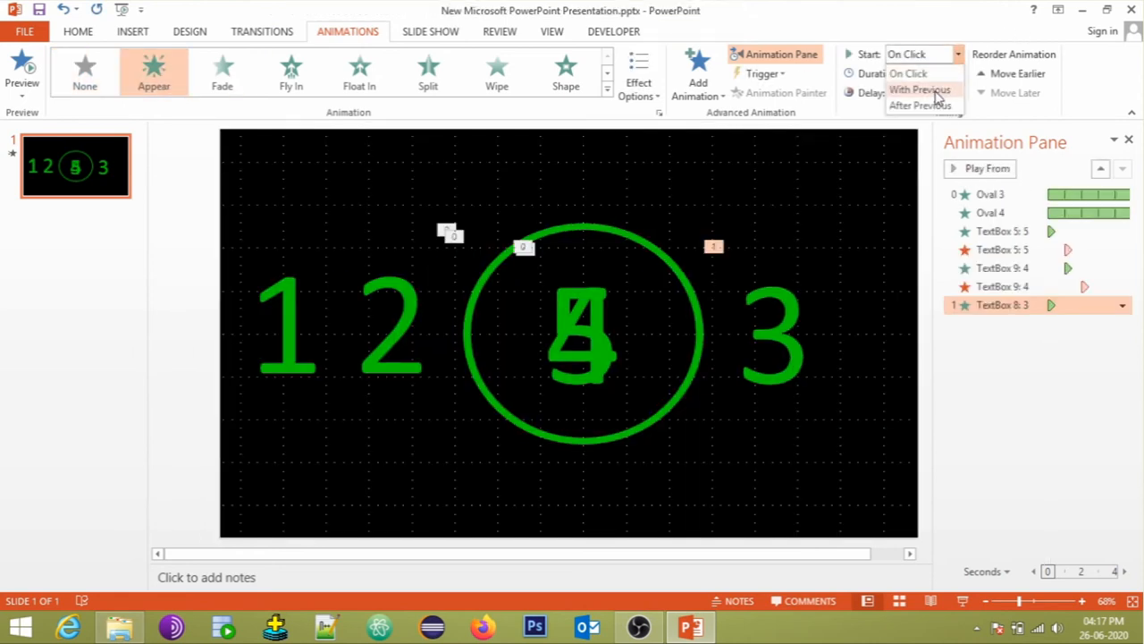
{"action": "left_click", "coordinate": [918, 89]}
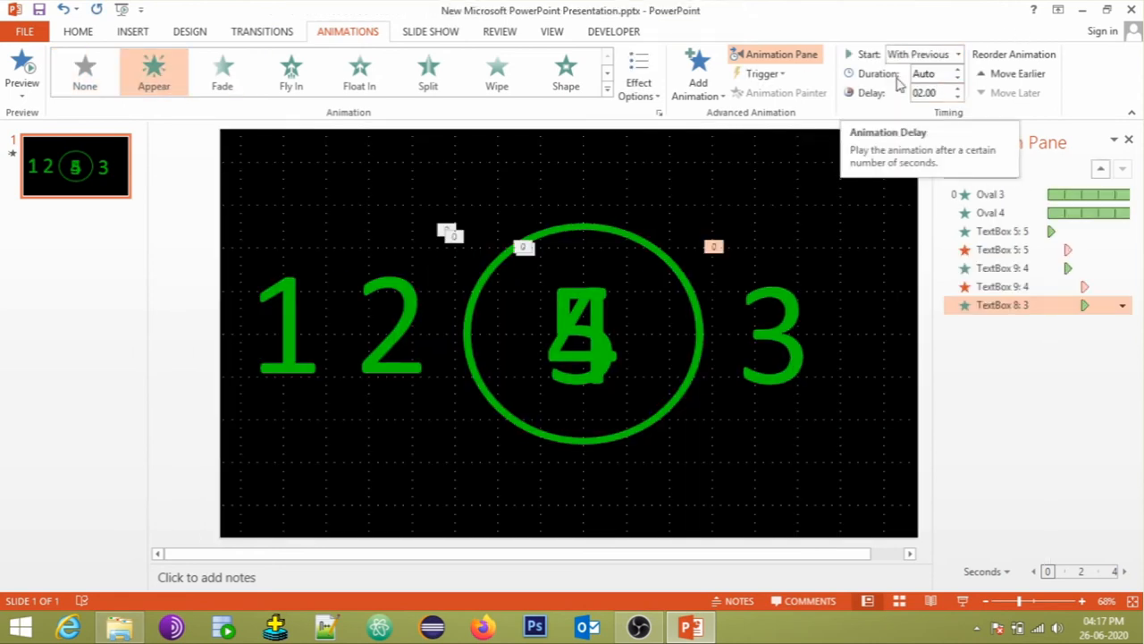
Add a With Previous Disappear exit to the 3 delayed to 2.25 seconds, and centre it.
{"action": "left_click", "coordinate": [699, 67]}
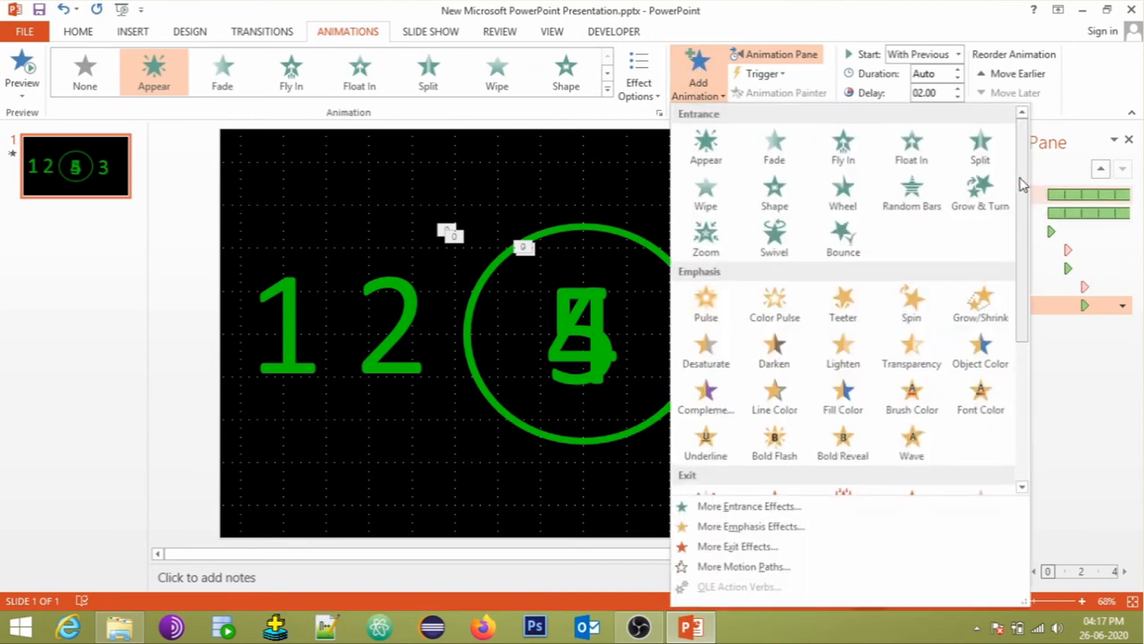
{"action": "scroll", "scroll_direction": "down", "scroll_amount": 3}
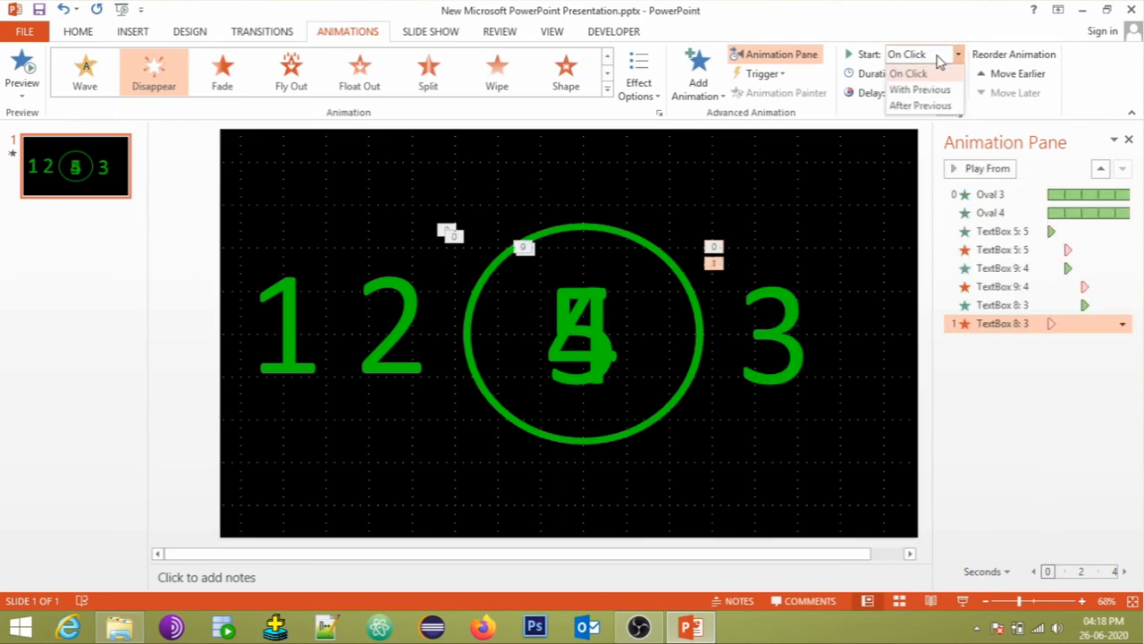
{"action": "left_click", "coordinate": [919, 90]}
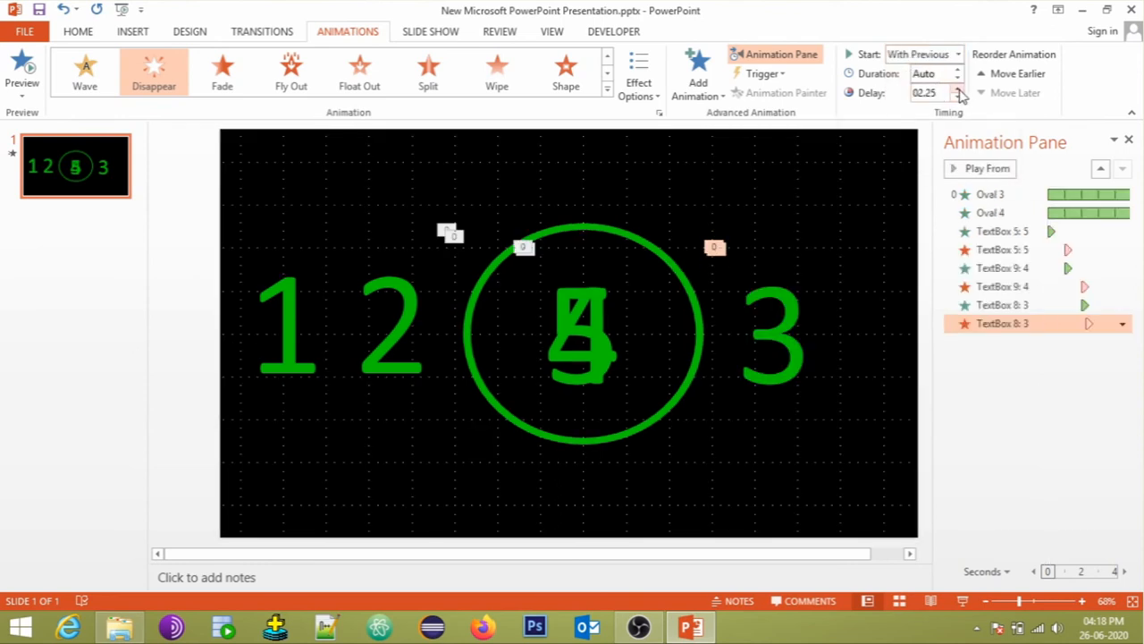
{"action": "left_click", "coordinate": [958, 88]}
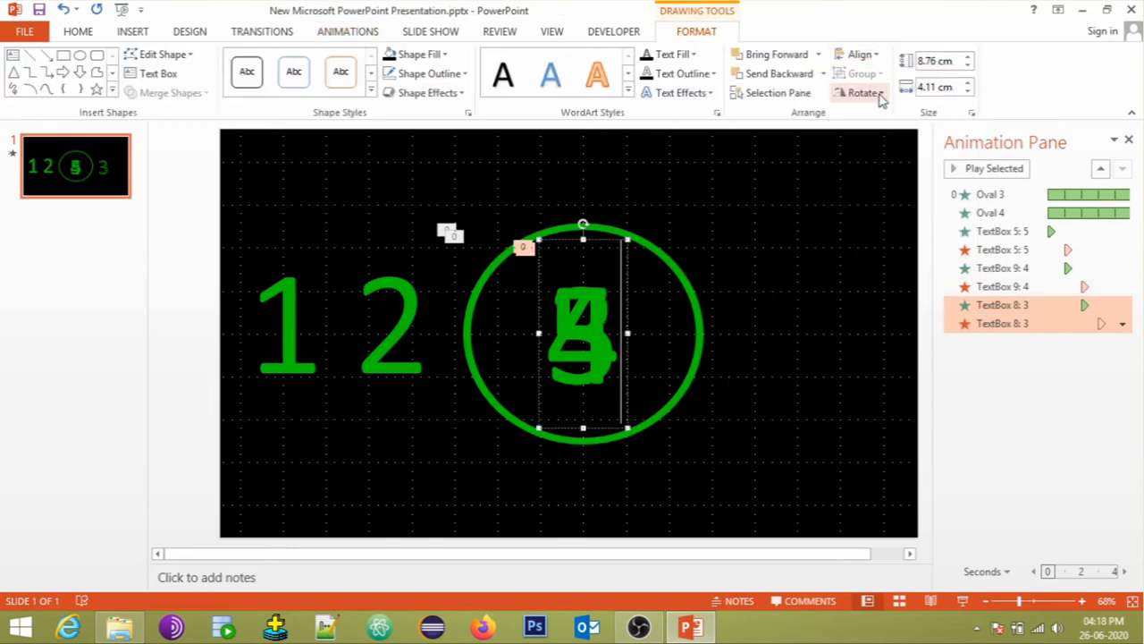
{"action": "left_click", "coordinate": [860, 54]}
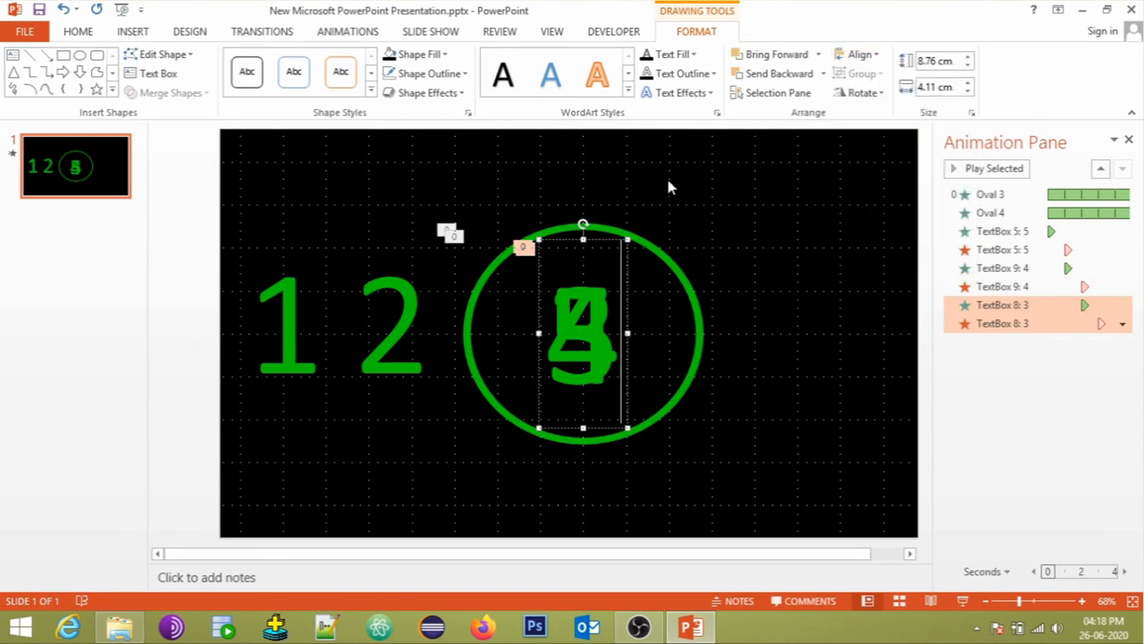
{"action": "left_click", "coordinate": [388, 322]}
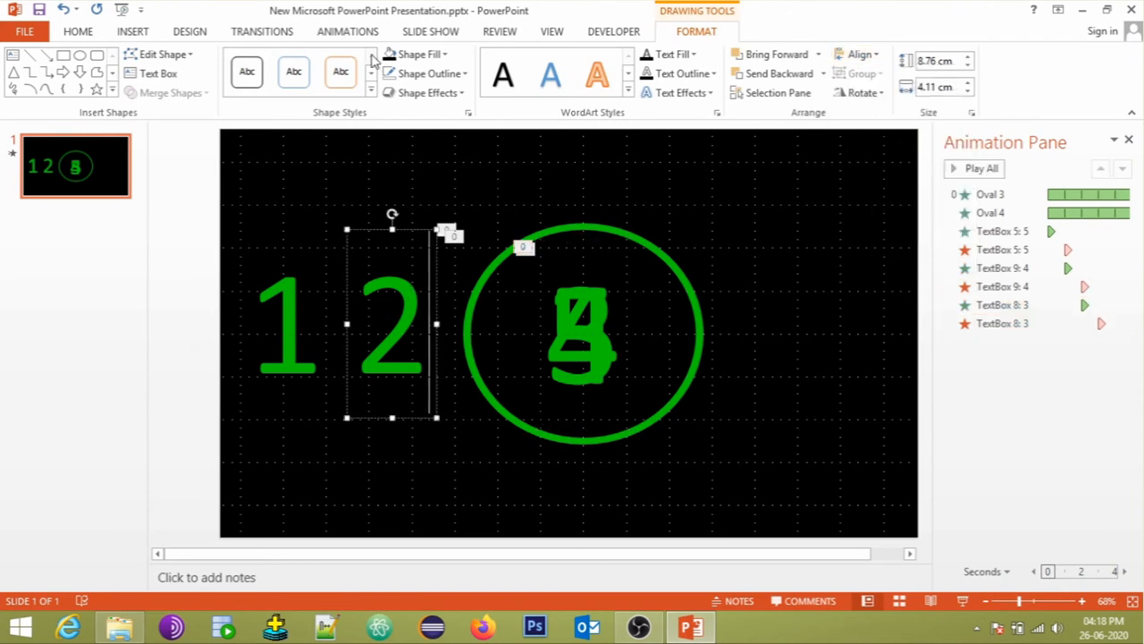
Set the 2's Appear entrance to start With Previous at 3.00 seconds.
{"action": "left_click", "coordinate": [347, 31]}
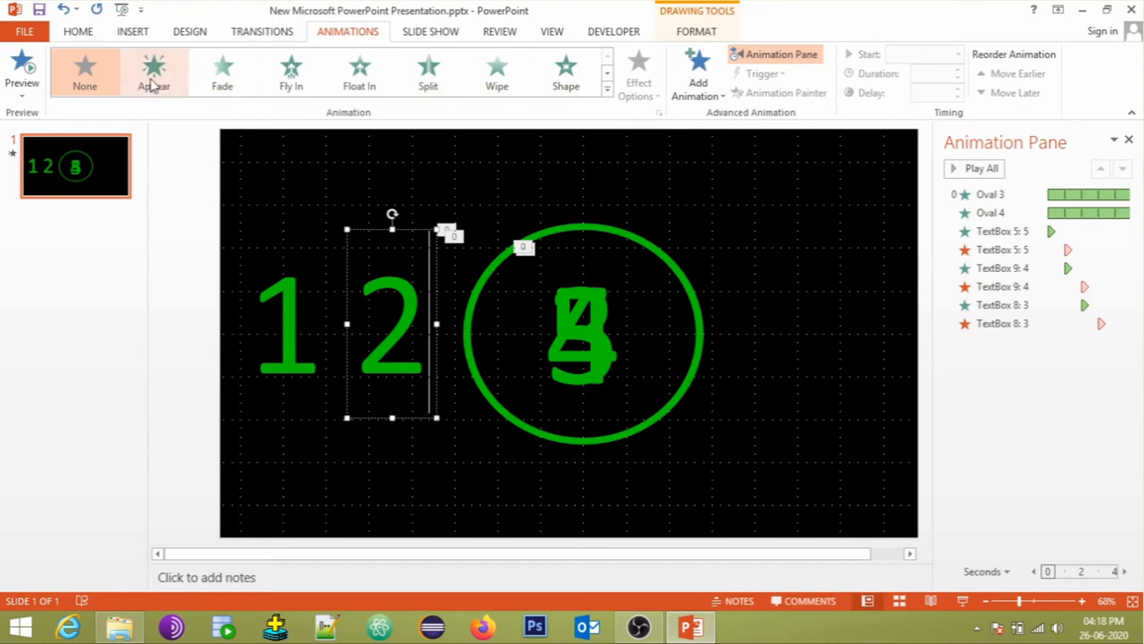
{"action": "left_click", "coordinate": [153, 72]}
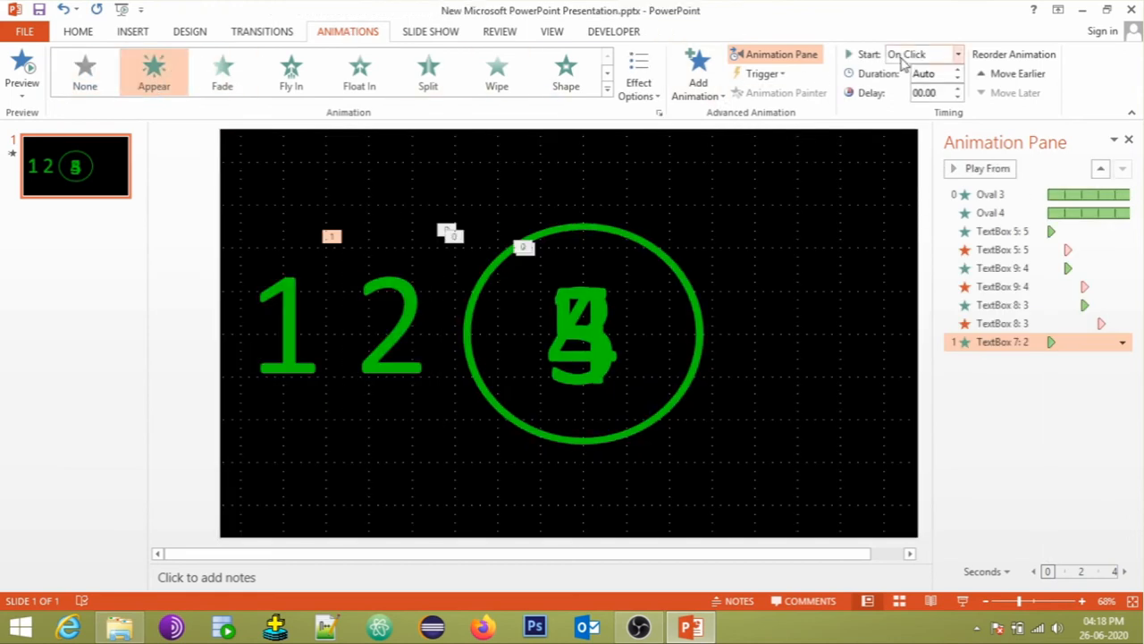
{"action": "left_click", "coordinate": [918, 53]}
{"action": "type", "text": "03"}
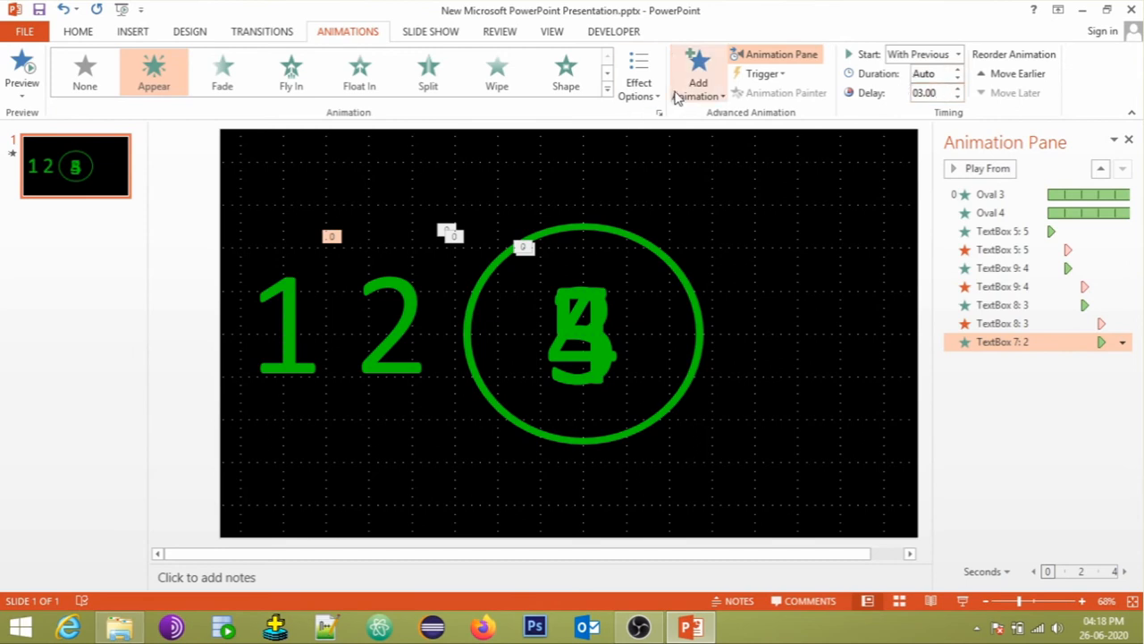
Add a With Previous Disappear exit to the 2 delayed to 4.00 seconds.
{"action": "left_click", "coordinate": [698, 73]}
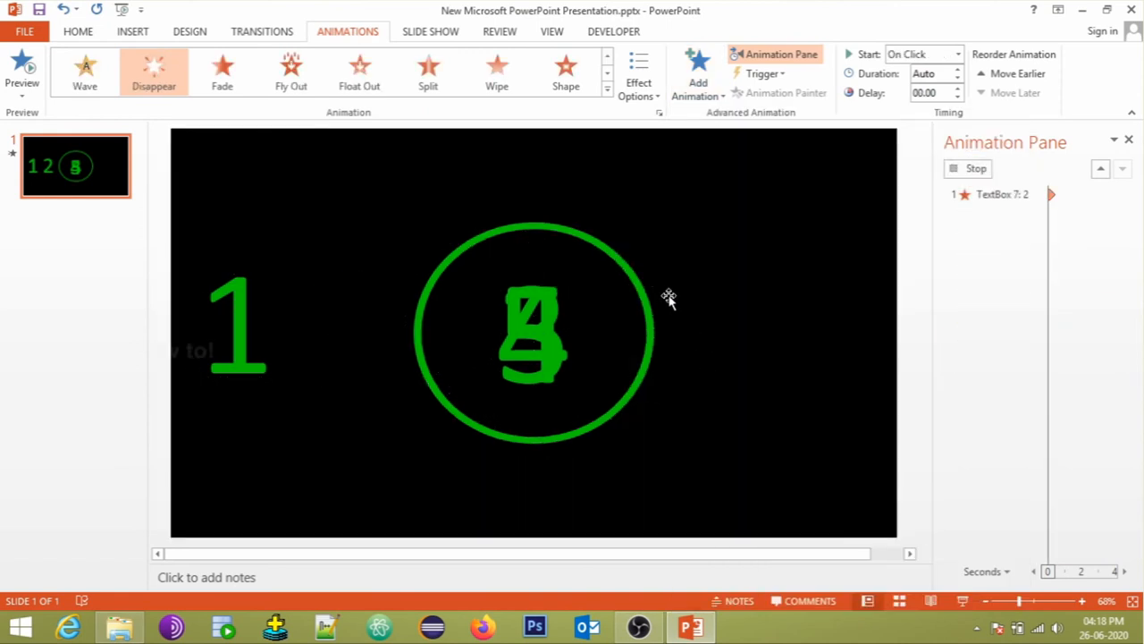
{"action": "left_click", "coordinate": [957, 54]}
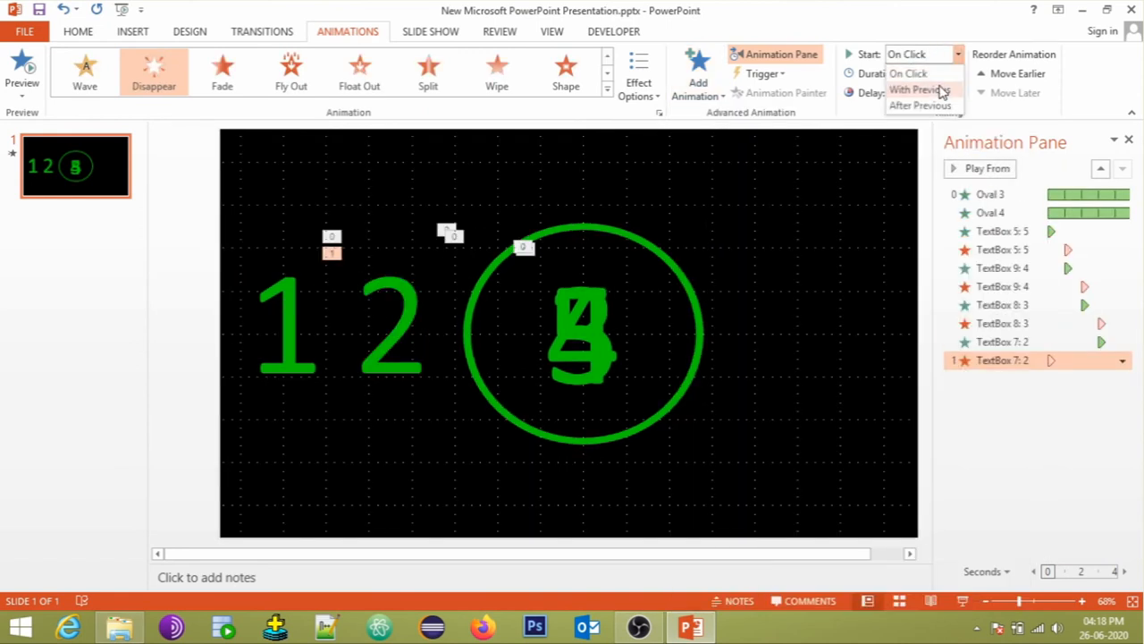
{"action": "left_click", "coordinate": [918, 90]}
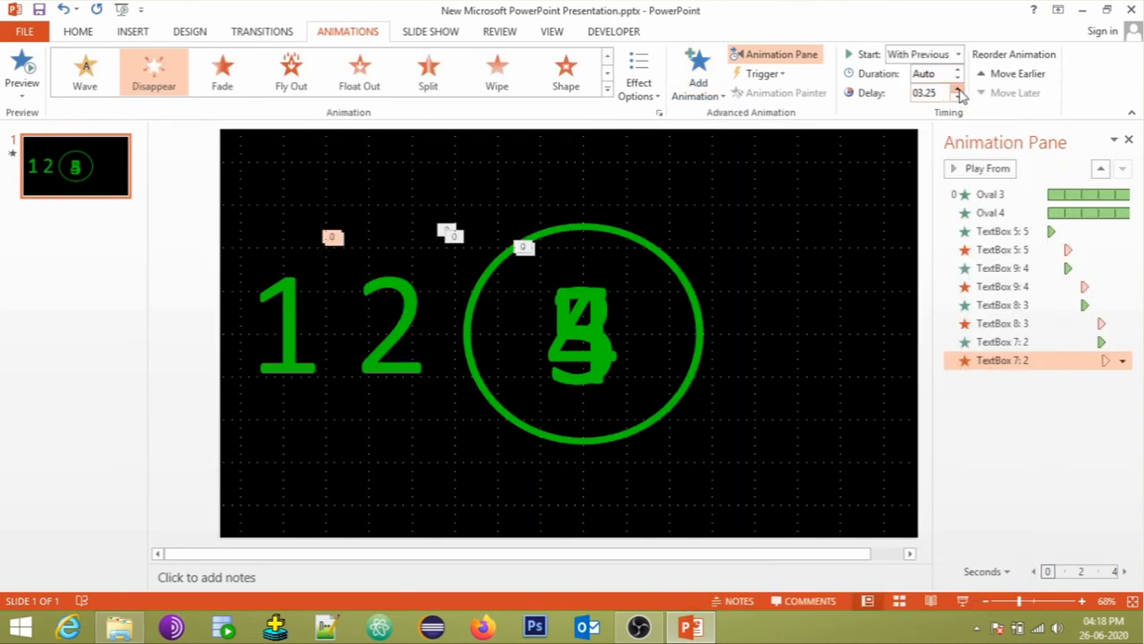
{"action": "left_click", "coordinate": [957, 90]}
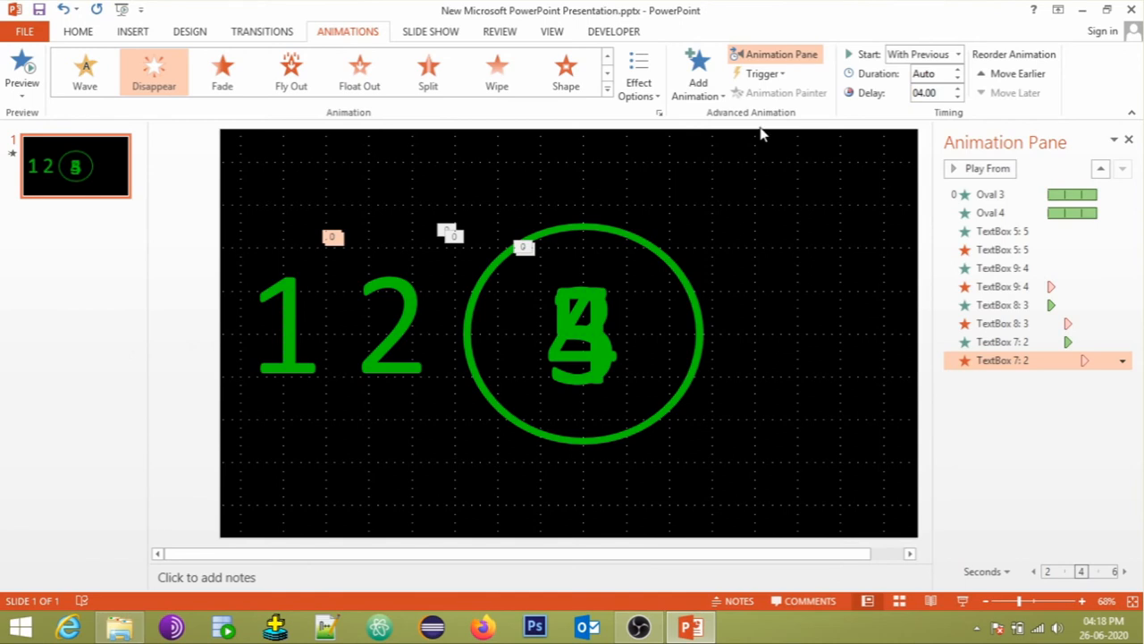
Align the 2 to the centre and middle so it sits inside the ring.
{"action": "left_click", "coordinate": [384, 322]}
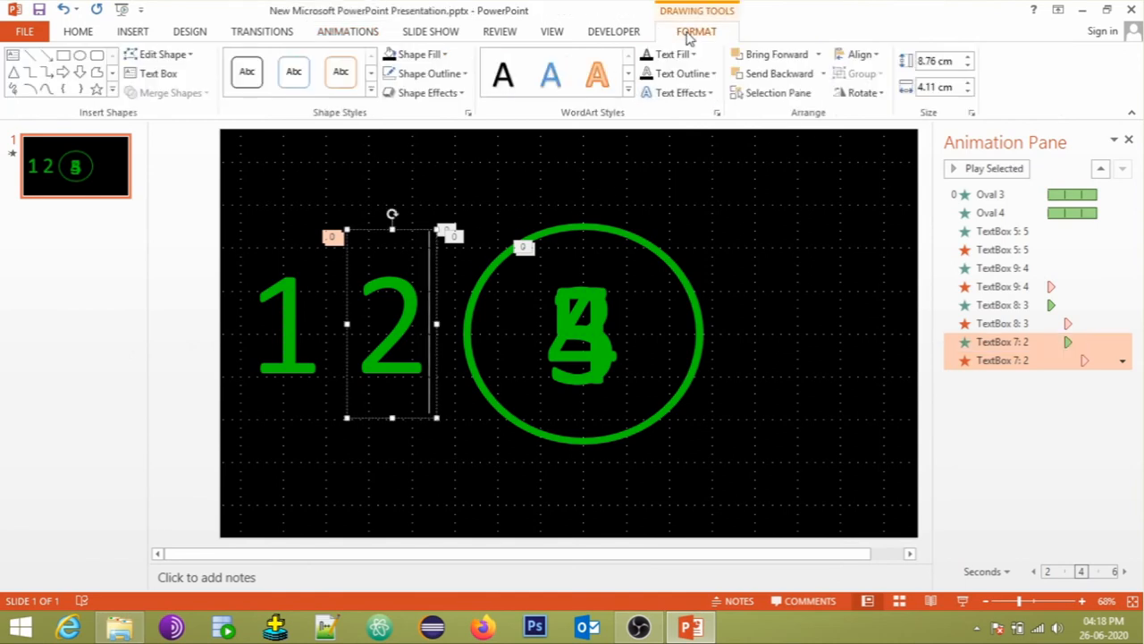
{"action": "left_click", "coordinate": [860, 53]}
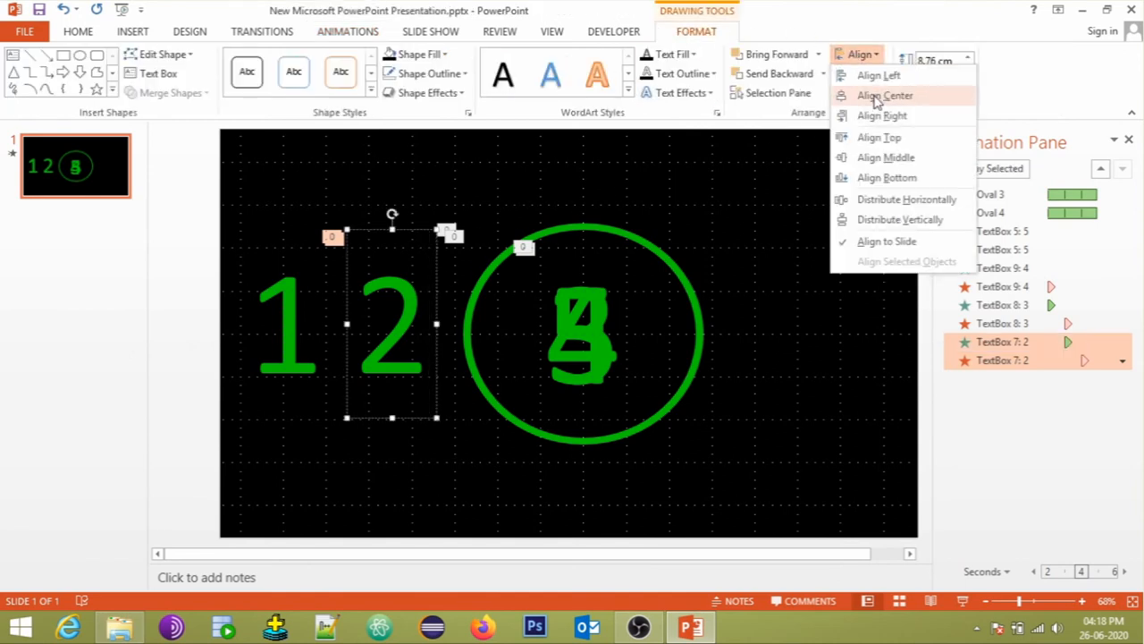
{"action": "left_click", "coordinate": [884, 94]}
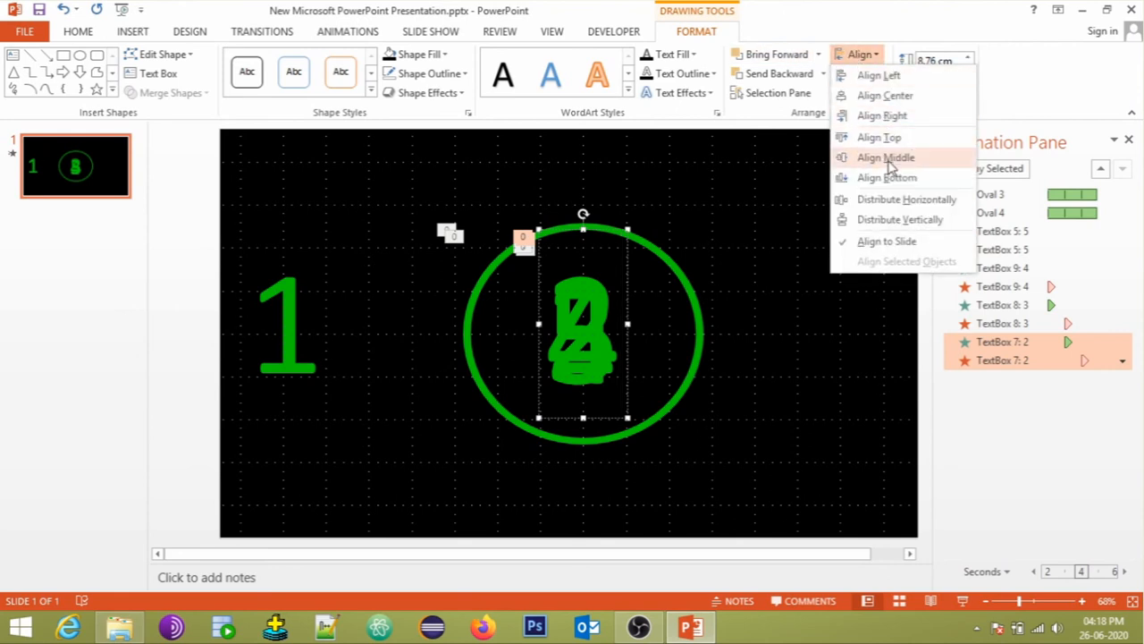
{"action": "left_click", "coordinate": [885, 157]}
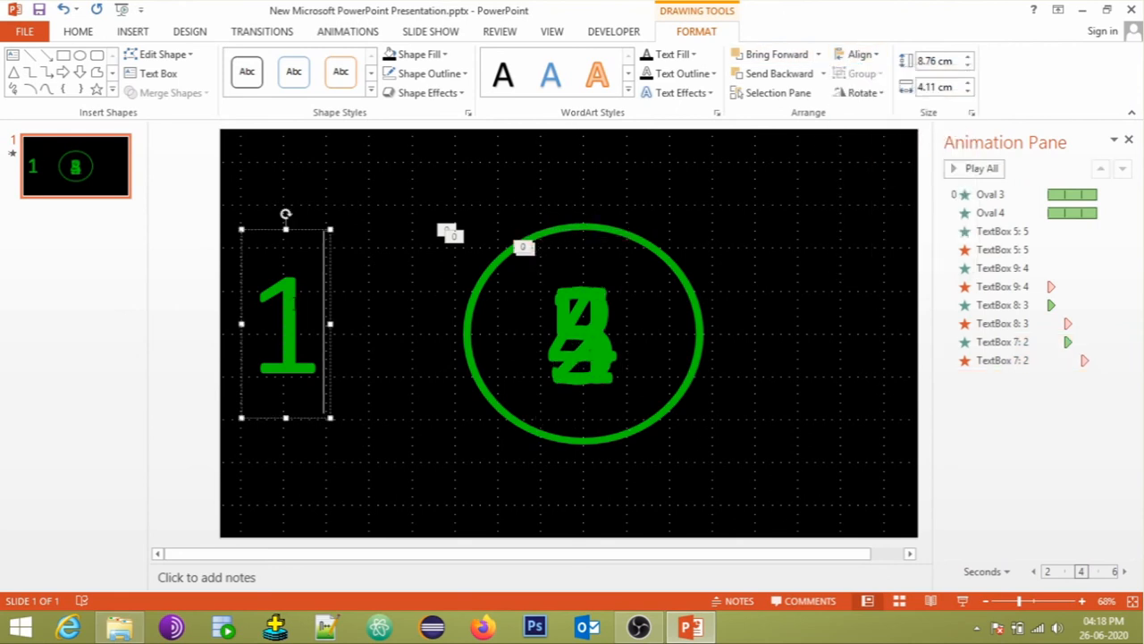
Give the 1 a With Previous Appear entrance and add a Disappear exit.
{"action": "left_click", "coordinate": [348, 31]}
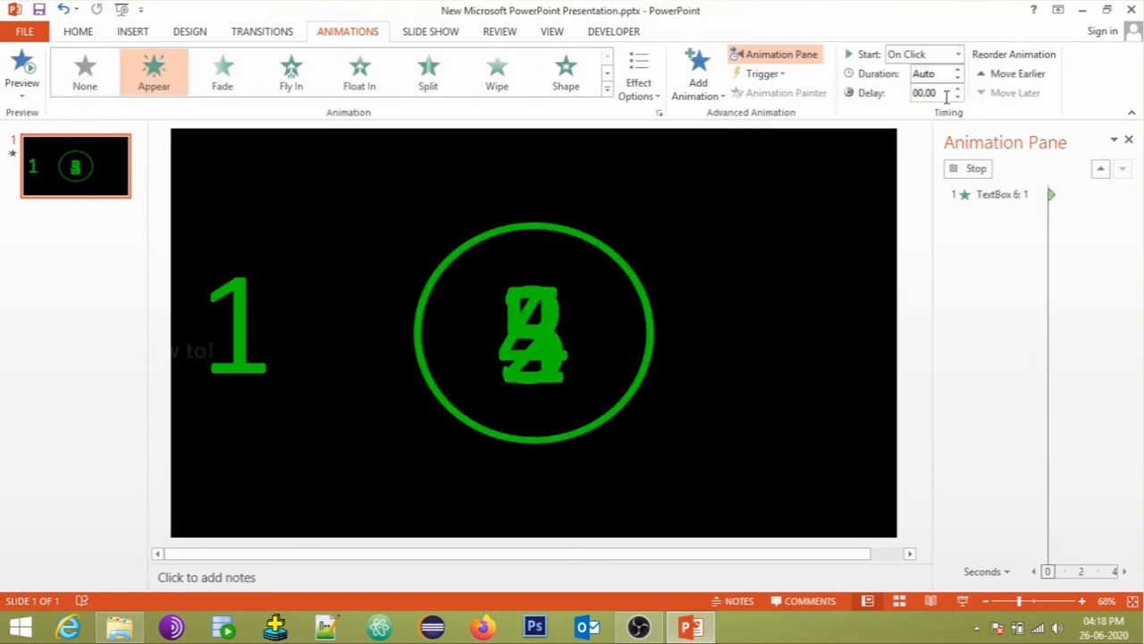
{"action": "left_click", "coordinate": [957, 89]}
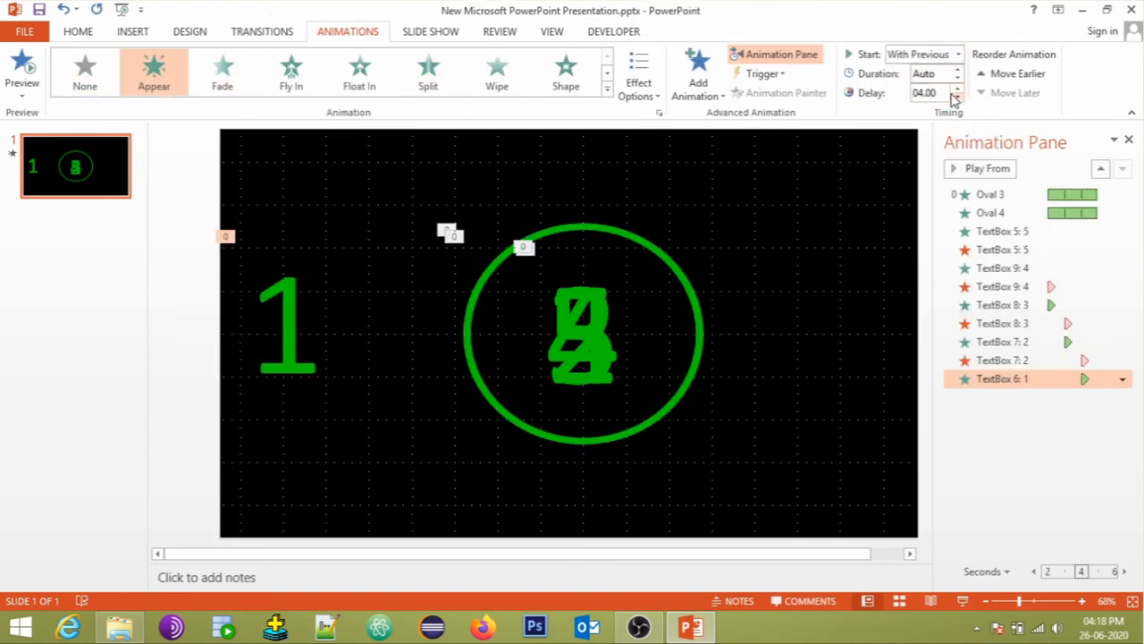
{"action": "left_click", "coordinate": [698, 72]}
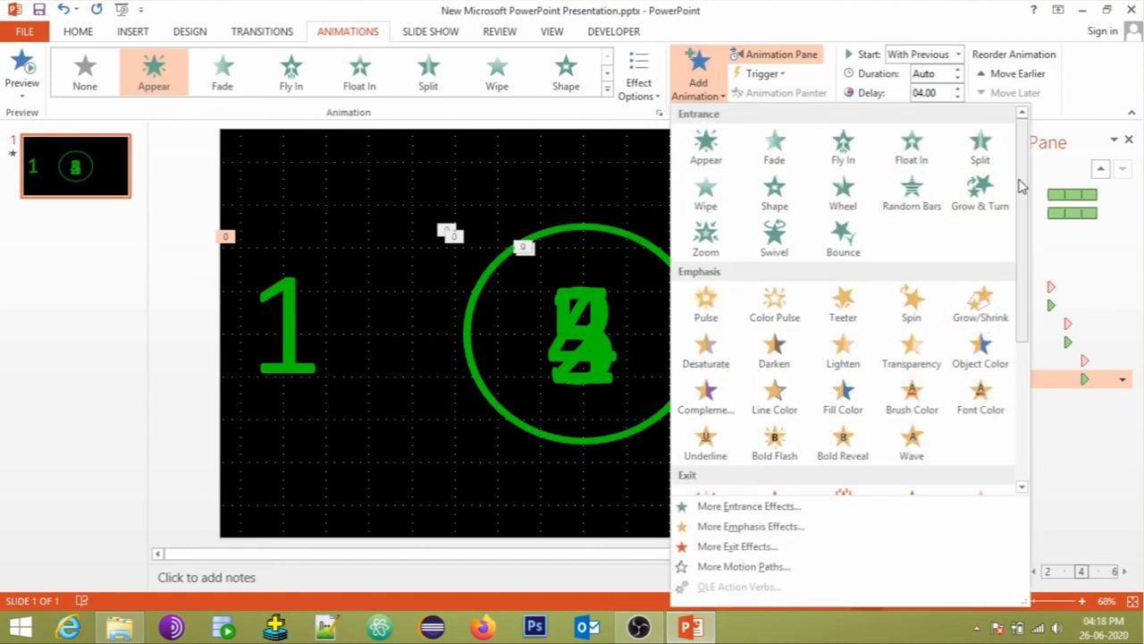
{"action": "scroll", "scroll_direction": "down", "scroll_amount": 3}
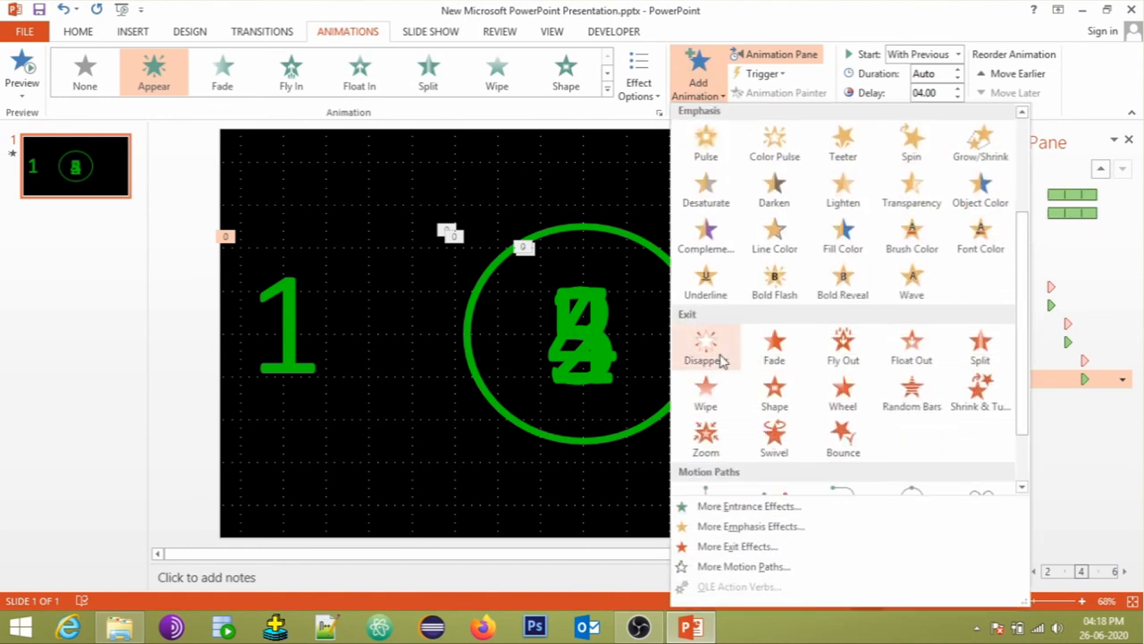
{"action": "left_click", "coordinate": [705, 346]}
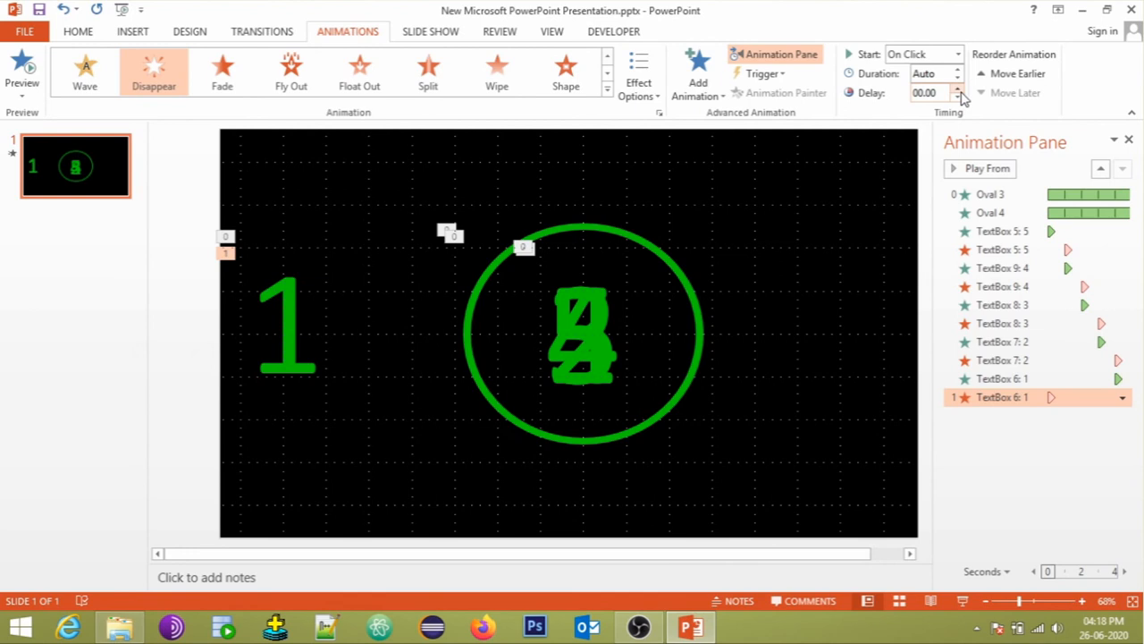
Start the 1's exit With Previous after a delay, and align it centre and middle.
{"action": "left_click", "coordinate": [957, 89]}
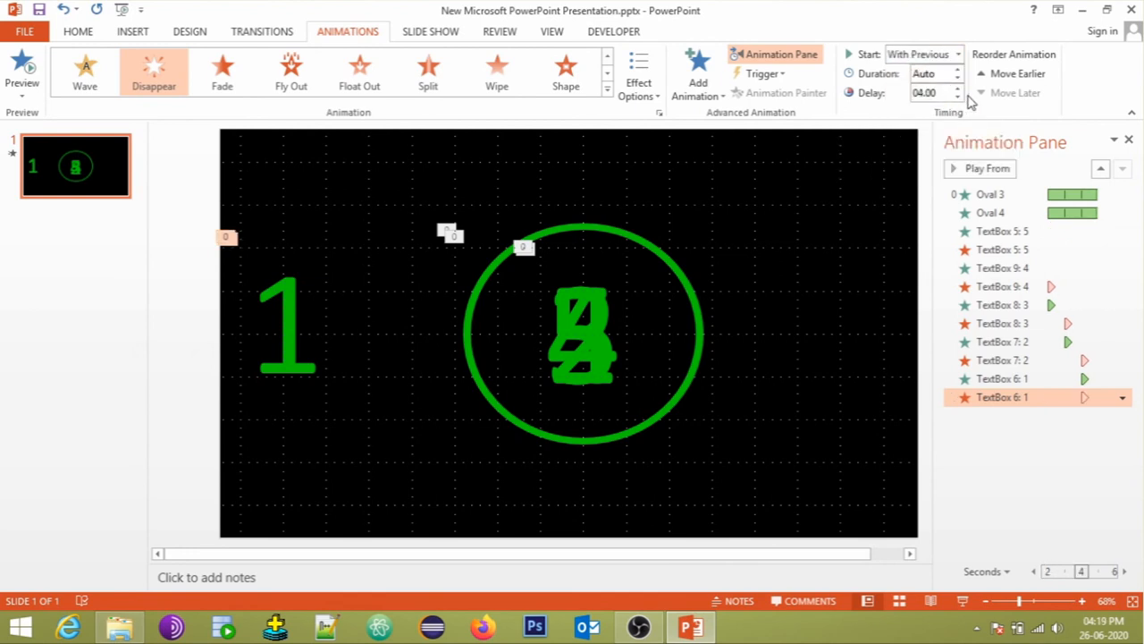
{"action": "left_click", "coordinate": [956, 89]}
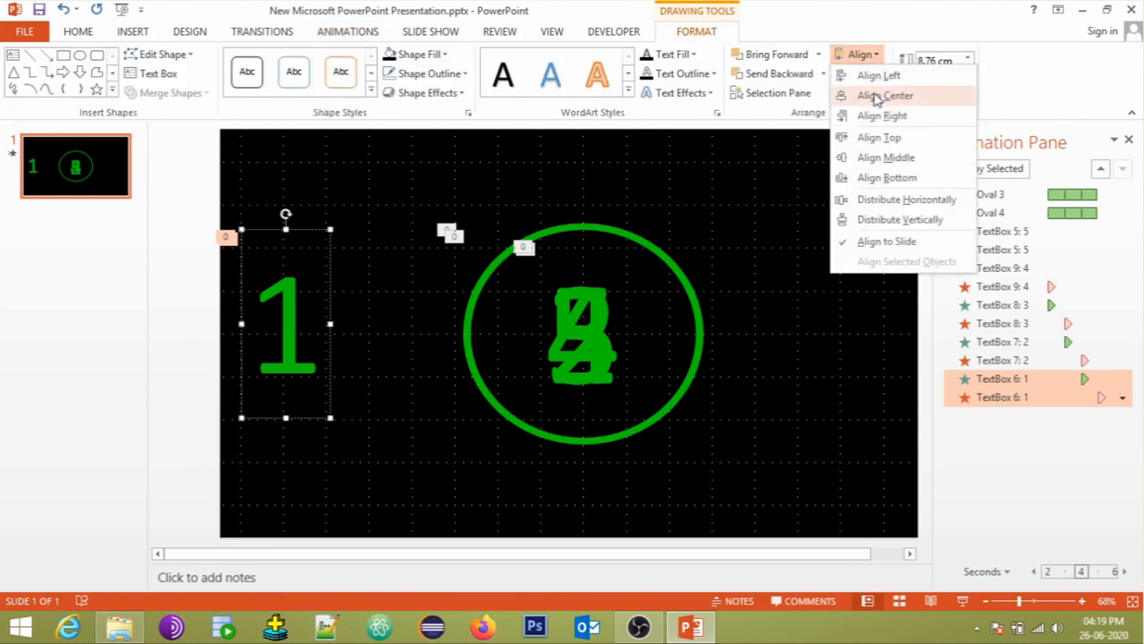
{"action": "left_click", "coordinate": [885, 95]}
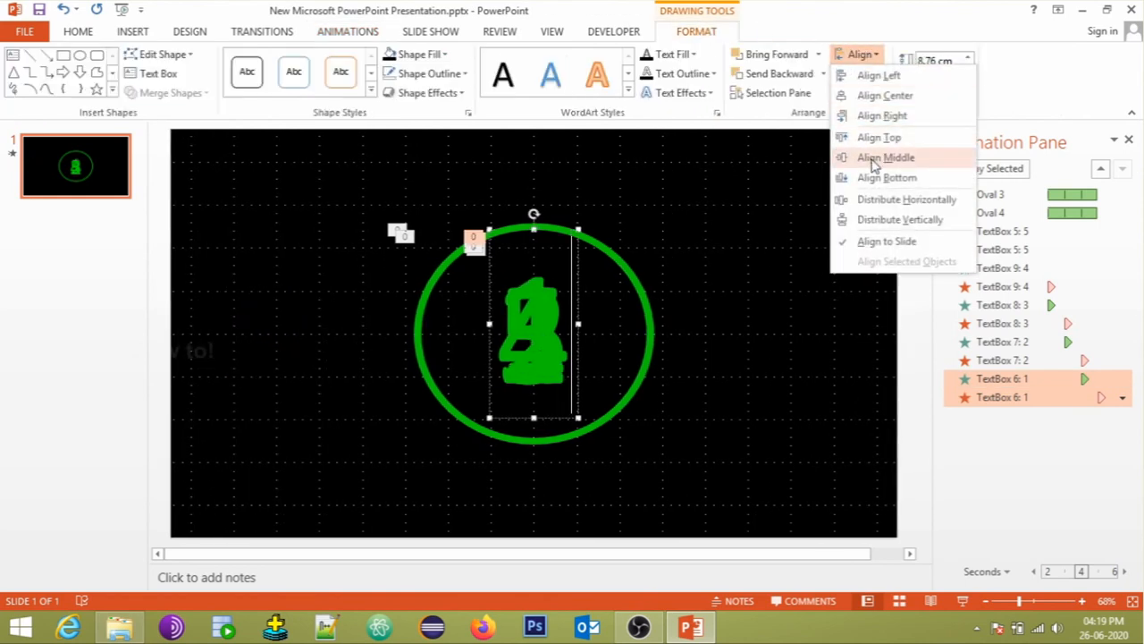
{"action": "left_click", "coordinate": [885, 157]}
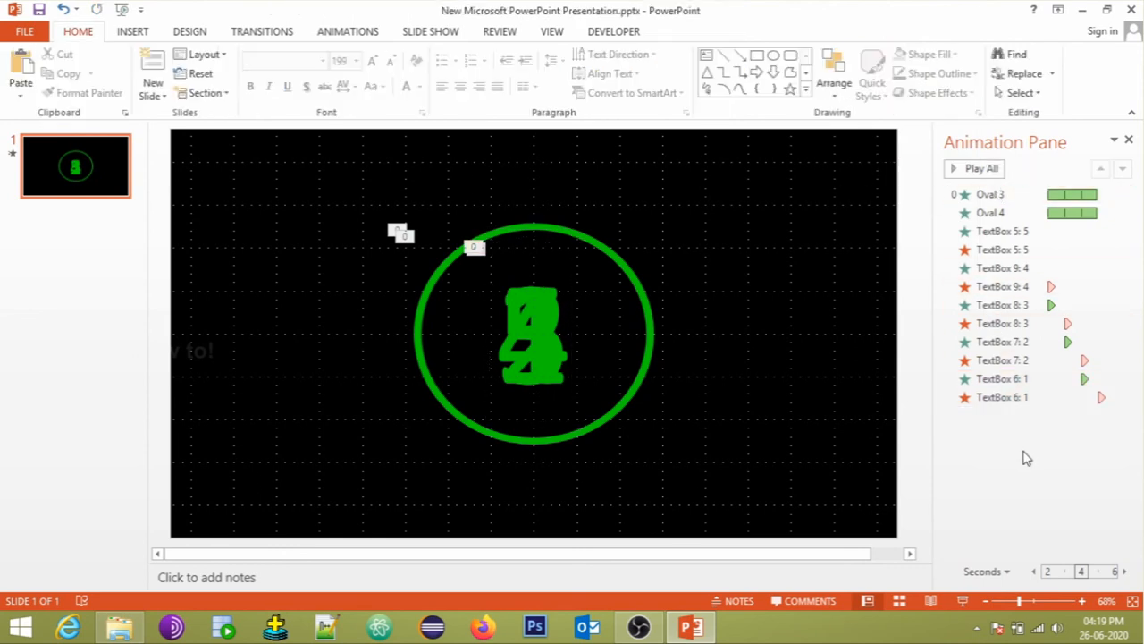
{"action": "left_click", "coordinate": [980, 168]}
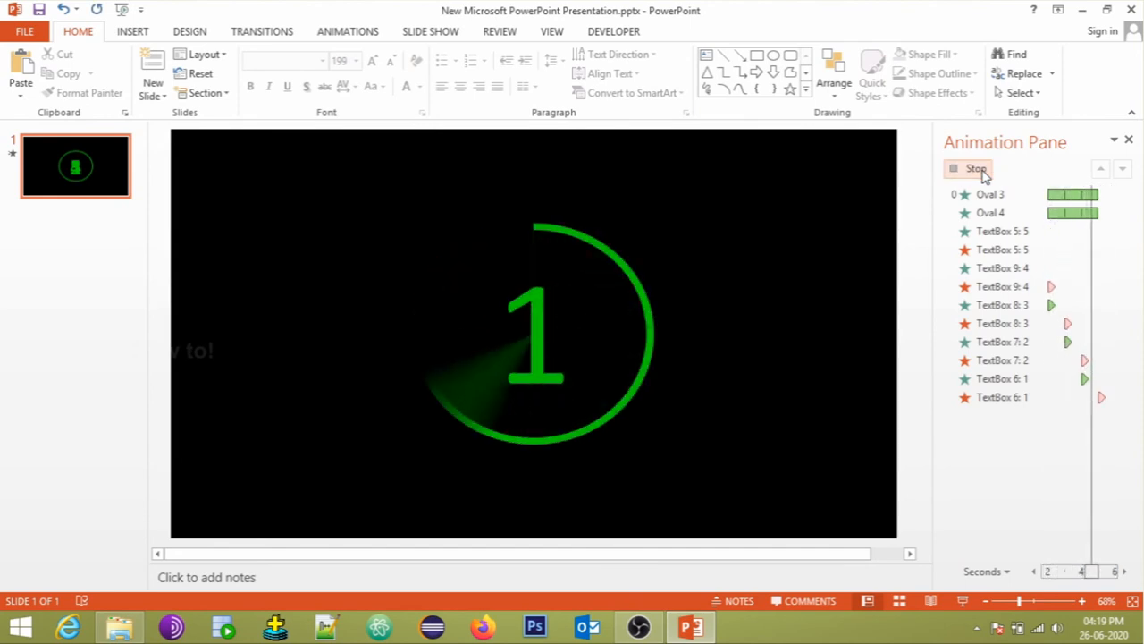
{"action": "left_click", "coordinate": [976, 169]}
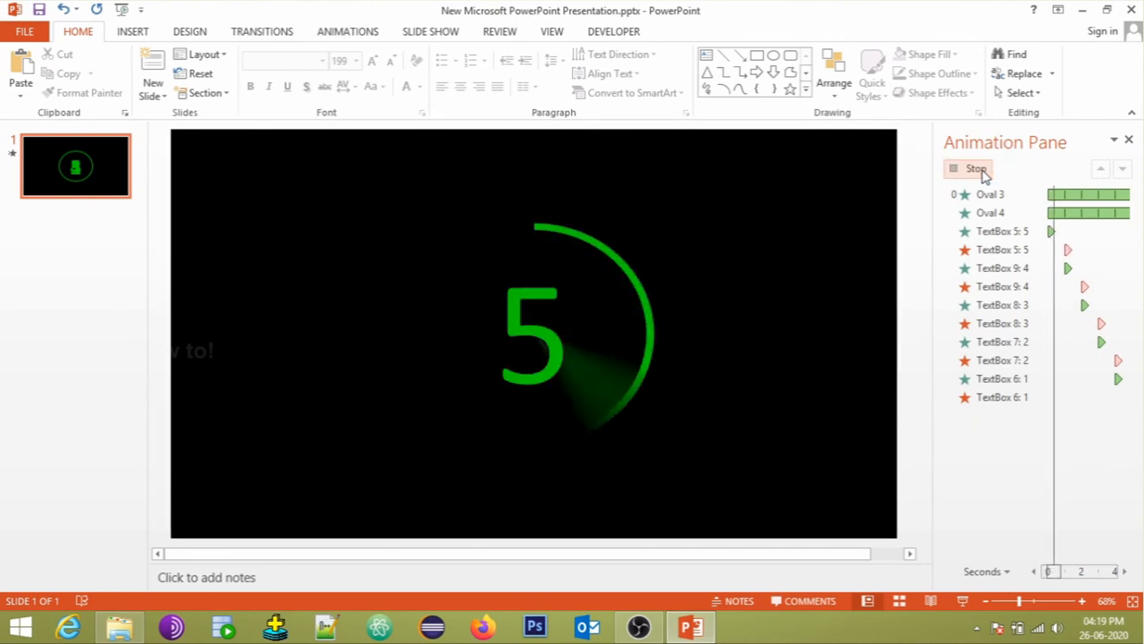
{"action": "left_click", "coordinate": [976, 168]}
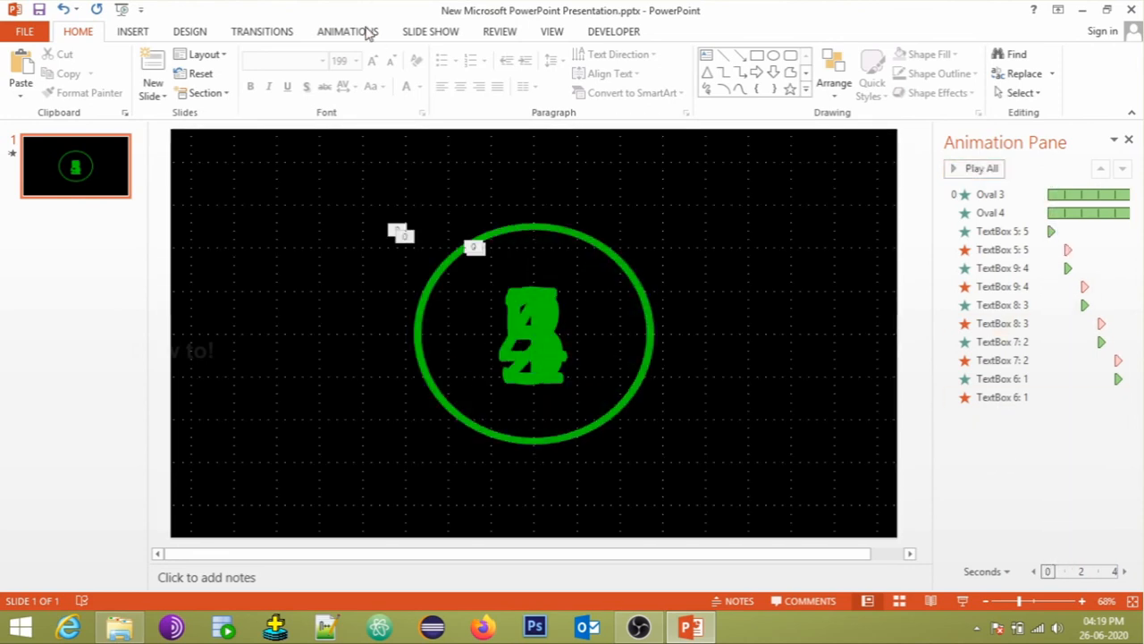
Add a '5 seconds Counter Timer' text box title above the ring, then test the countdown slide show.
{"action": "left_click", "coordinate": [132, 31]}
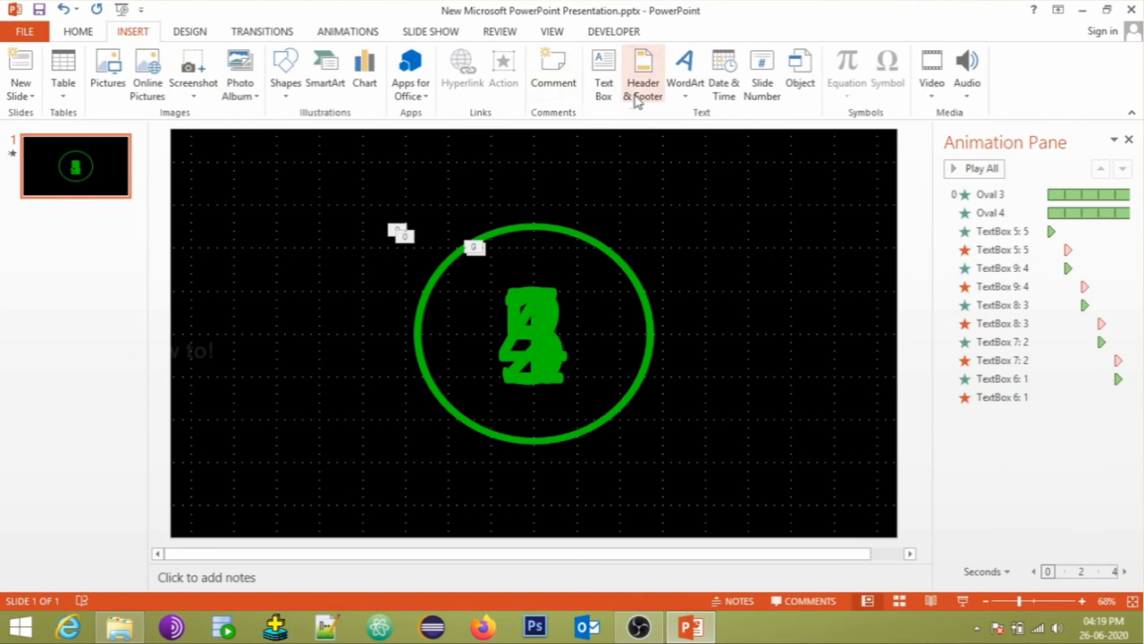
{"action": "left_click", "coordinate": [474, 187]}
{"action": "type", "text": "5 seconds Counter Timer"}
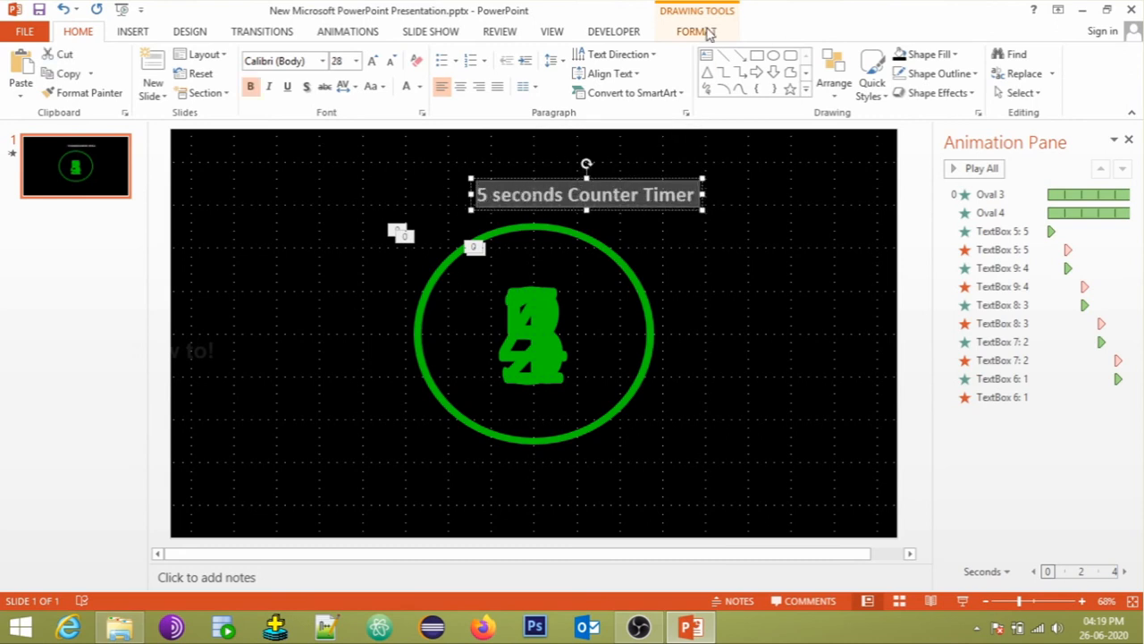
{"action": "left_click", "coordinate": [751, 263]}
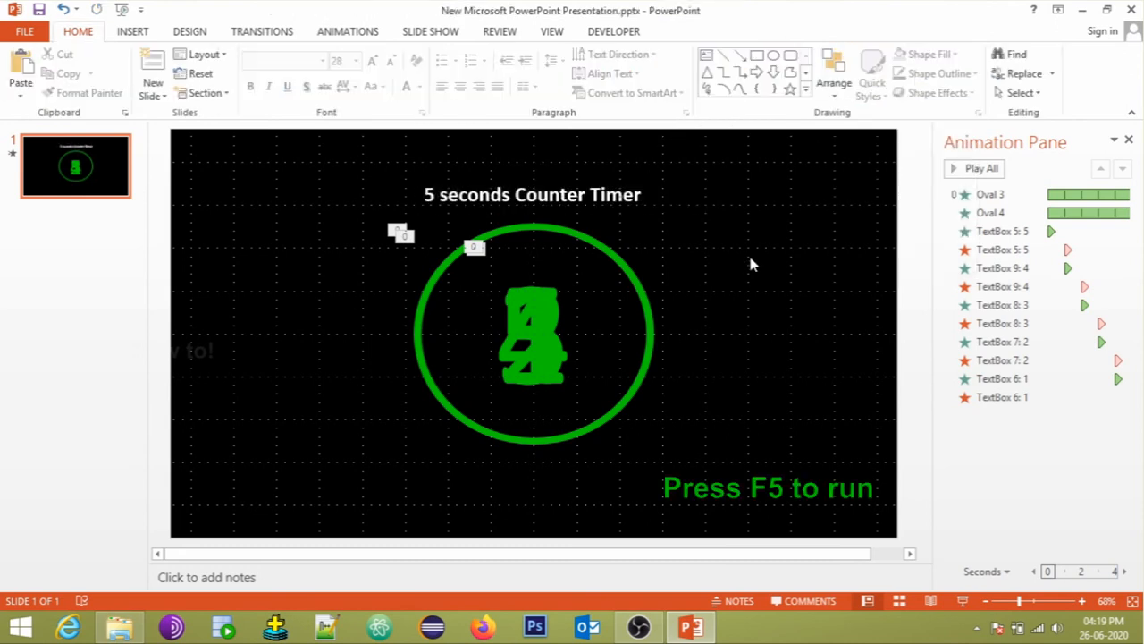
{"action": "key", "text": "f5"}
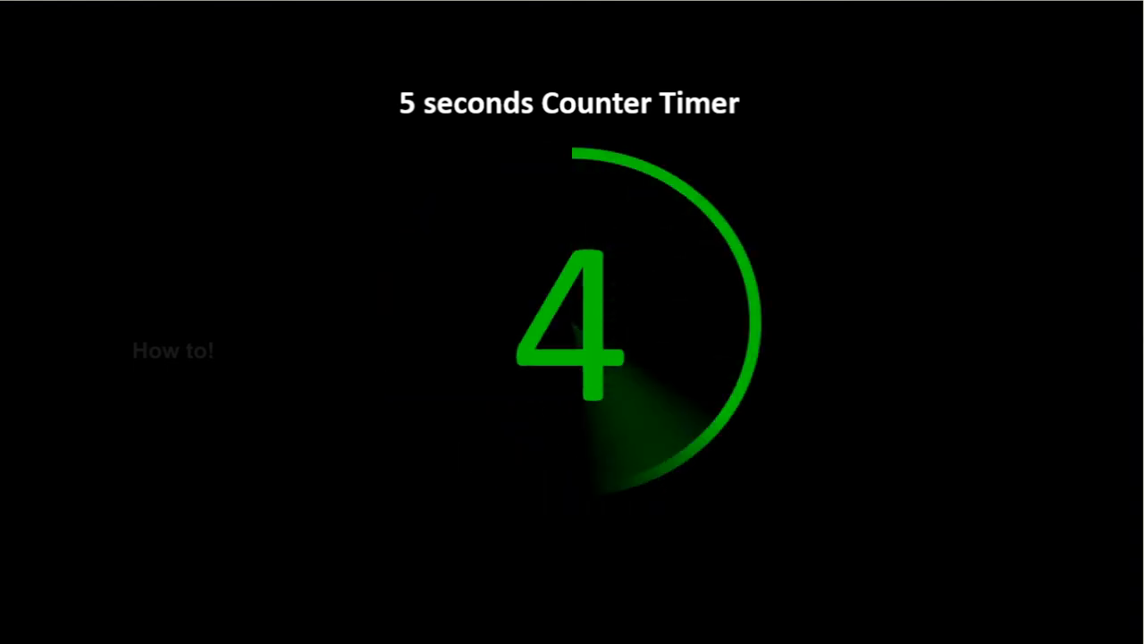
{"action": "key", "text": "Escape"}
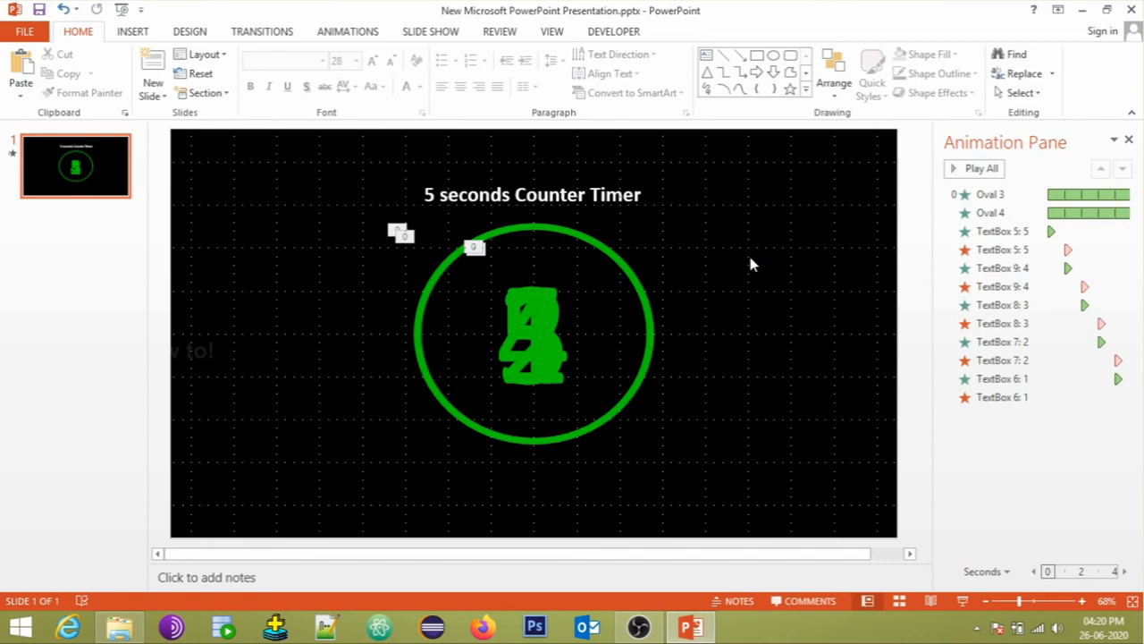